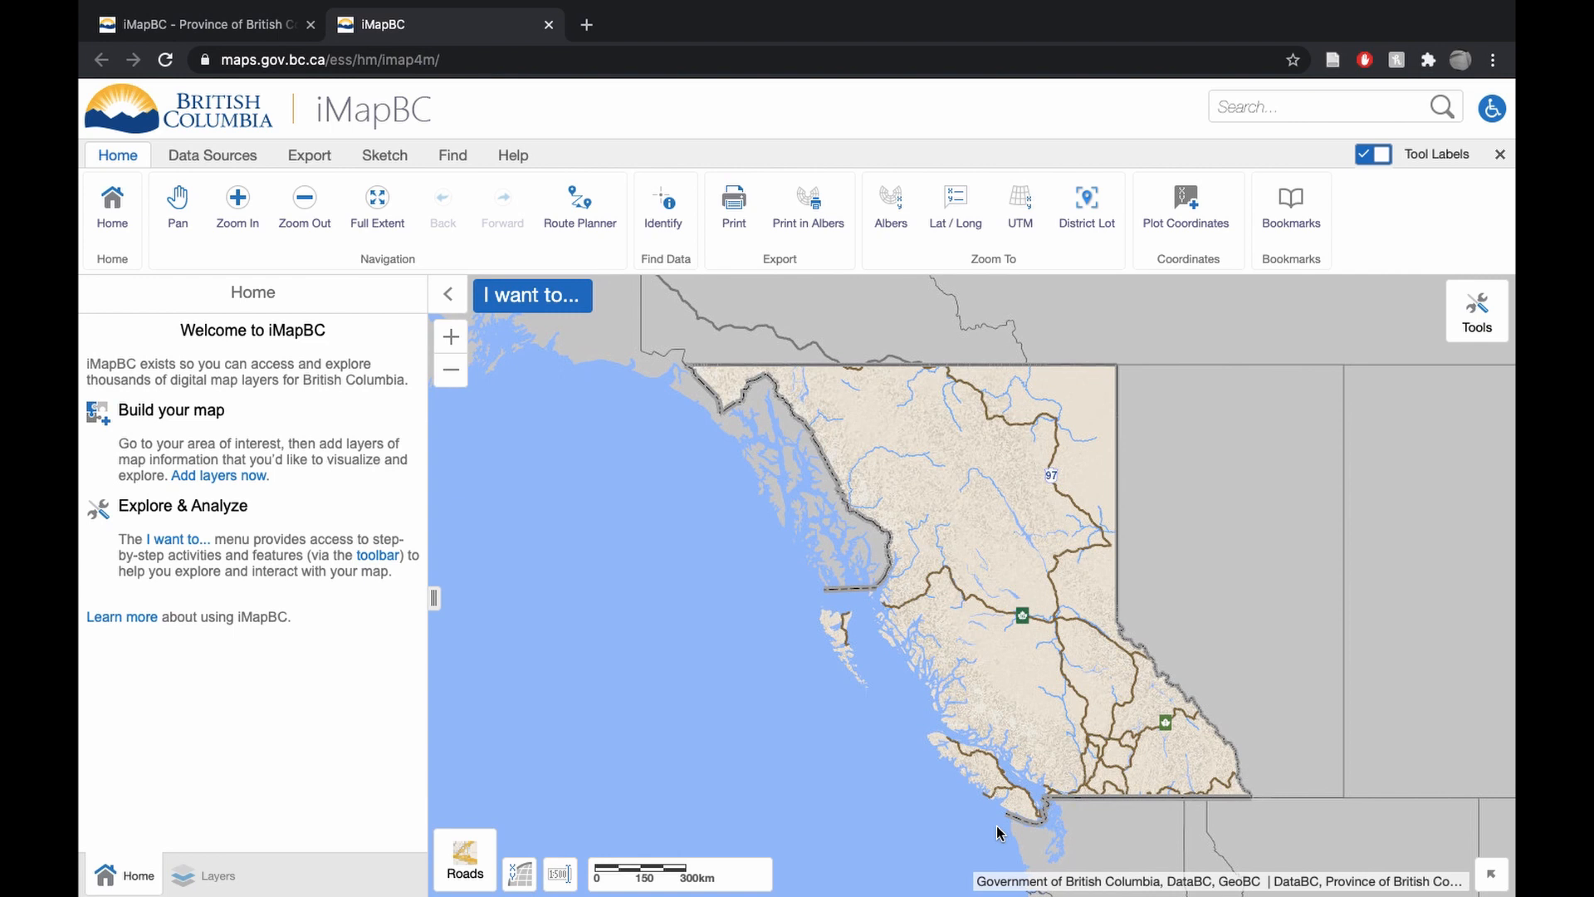
mouse_move(1091, 775)
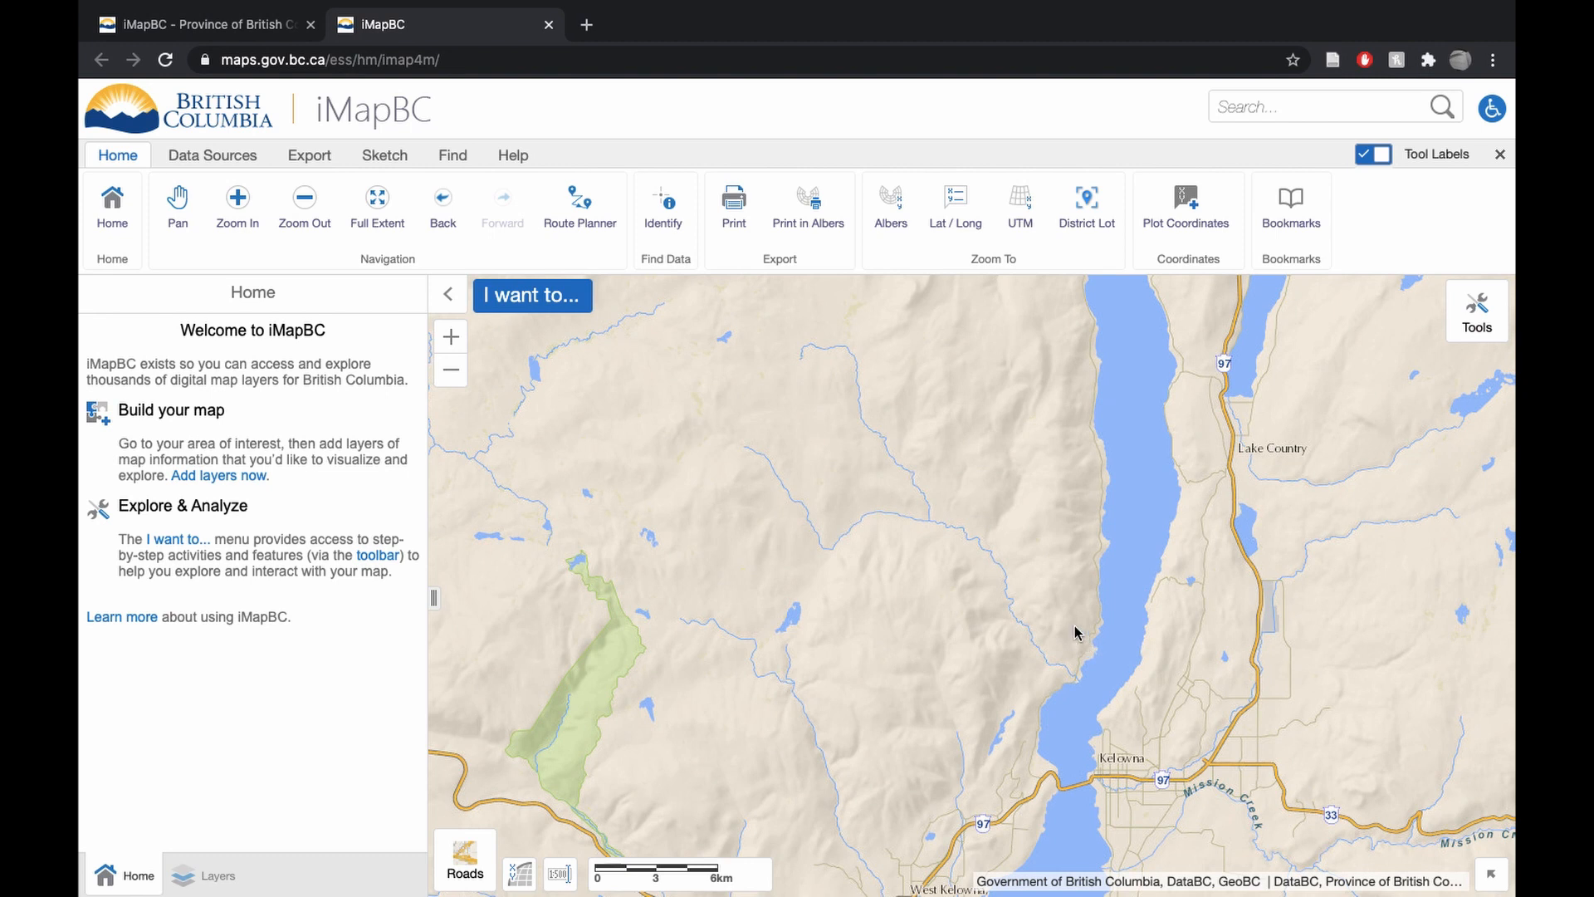
mouse_move(774, 422)
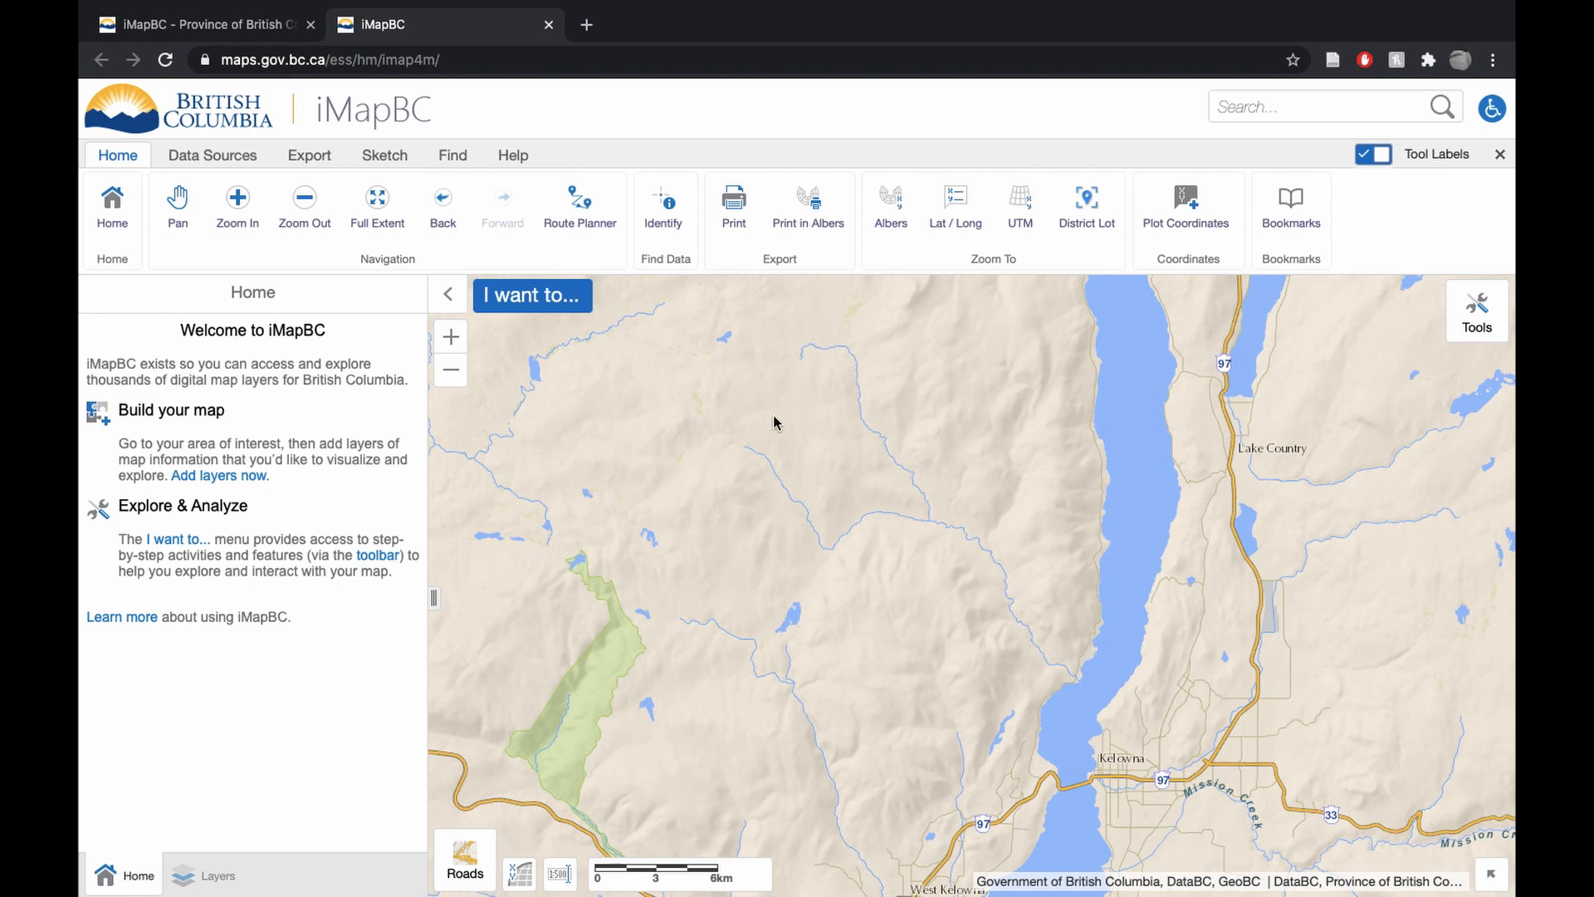
mouse_move(905, 521)
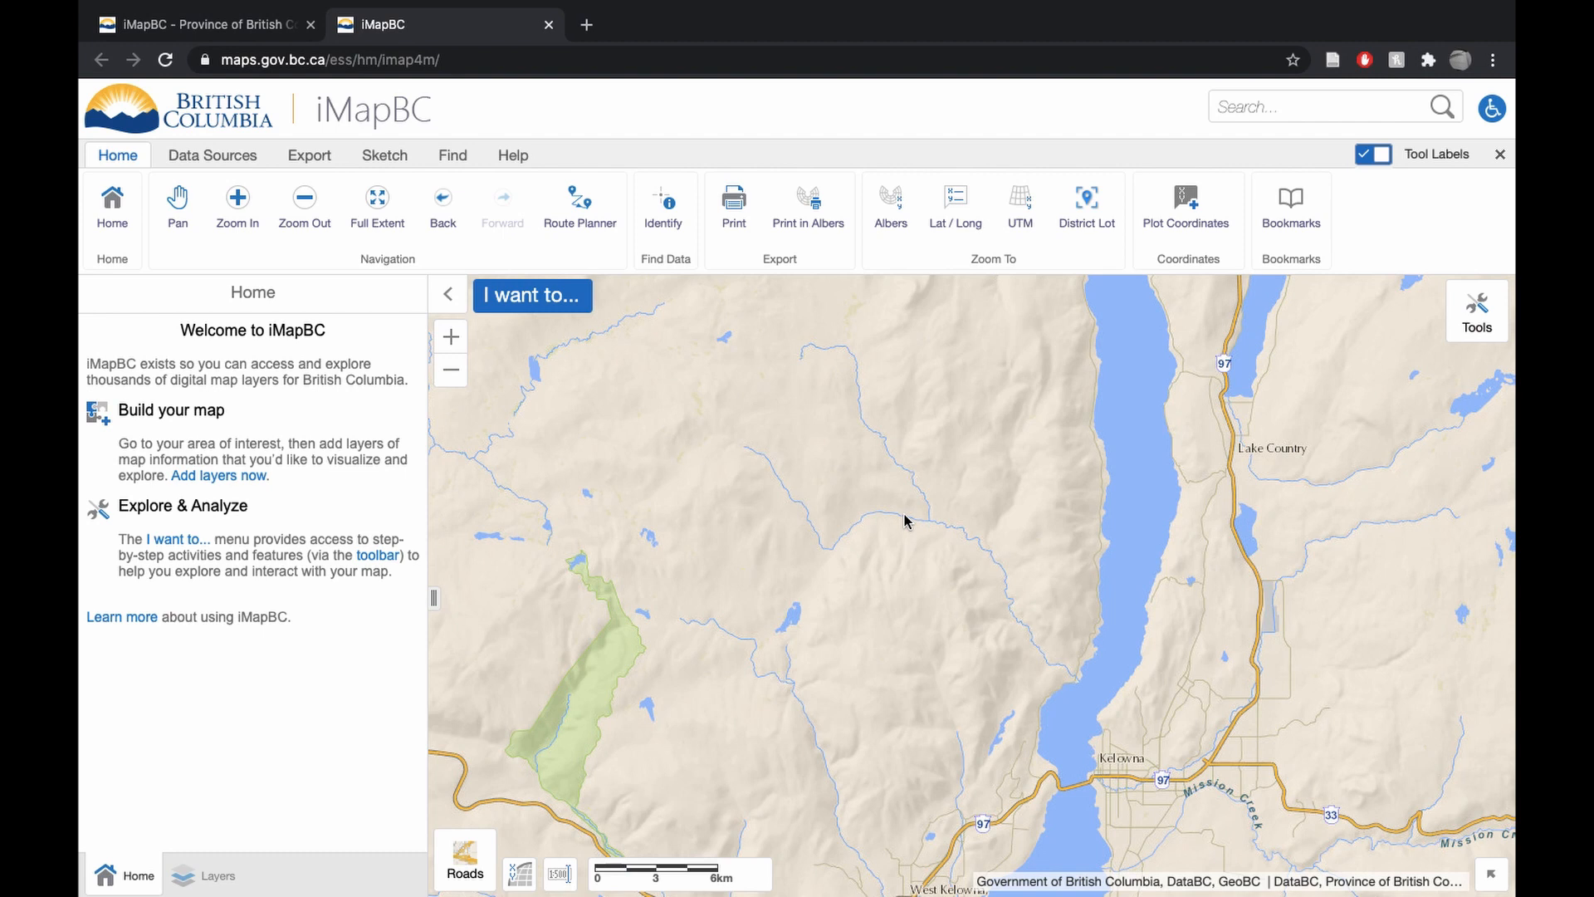
mouse_move(783, 494)
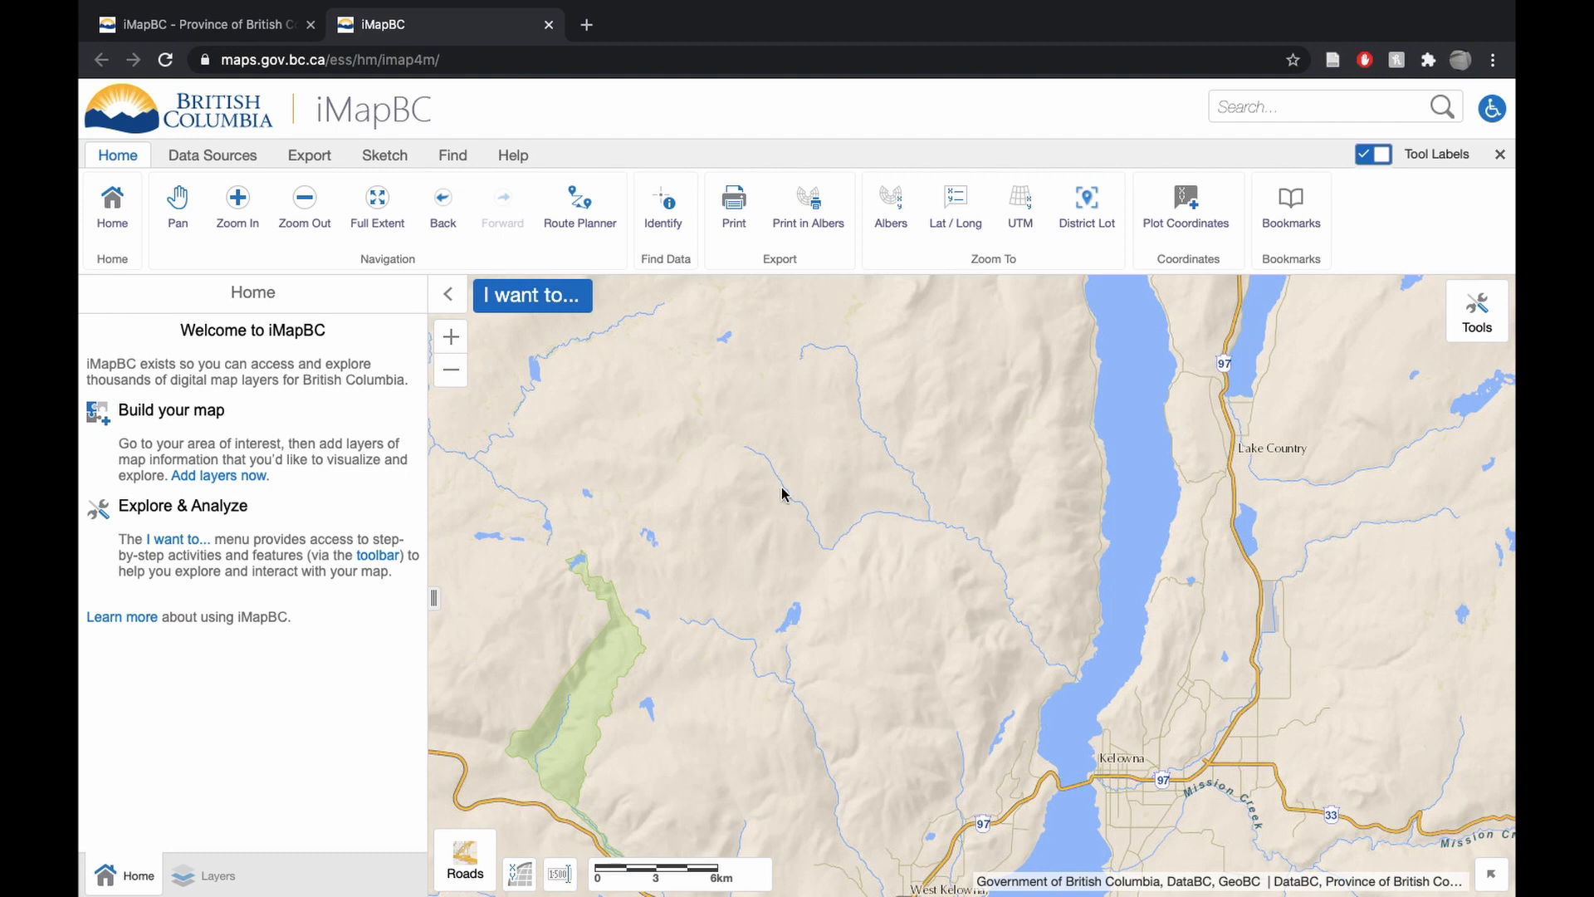
mouse_move(1019, 631)
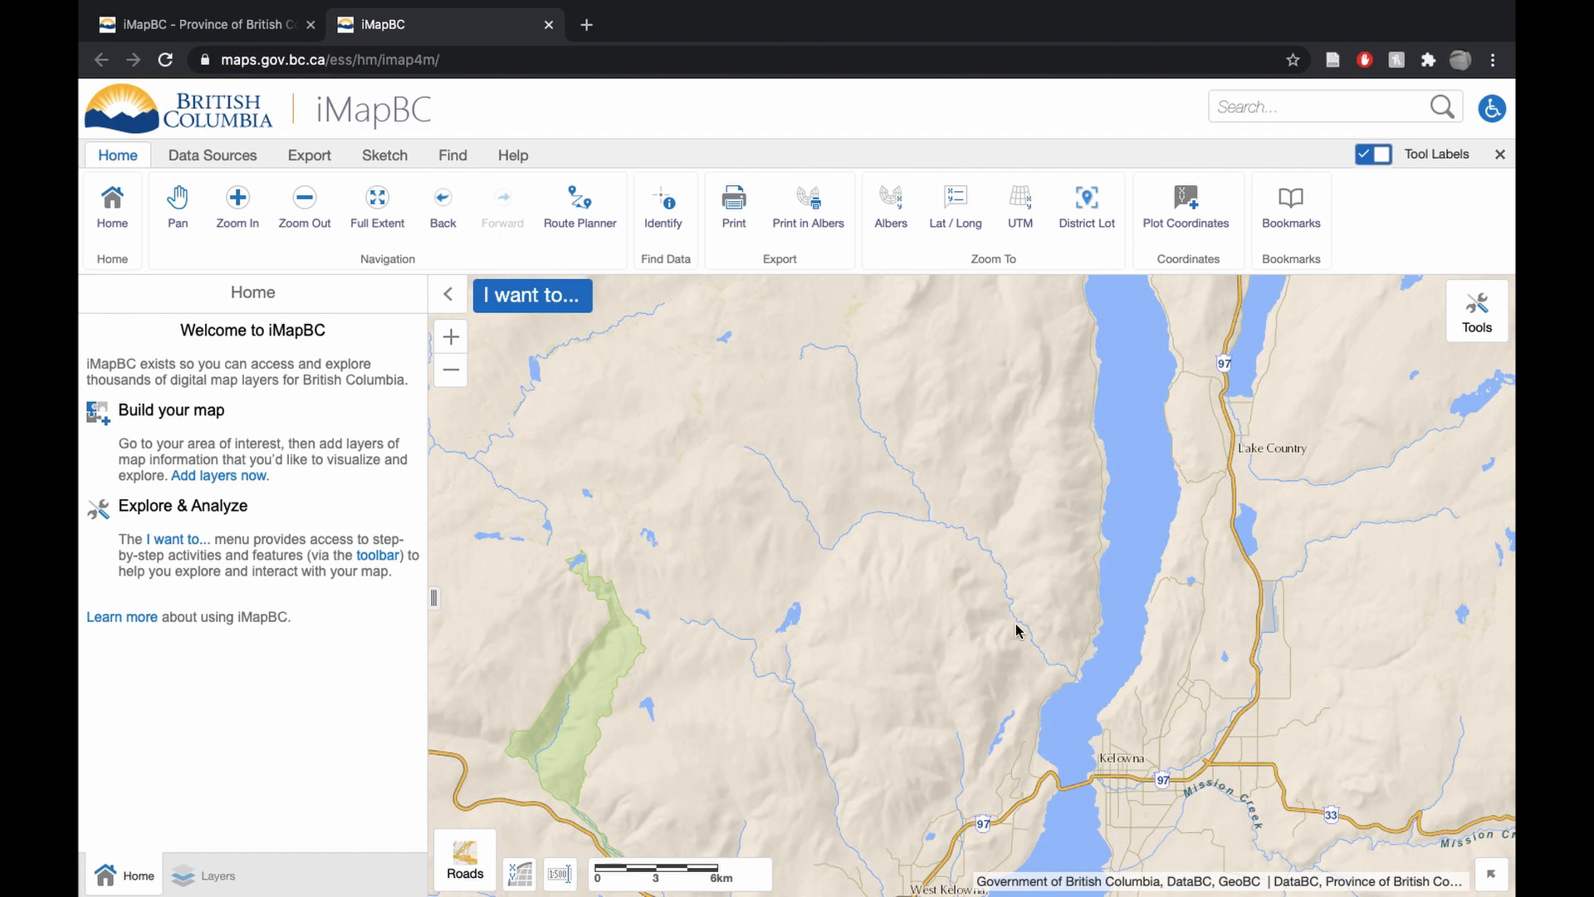
mouse_move(1074, 641)
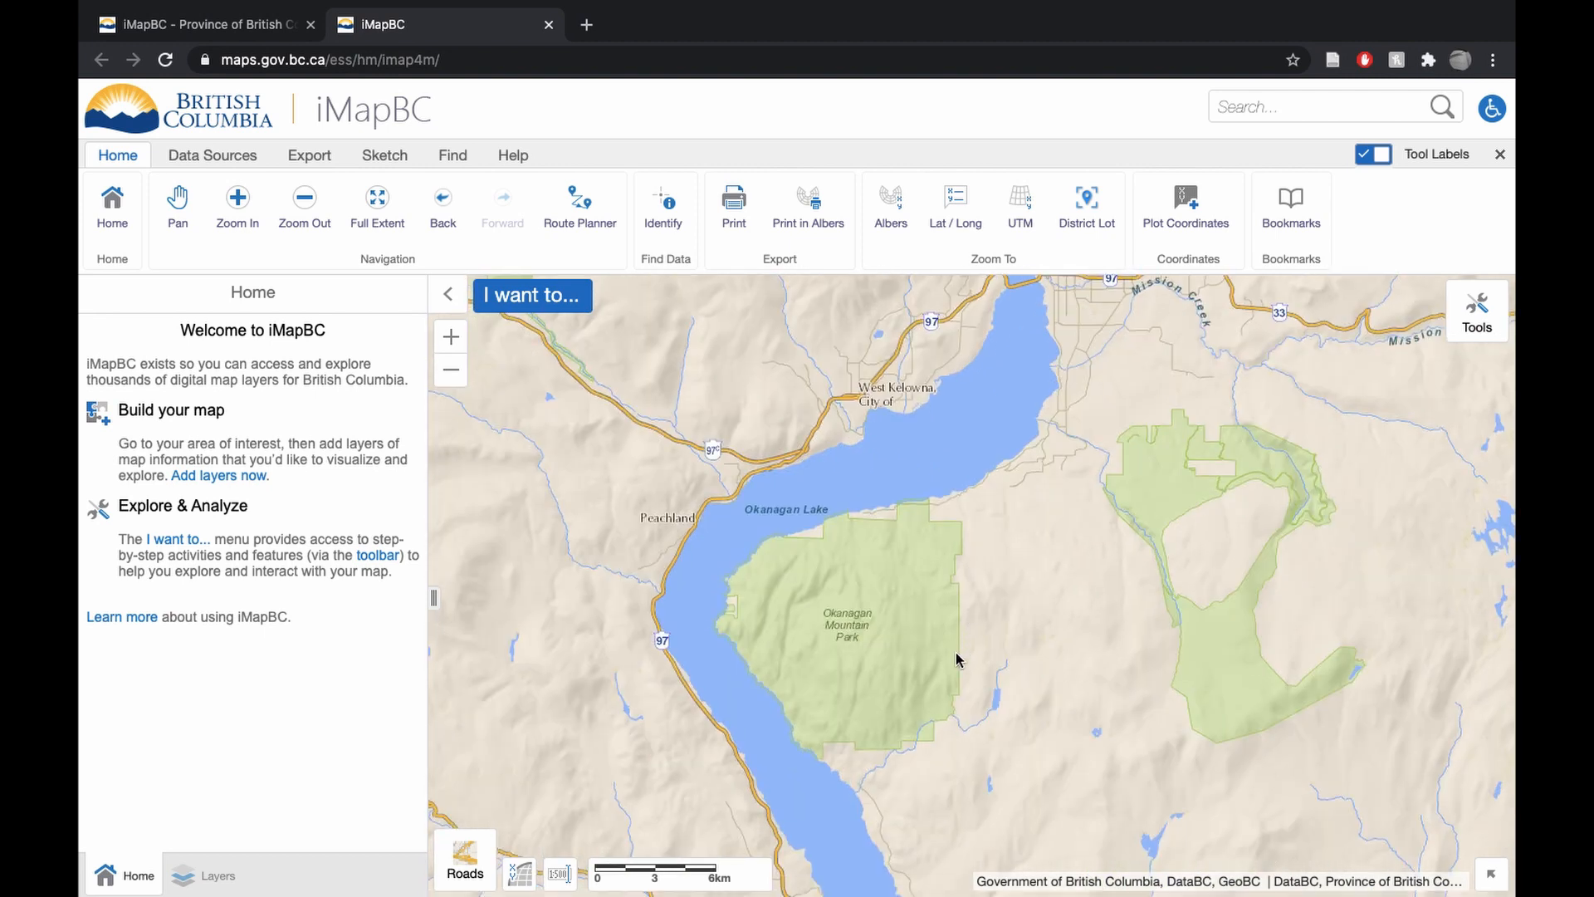
mouse_move(964, 662)
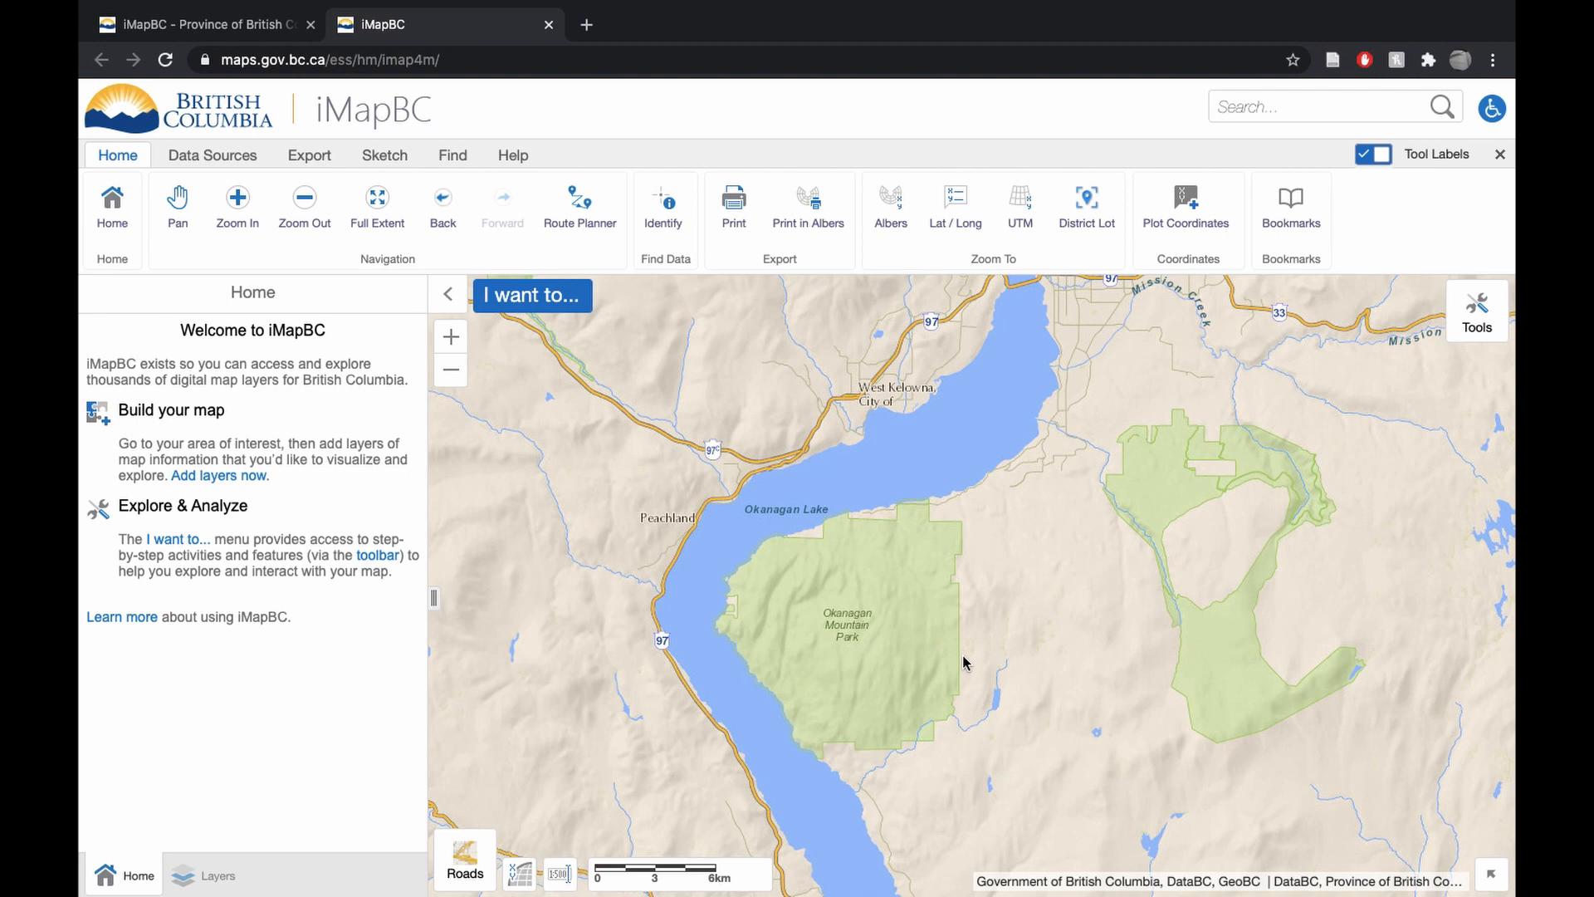
mouse_move(879, 653)
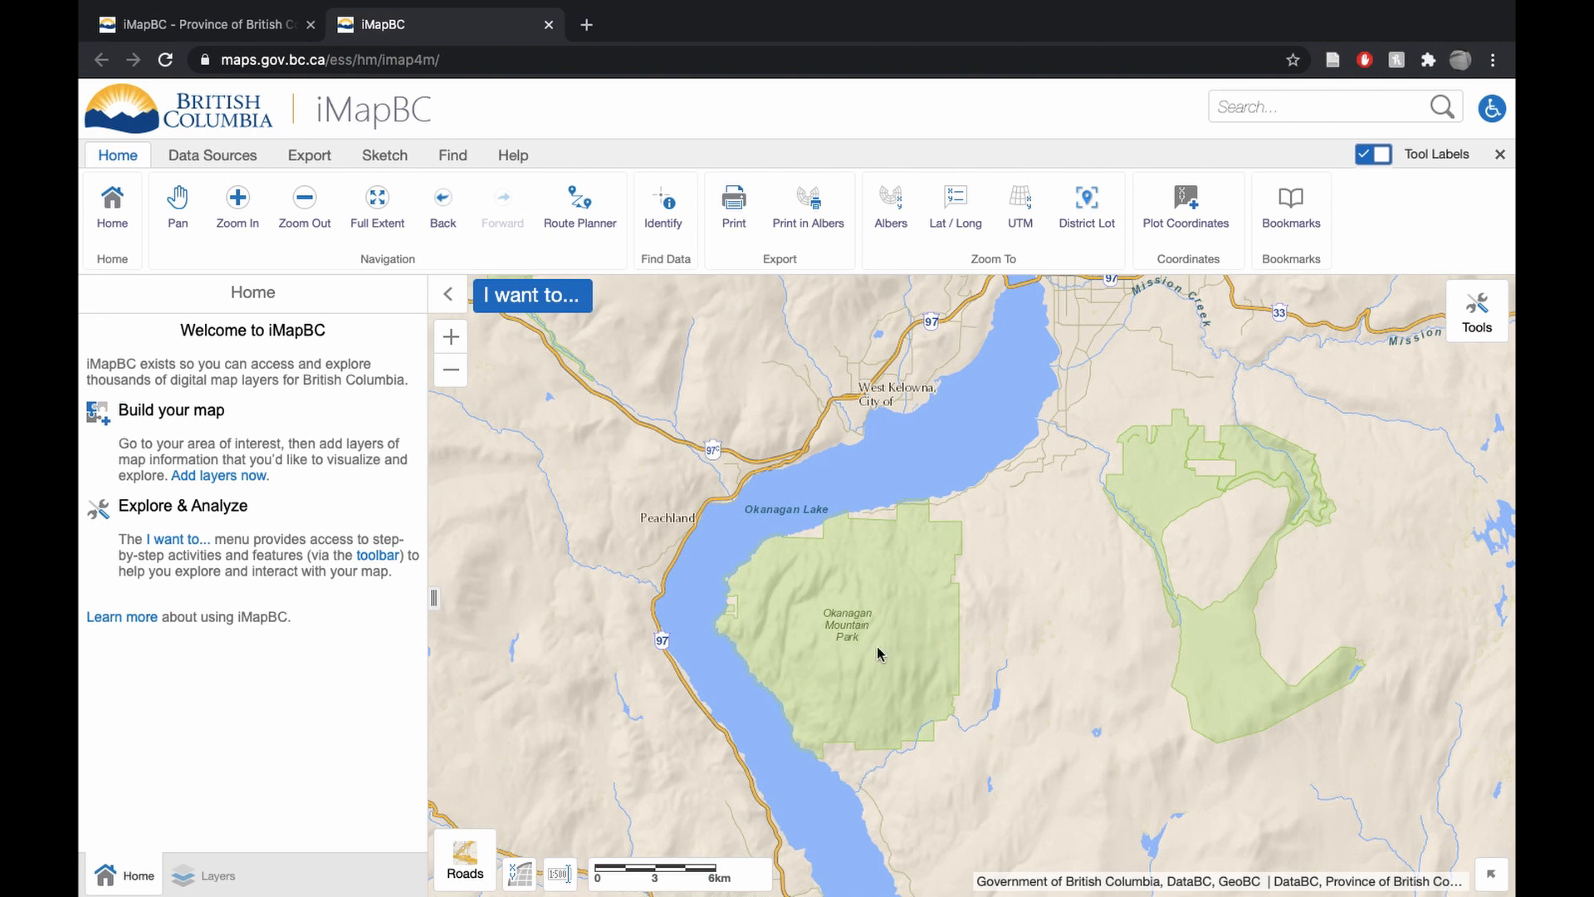
mouse_move(640, 293)
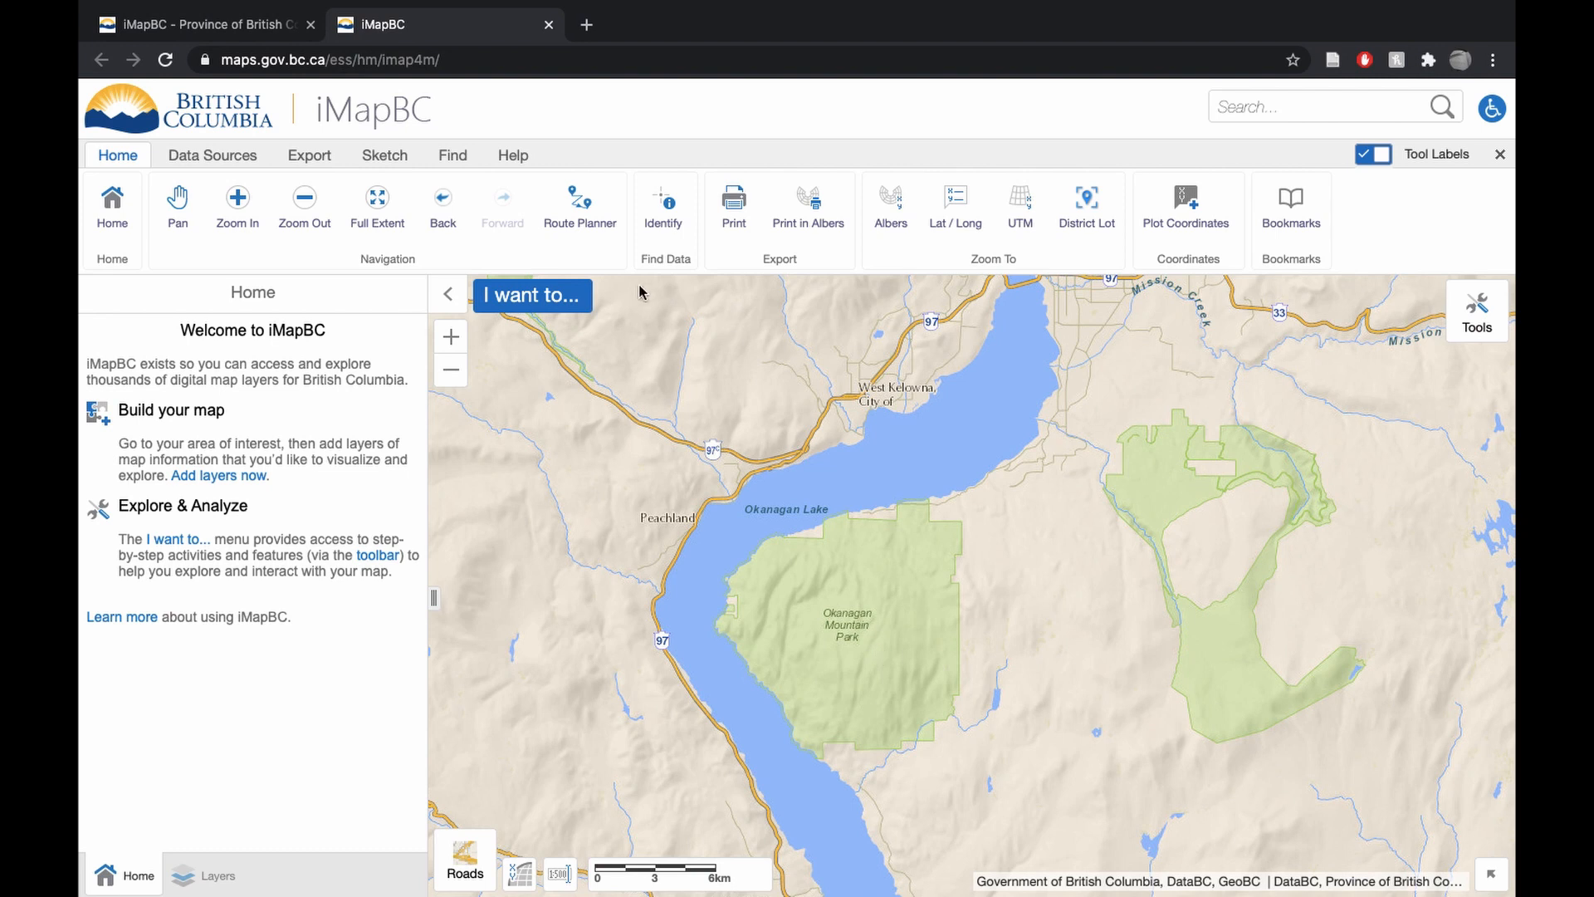
Open Add Provincial Layers, scroll to Fish Wildlife and Plant Species, and expand Survey Observation Points - Mammals
left_click(212, 155)
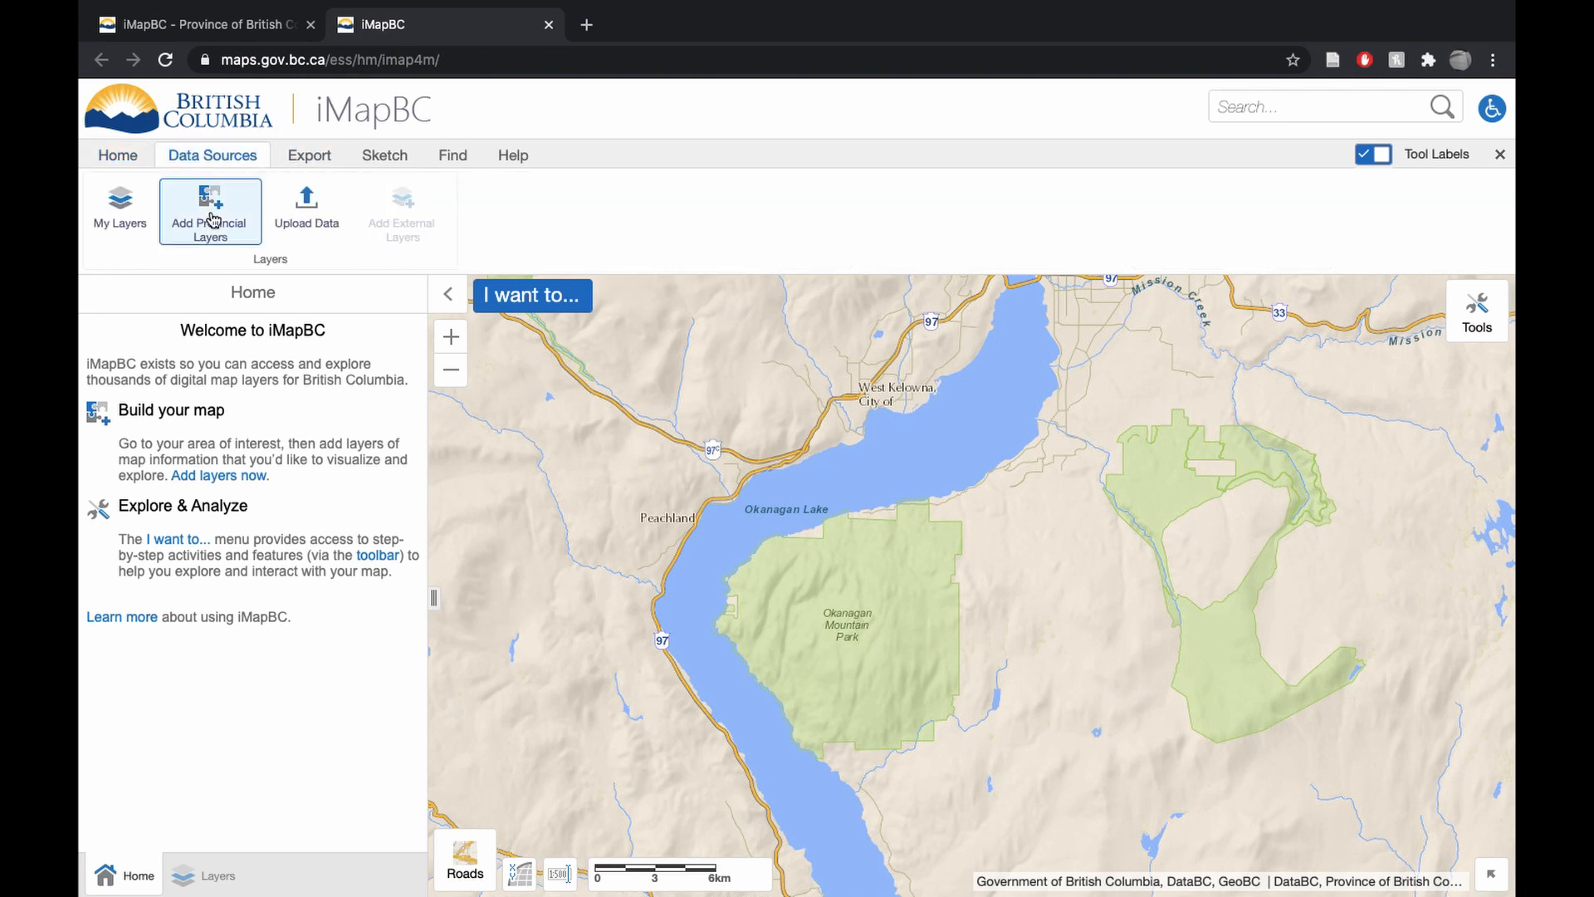
left_click(209, 209)
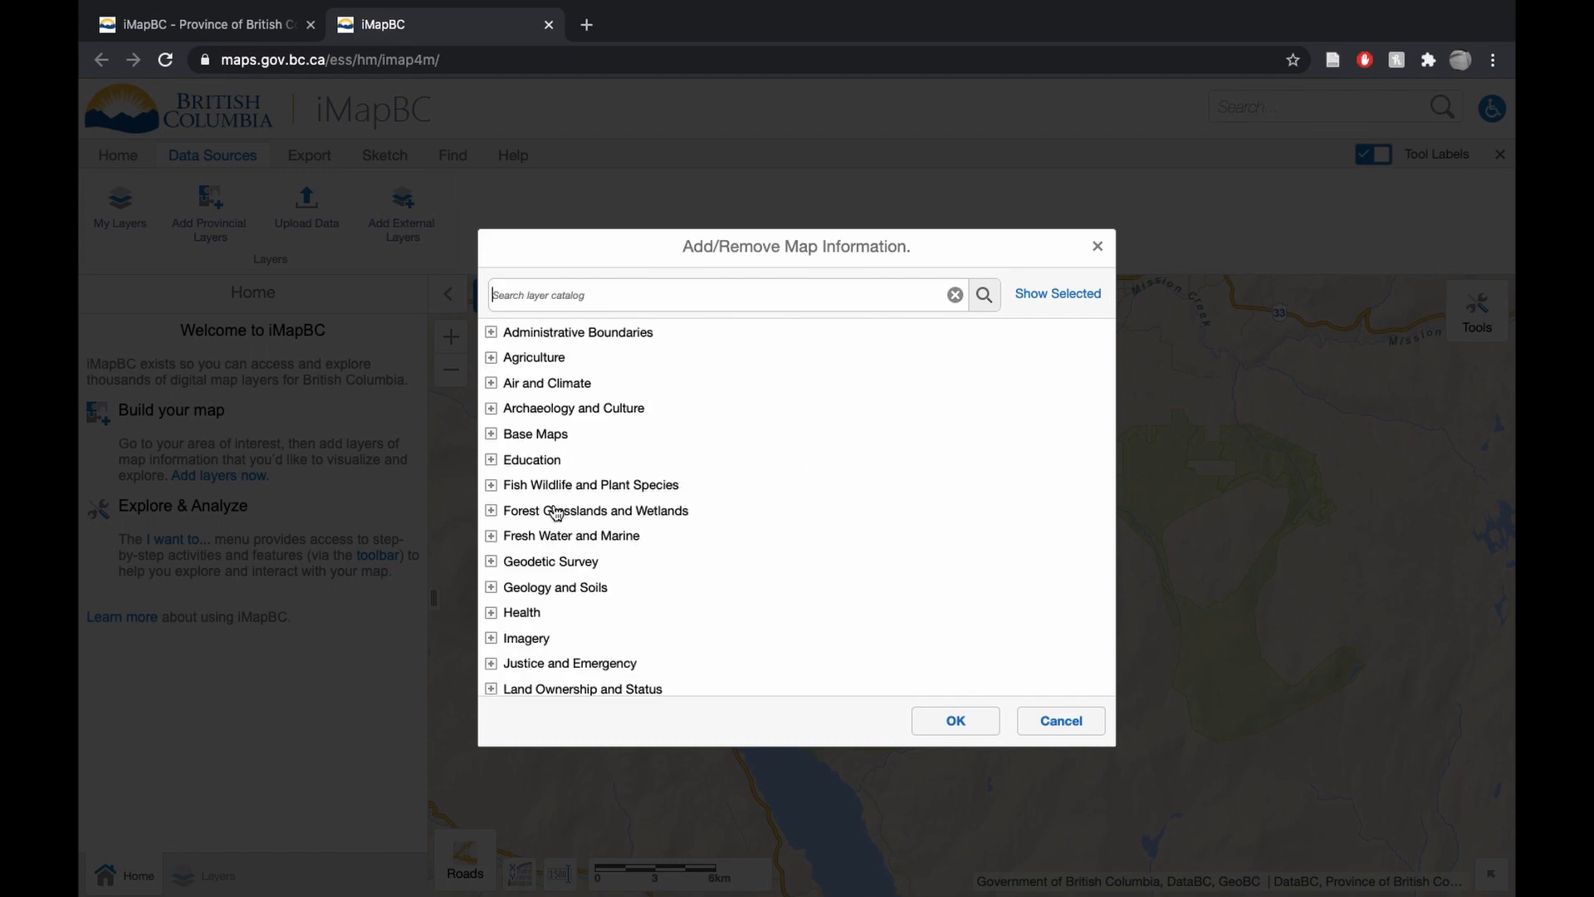
scroll("down", 3)
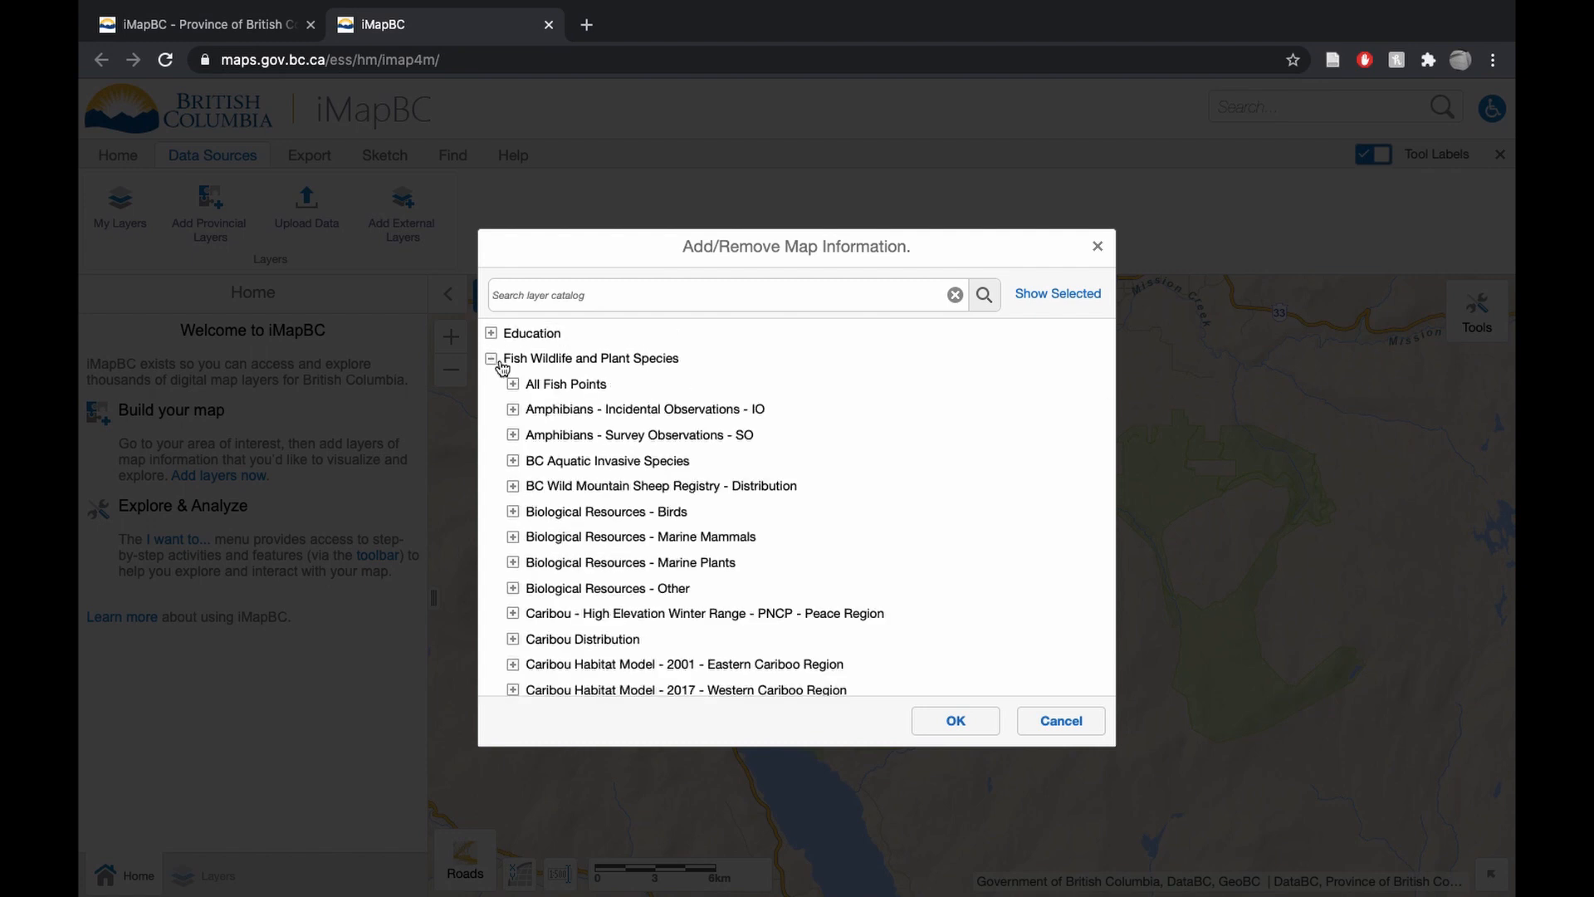
scroll("down", 3)
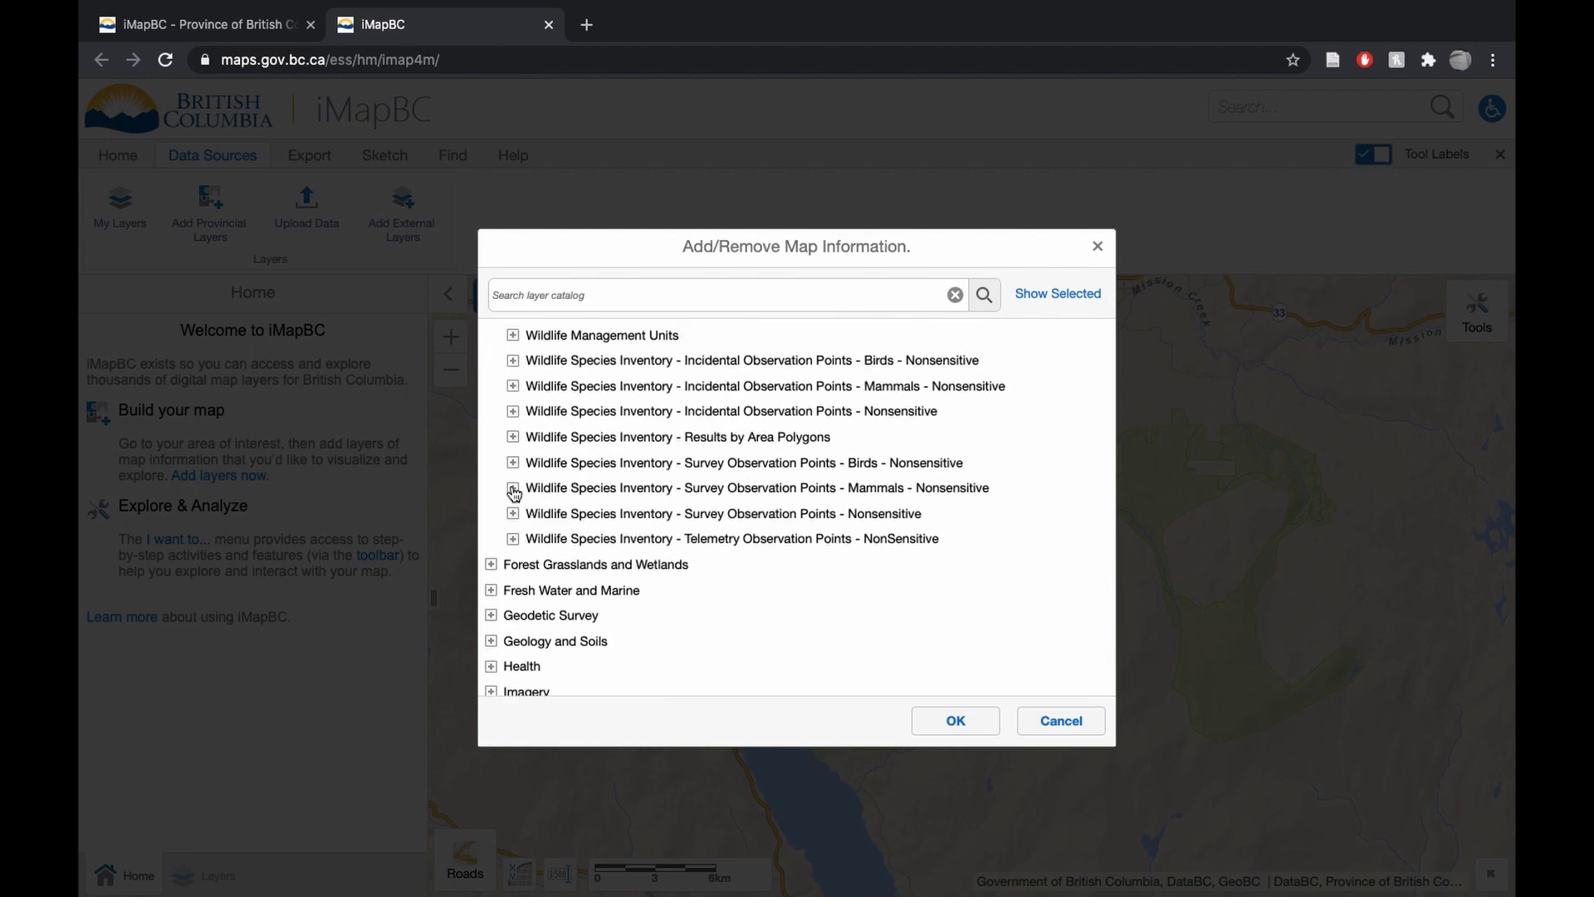
left_click(512, 488)
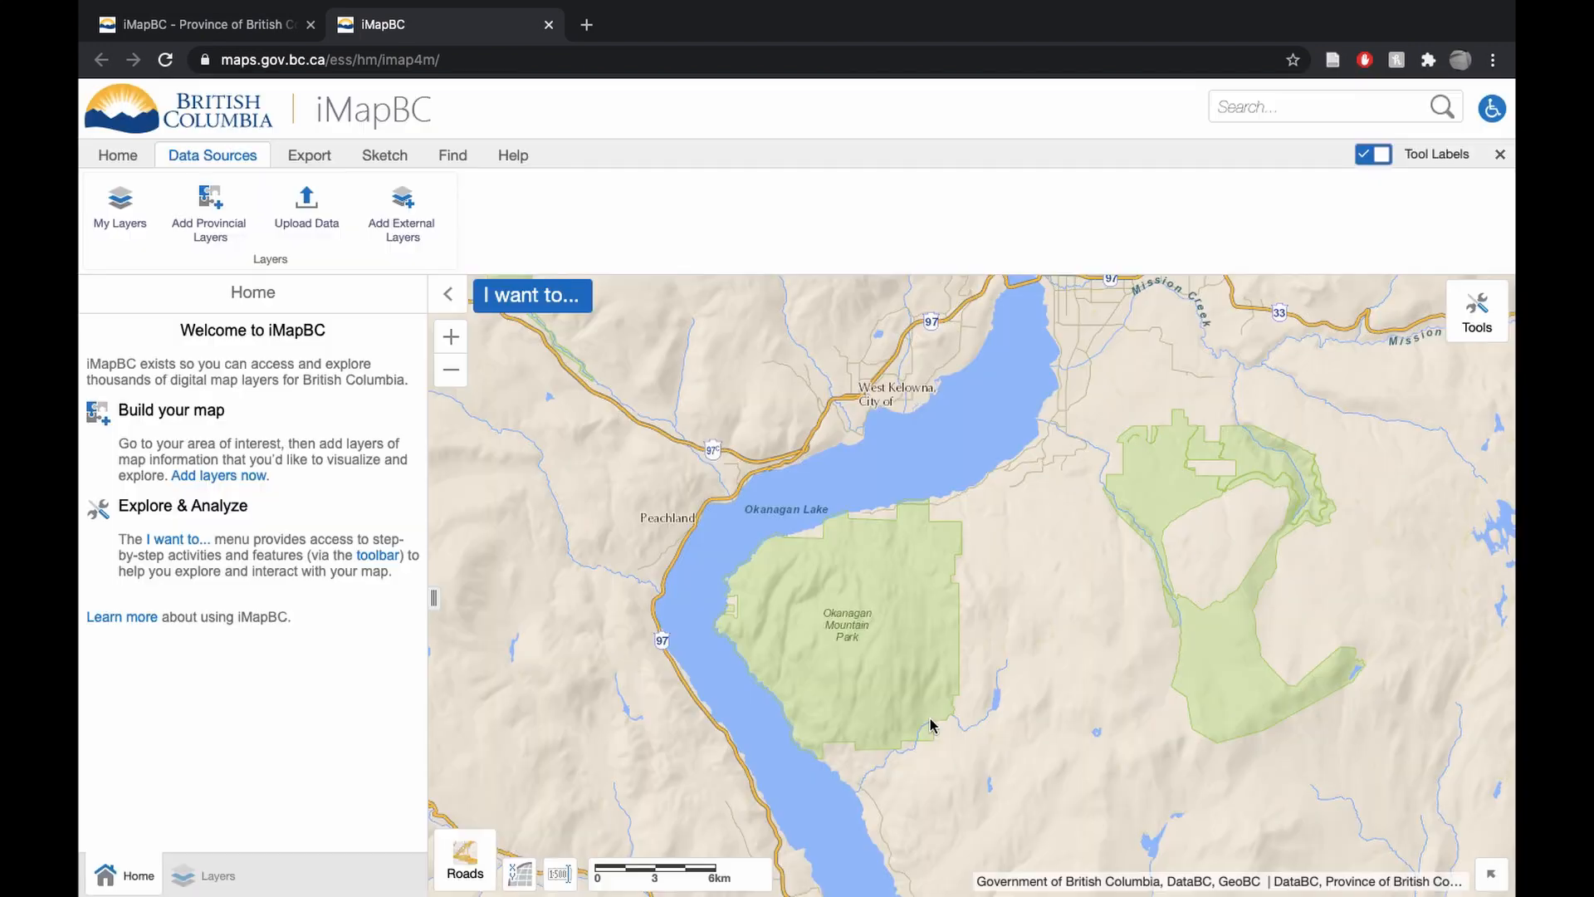
mouse_move(689, 678)
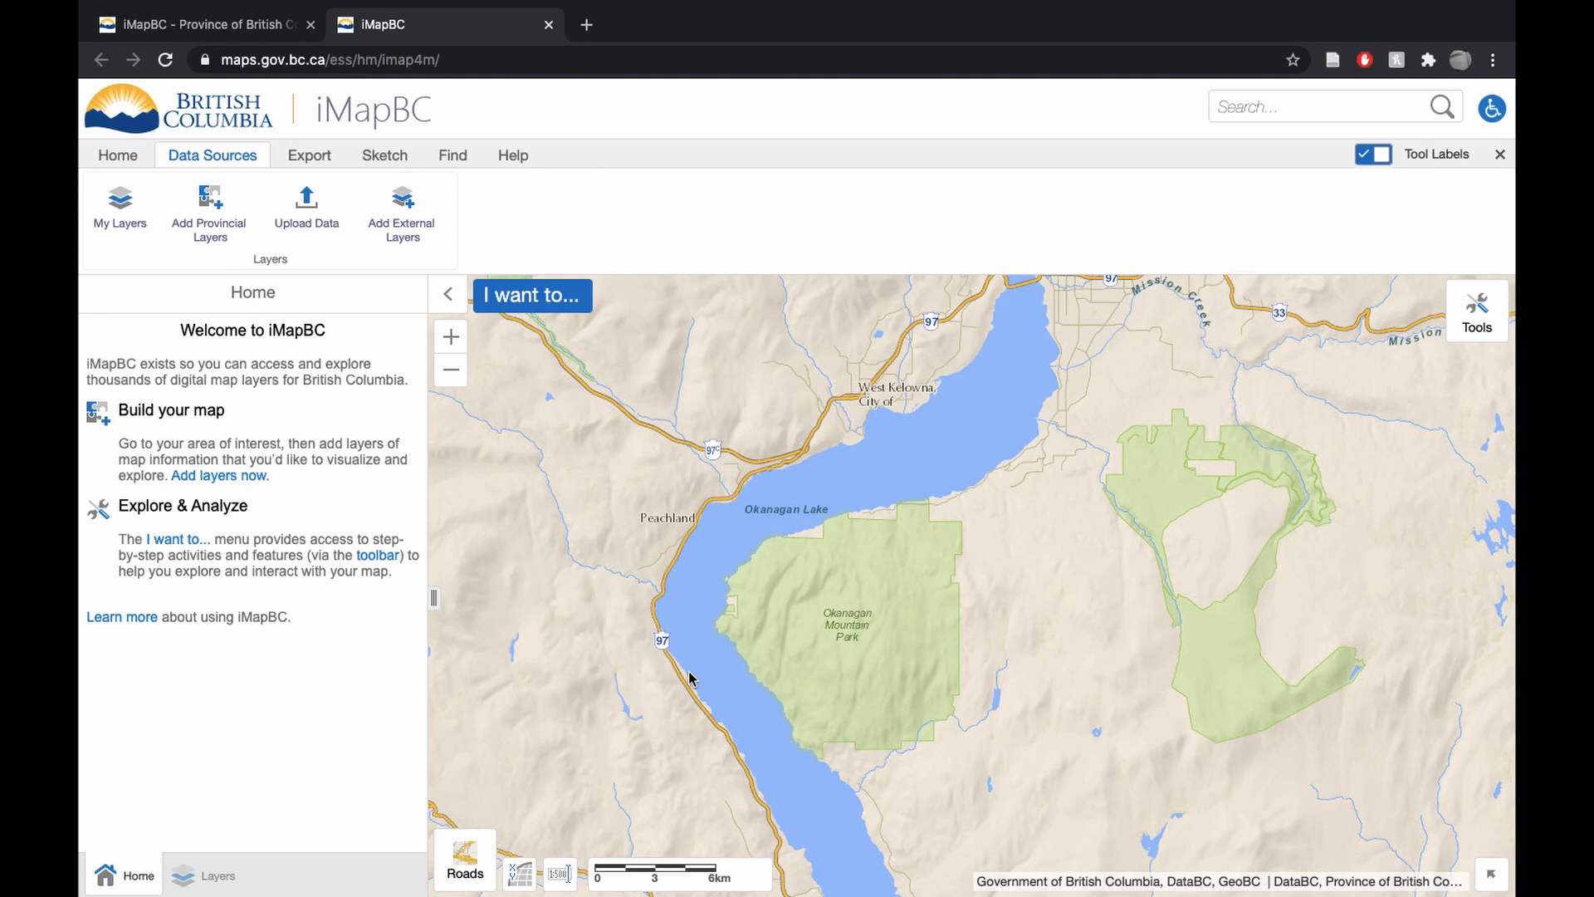
mouse_move(767, 681)
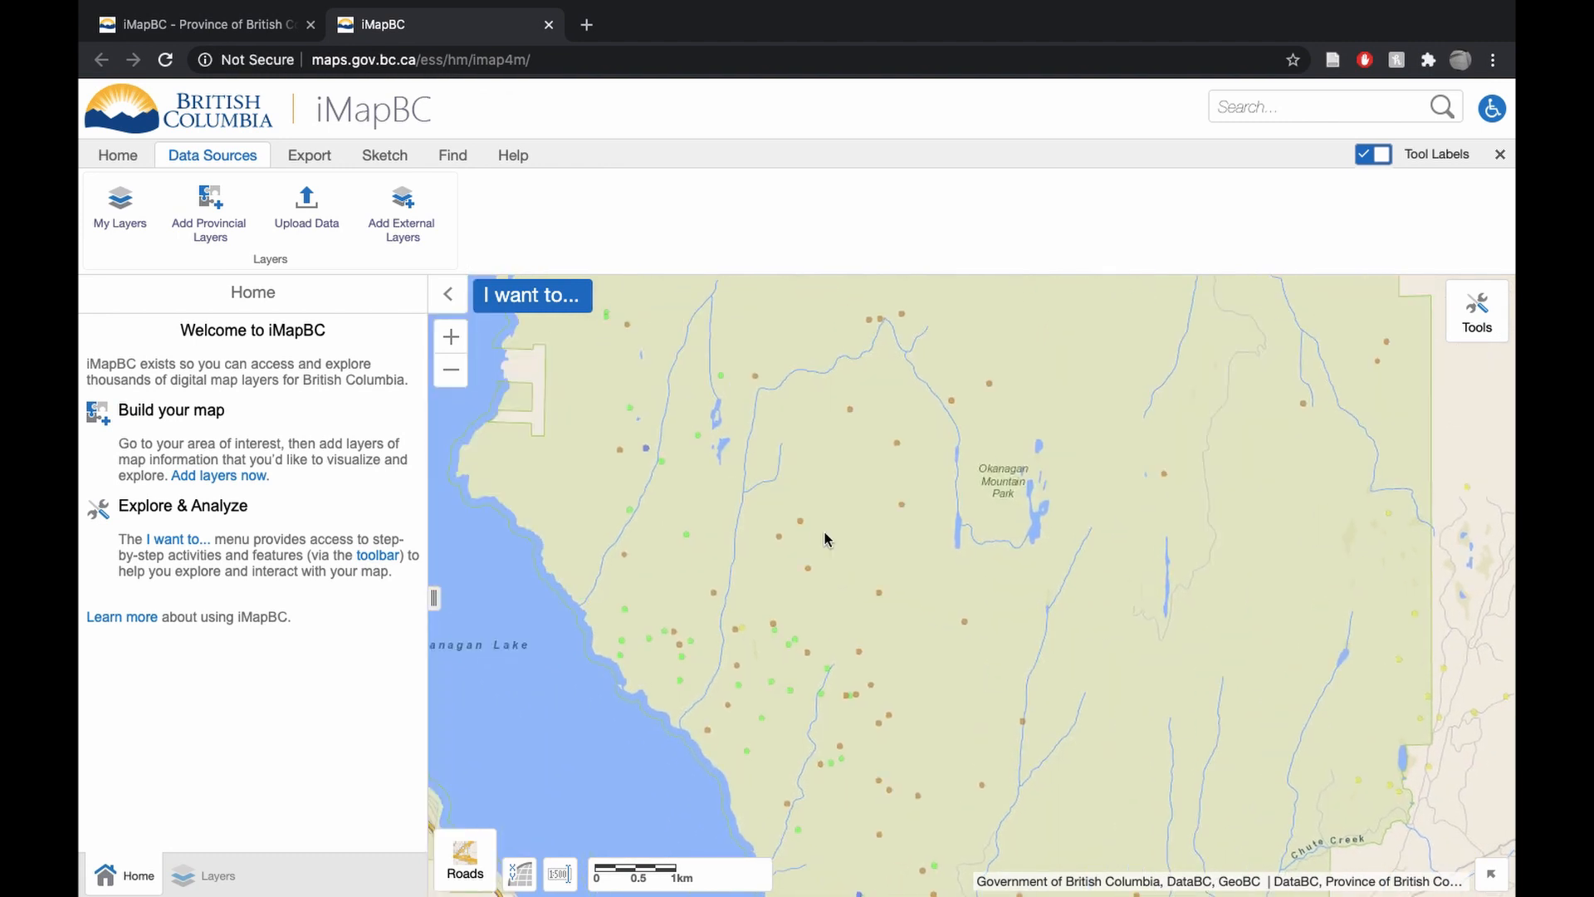
mouse_move(603, 463)
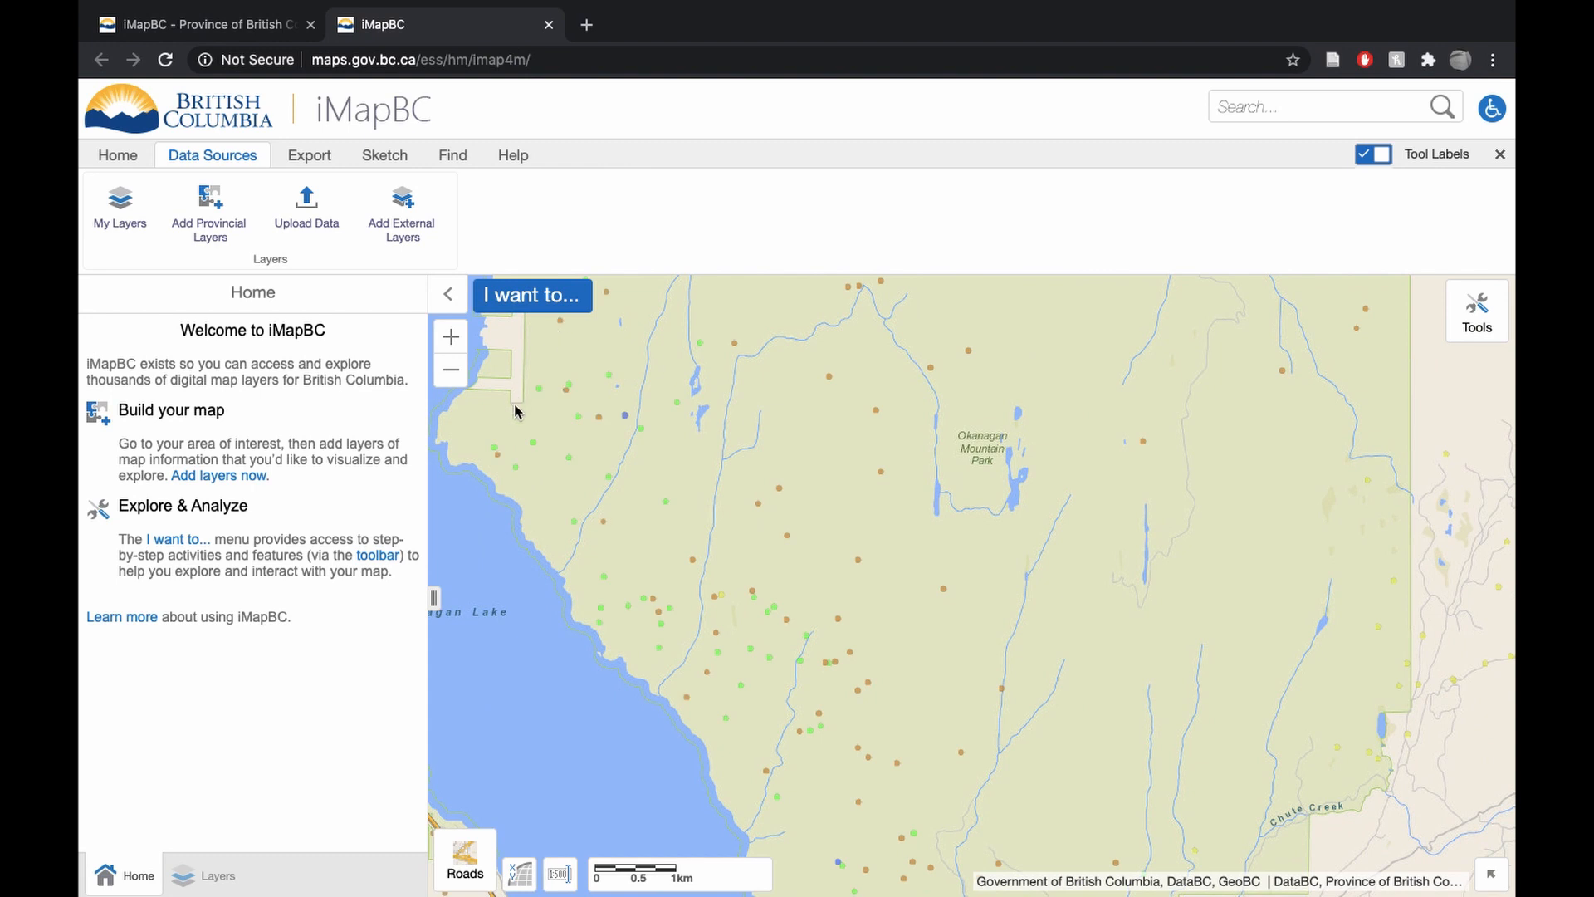
mouse_move(376, 272)
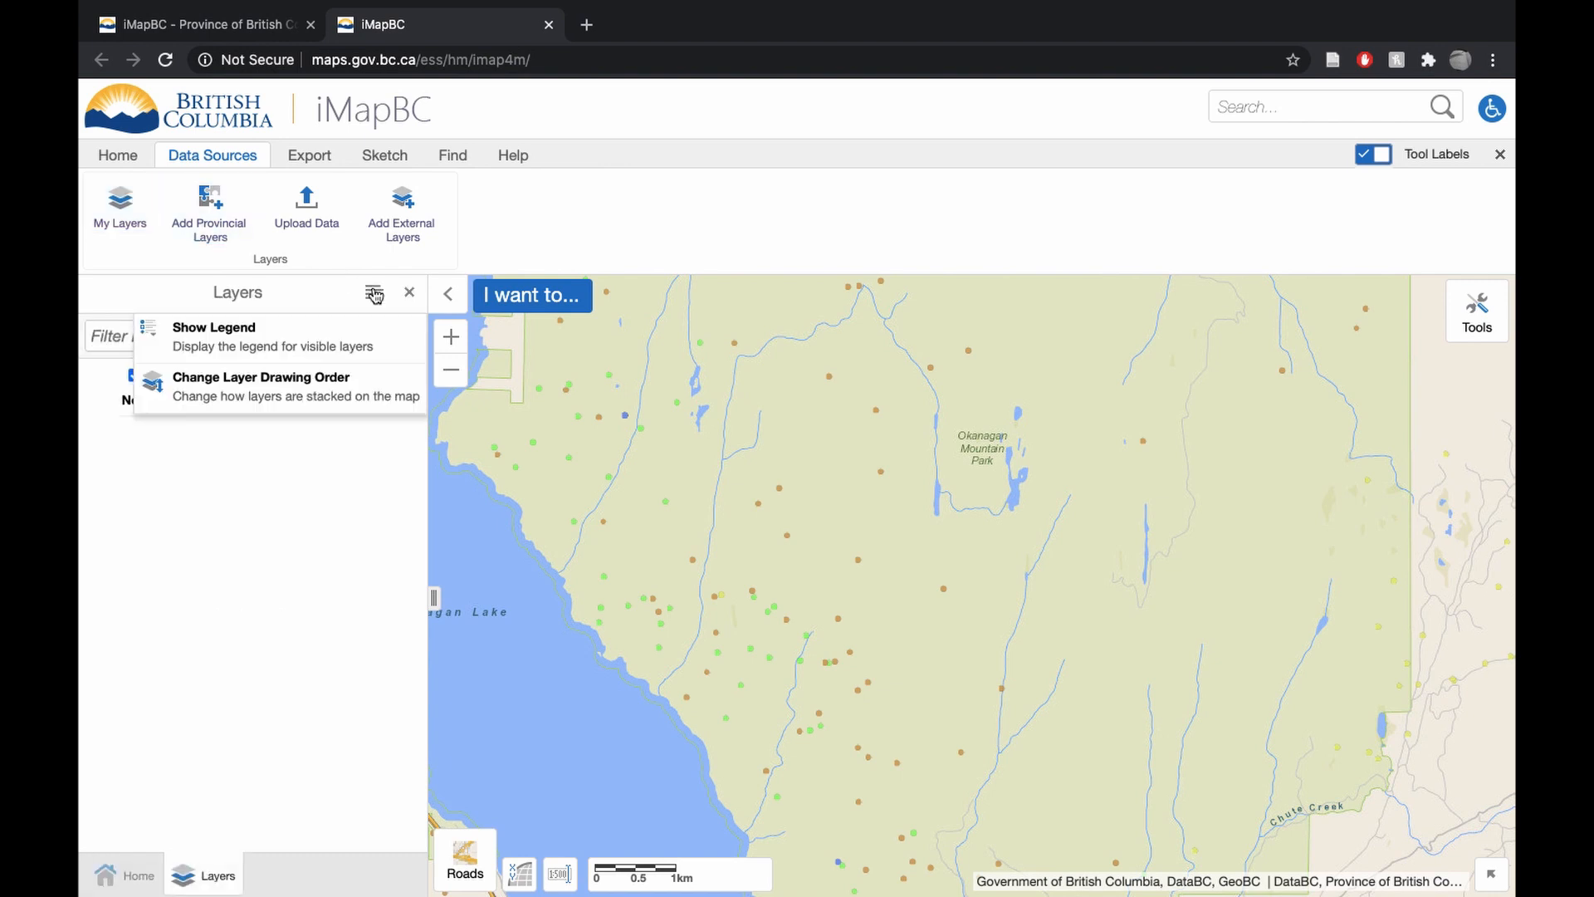
Show the legend listing species swatches for the WSI - SO - Ungulates - Nonsensitive layer
left_click(213, 336)
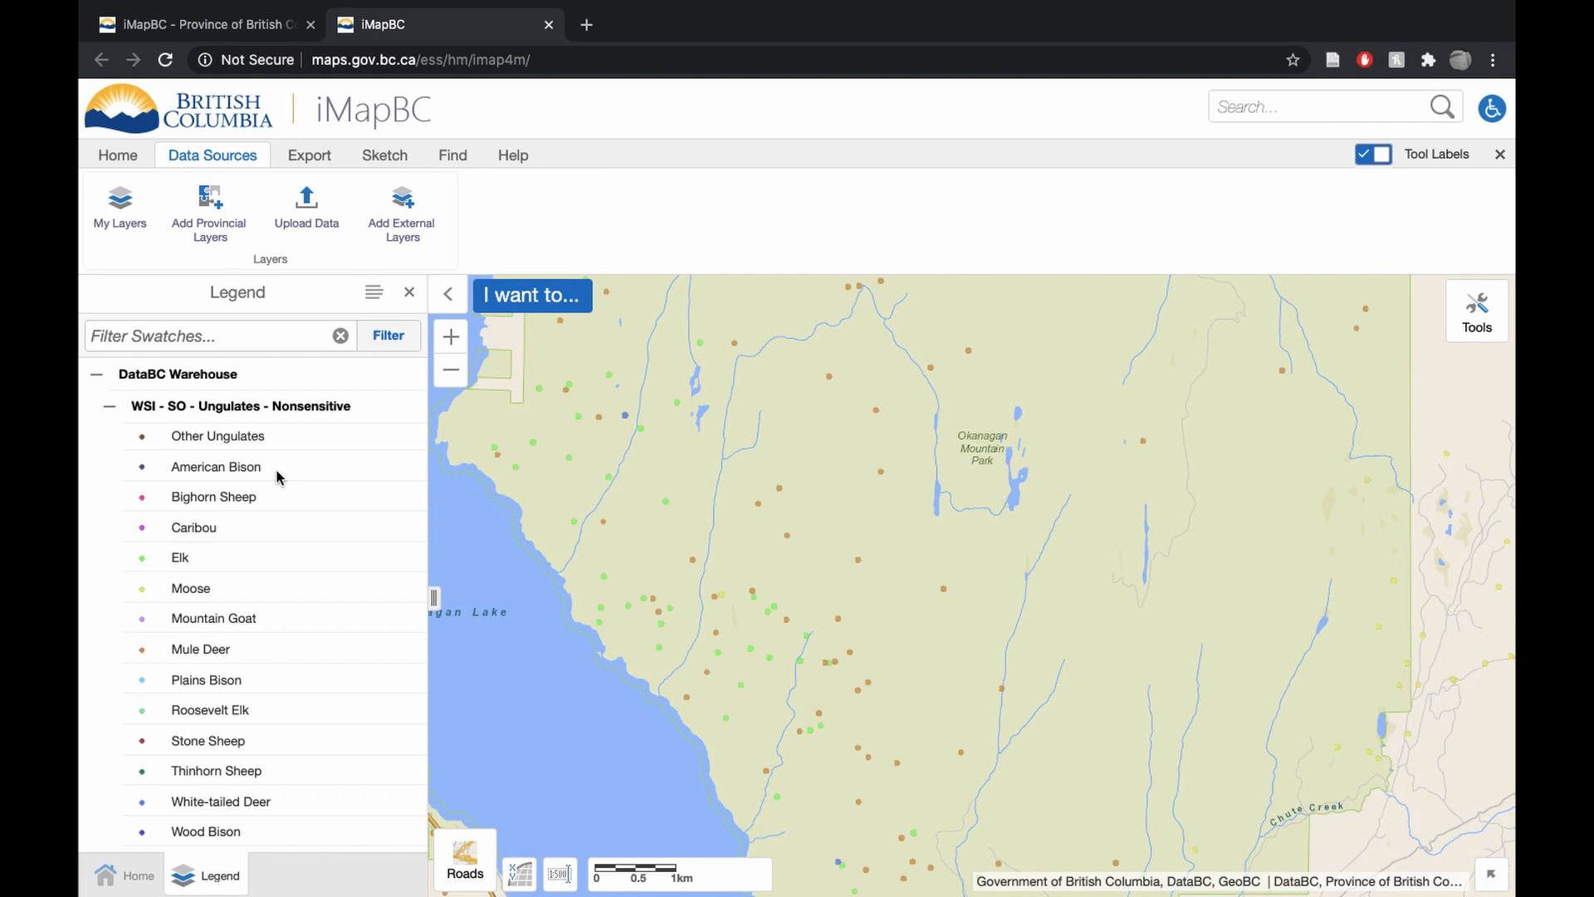
mouse_move(288, 547)
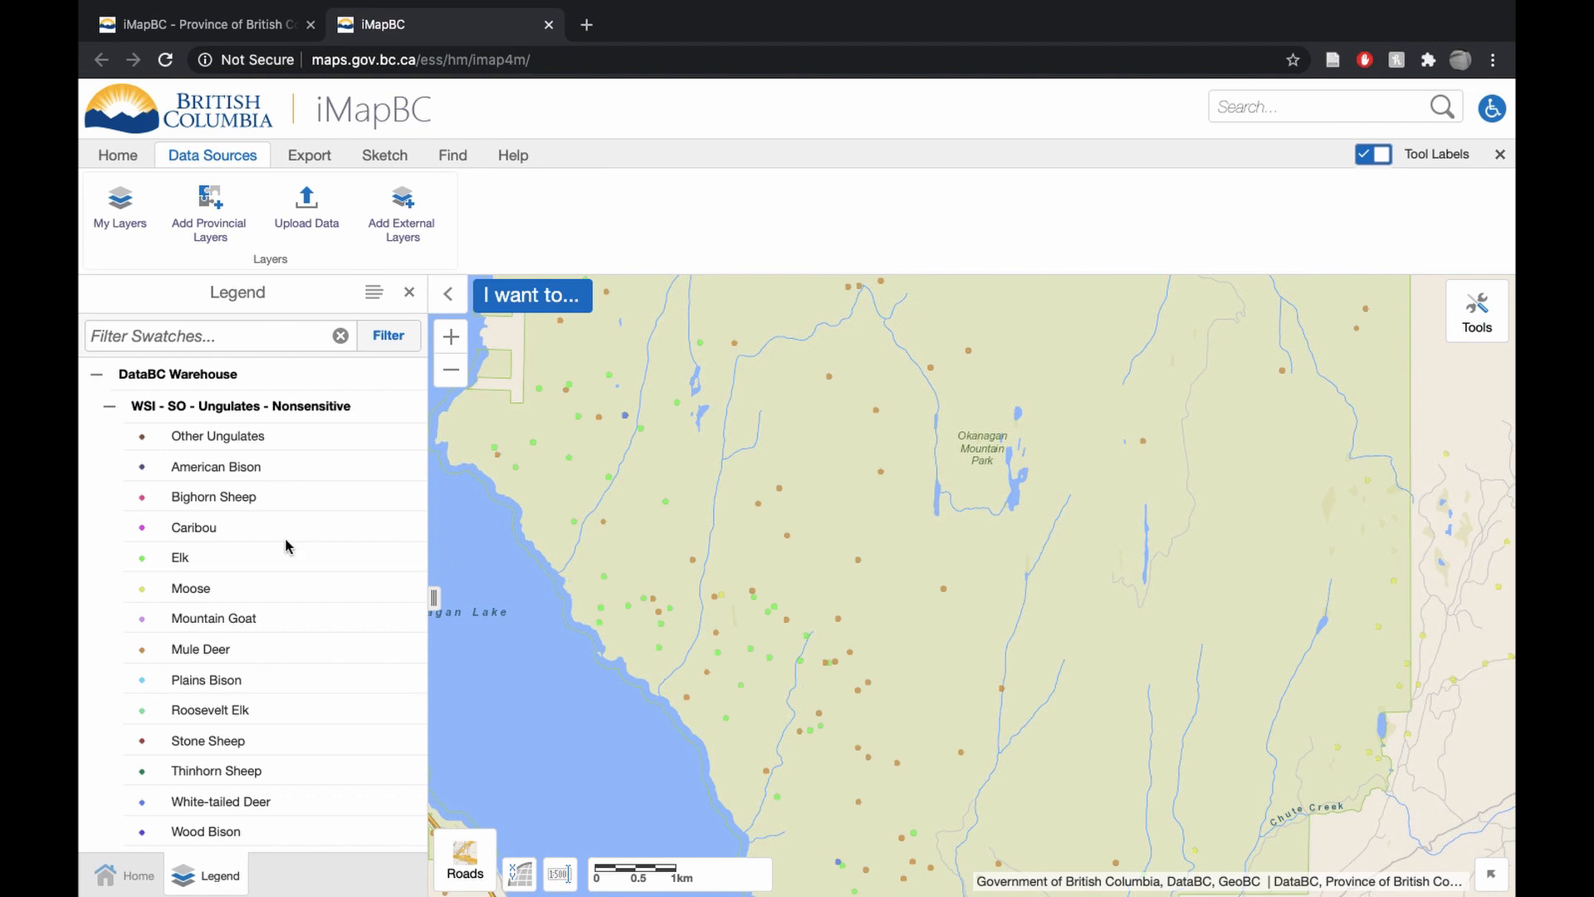
mouse_move(327, 565)
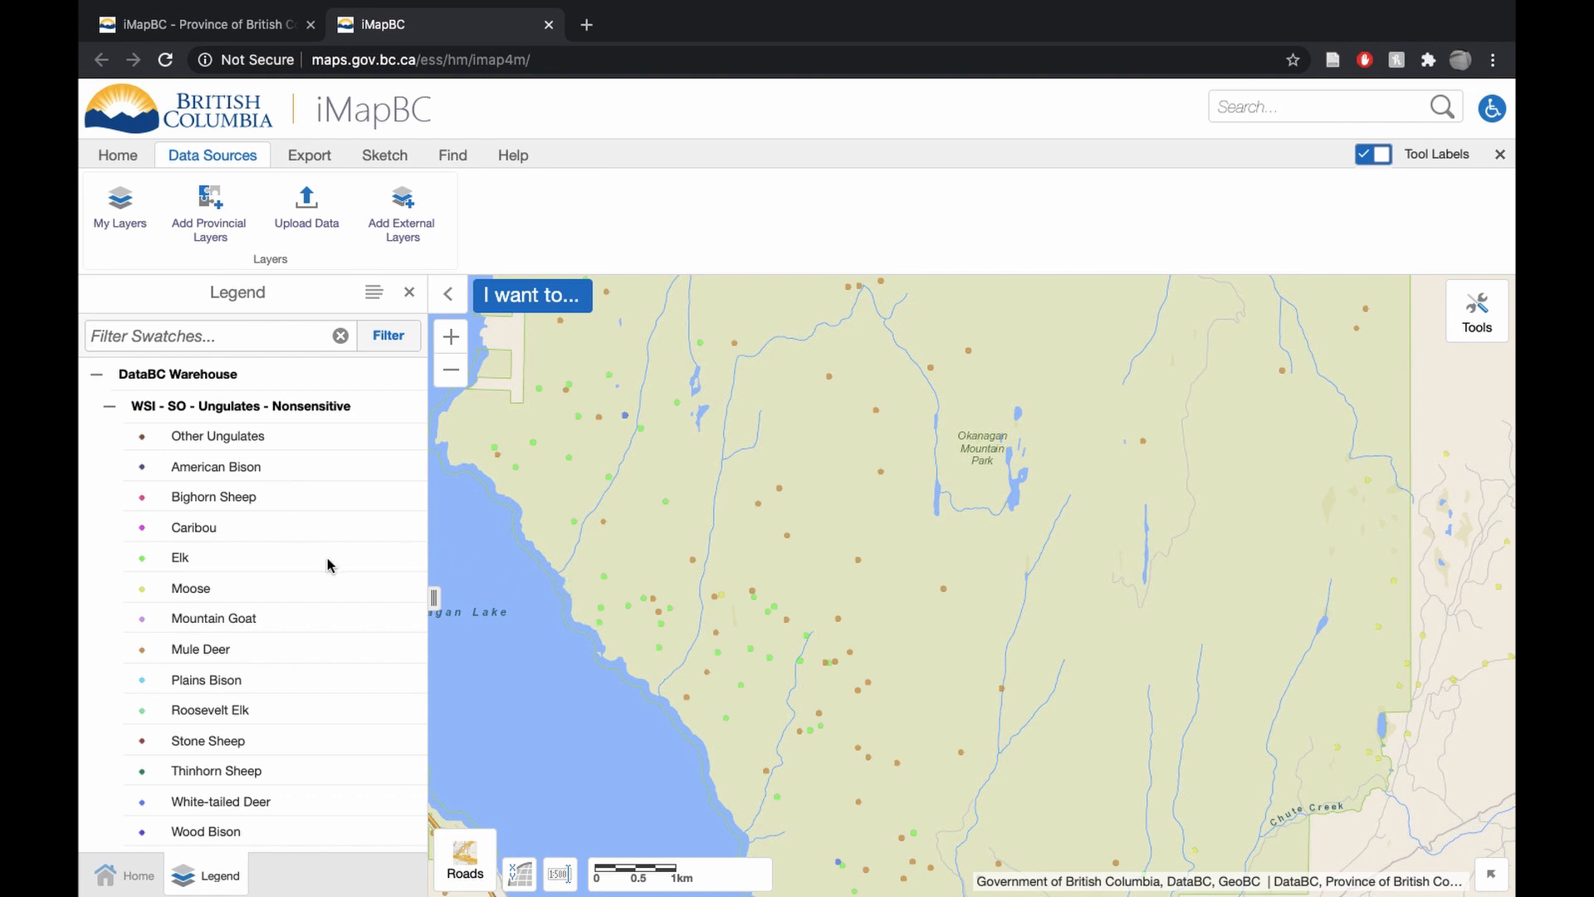
mouse_move(413, 549)
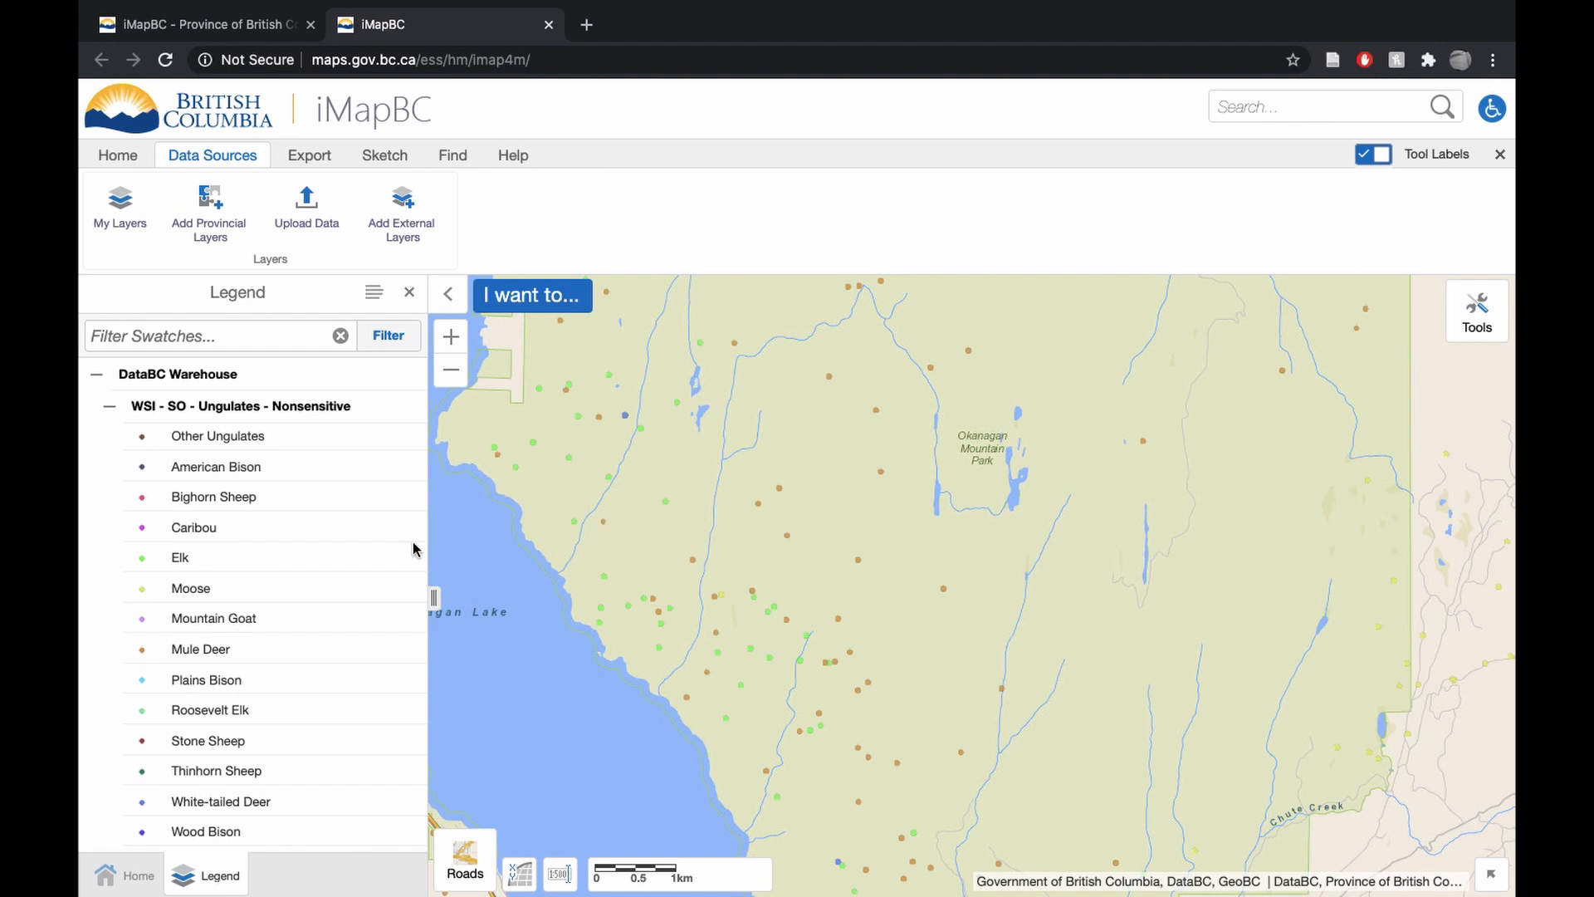
mouse_move(607, 638)
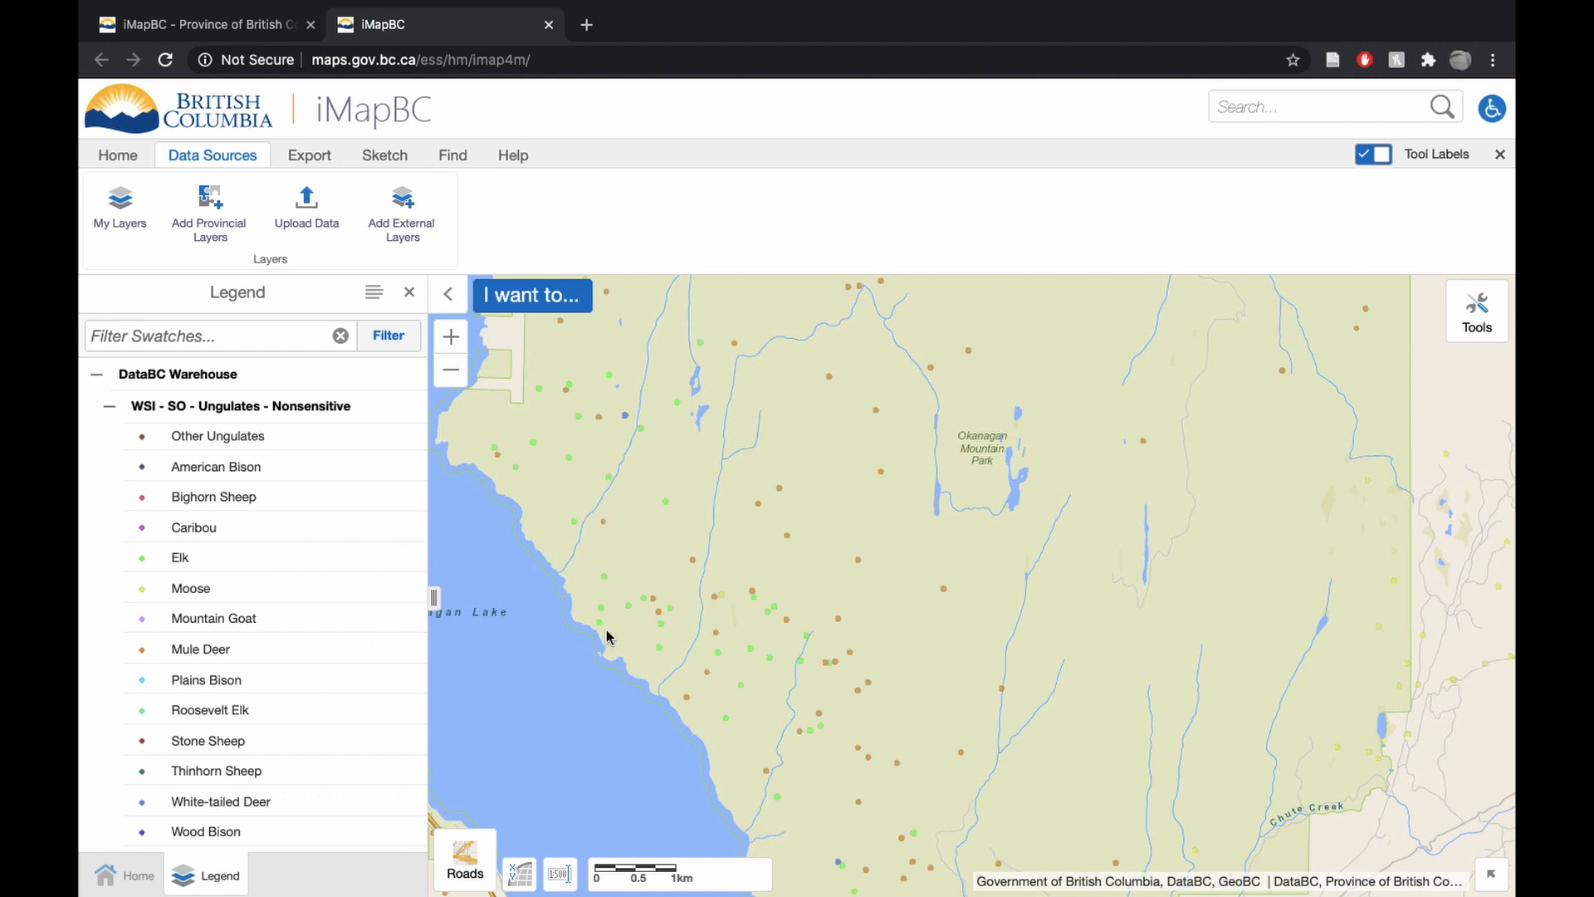
mouse_move(526, 513)
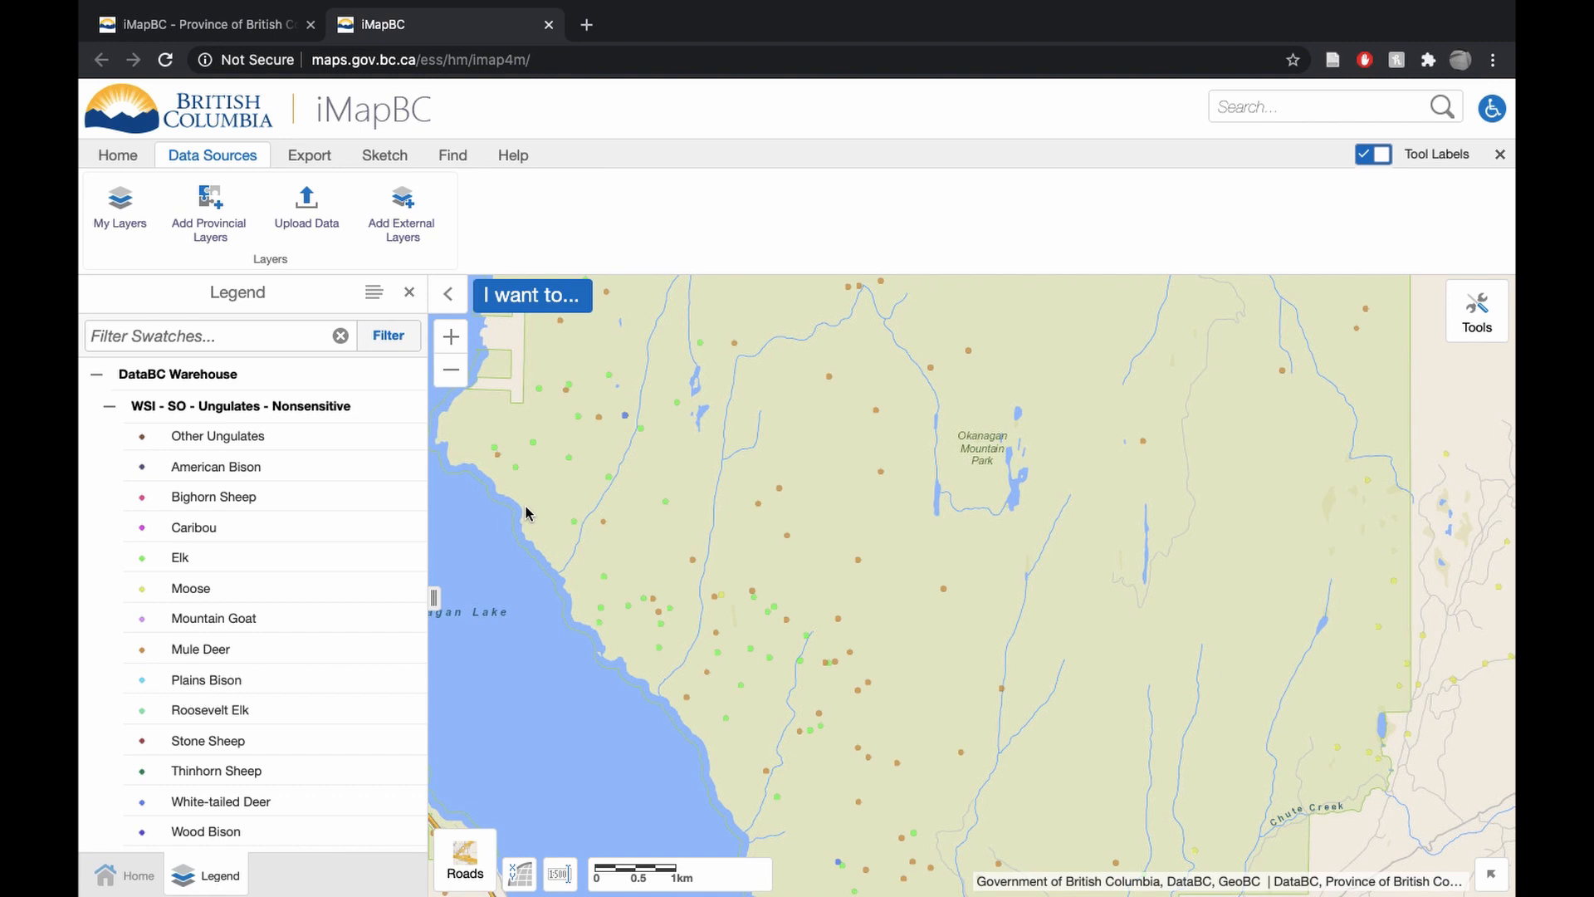
mouse_move(523, 626)
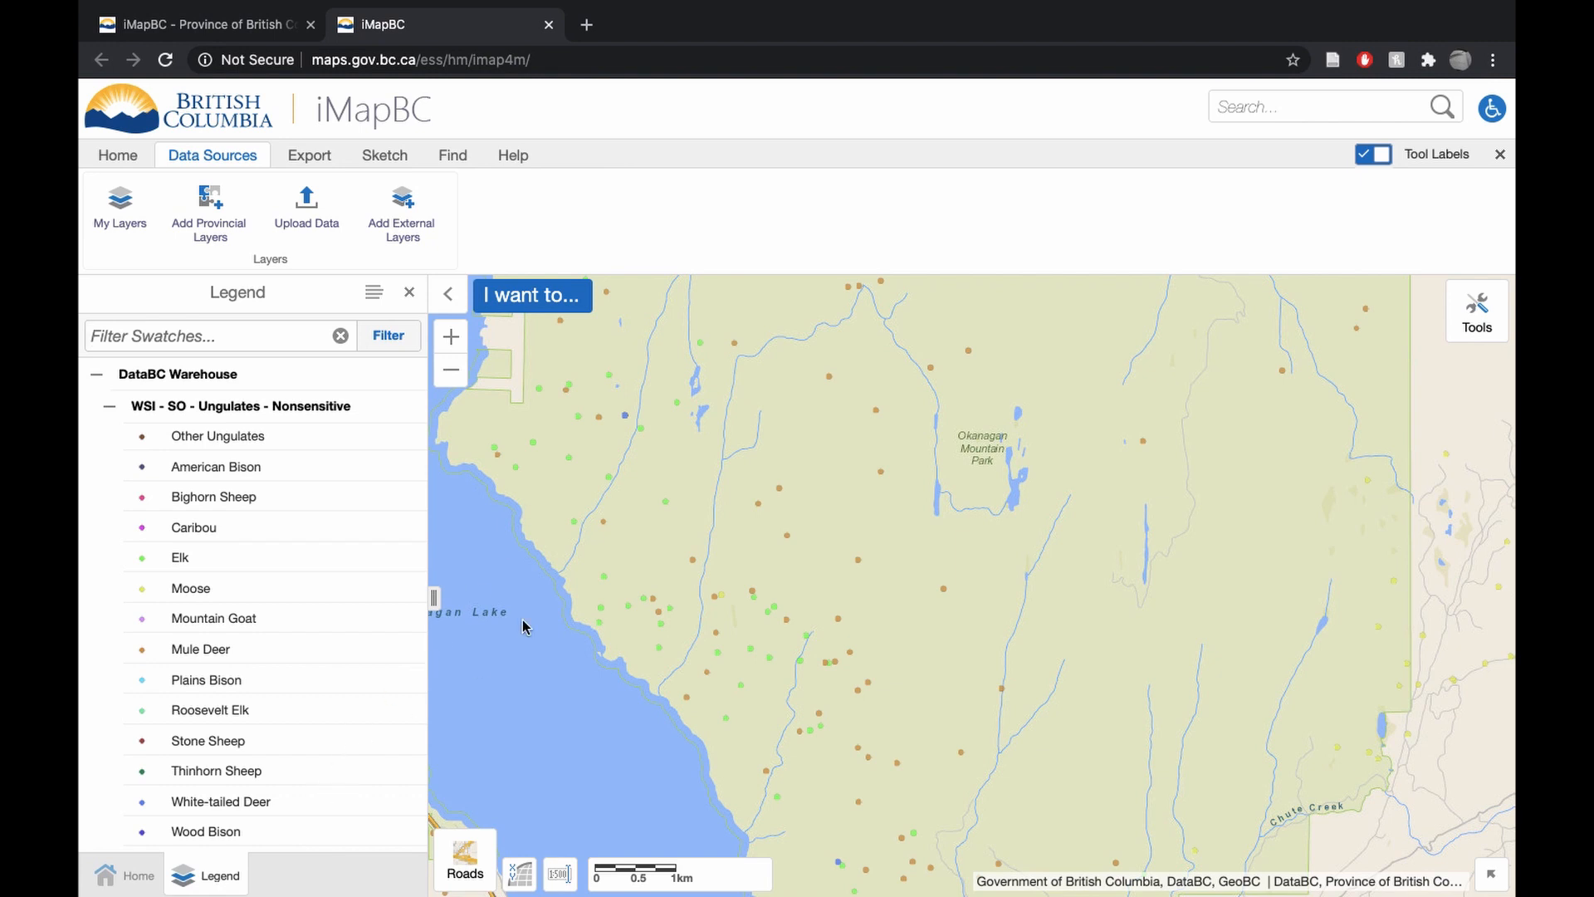
mouse_move(698, 571)
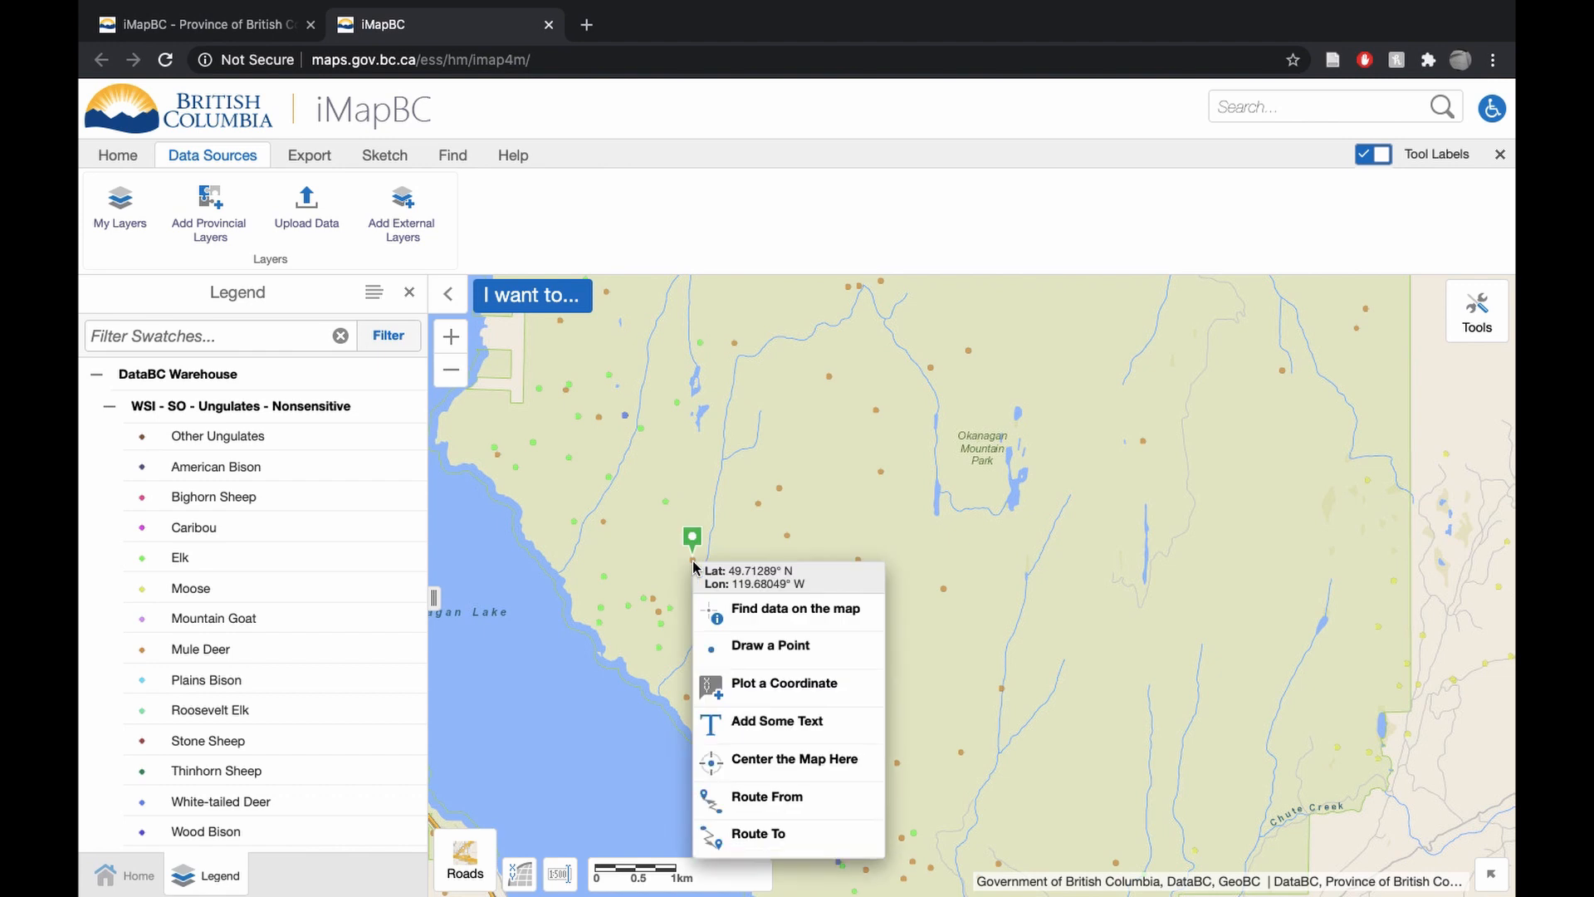
Identify observations at a map spot and pin the single Mule Deer result
left_click(796, 609)
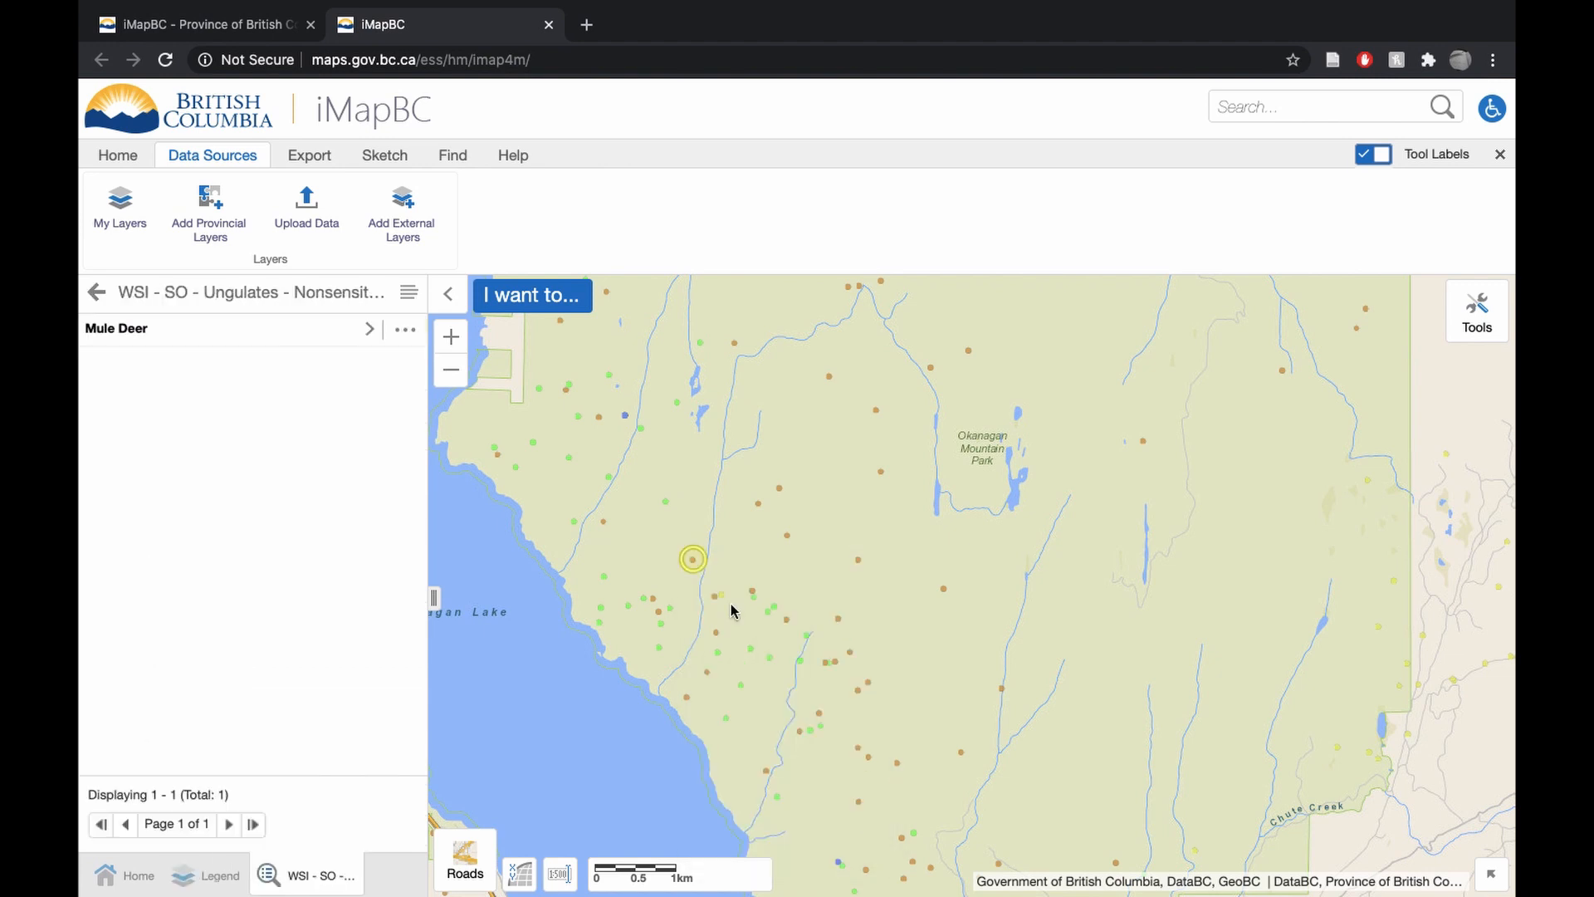
left_click(691, 558)
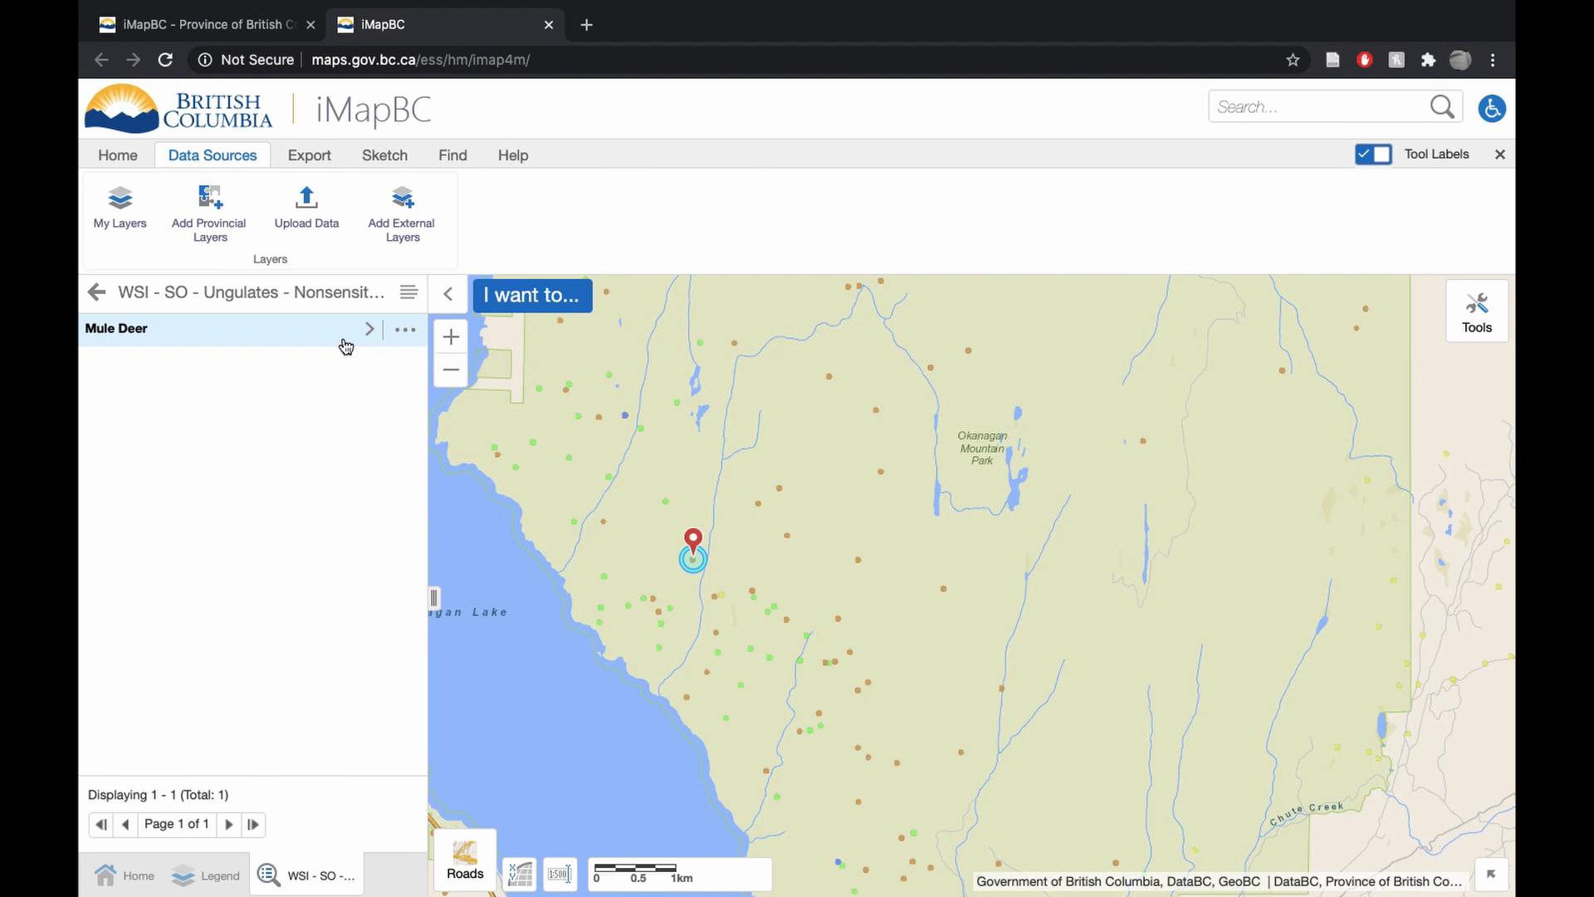
Open the Mule Deer record's details and scroll through its Nov 23, 2010 attributes
left_click(368, 328)
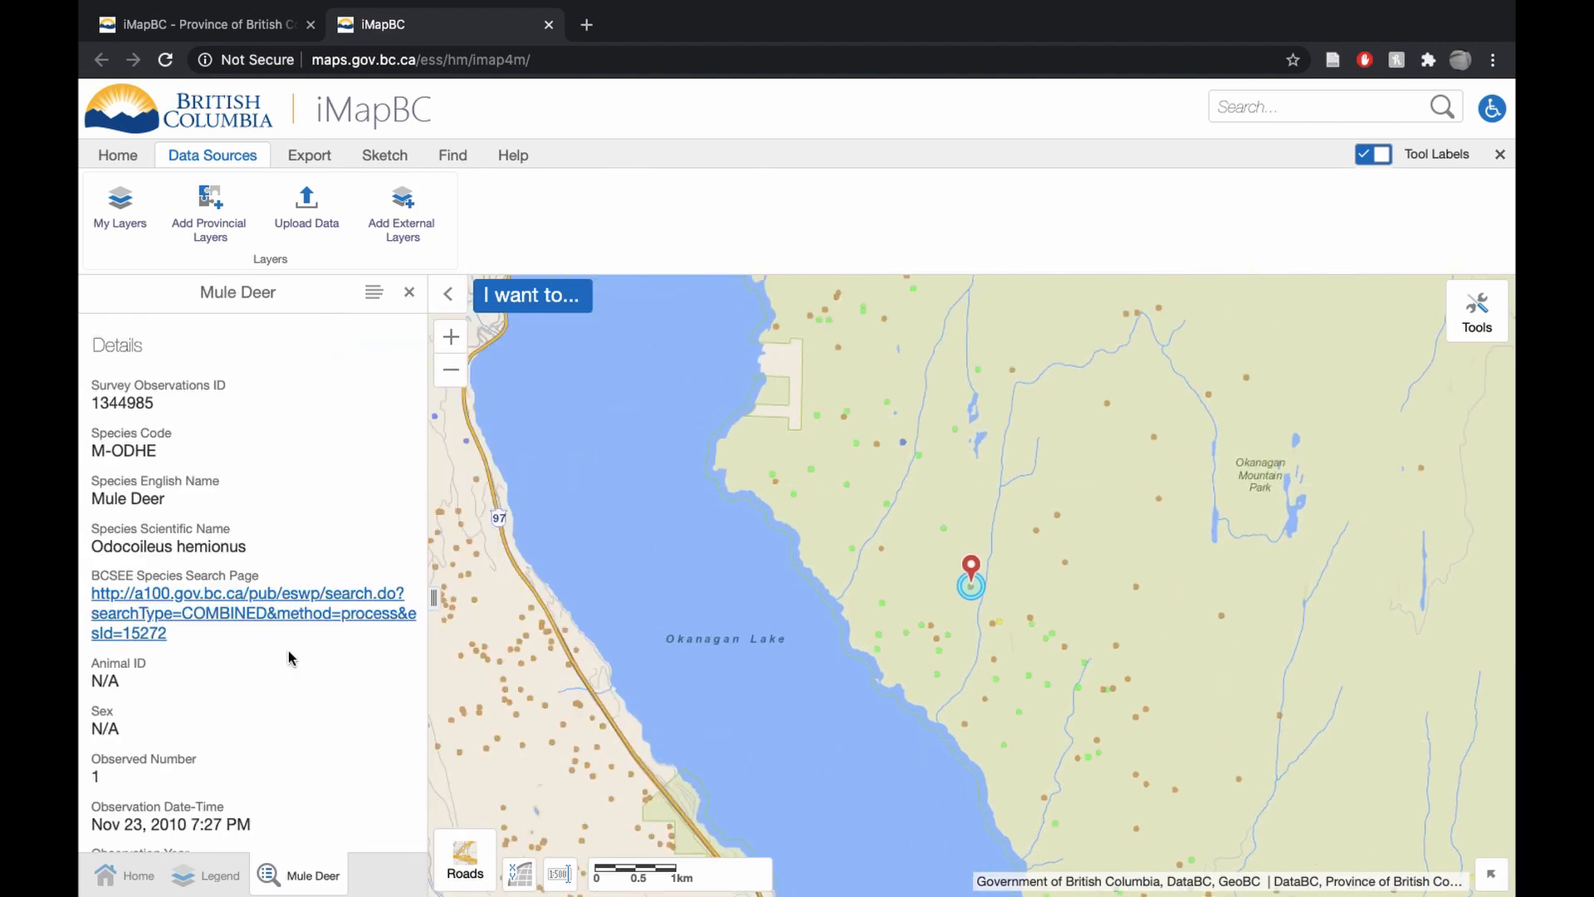
scroll("down", 3)
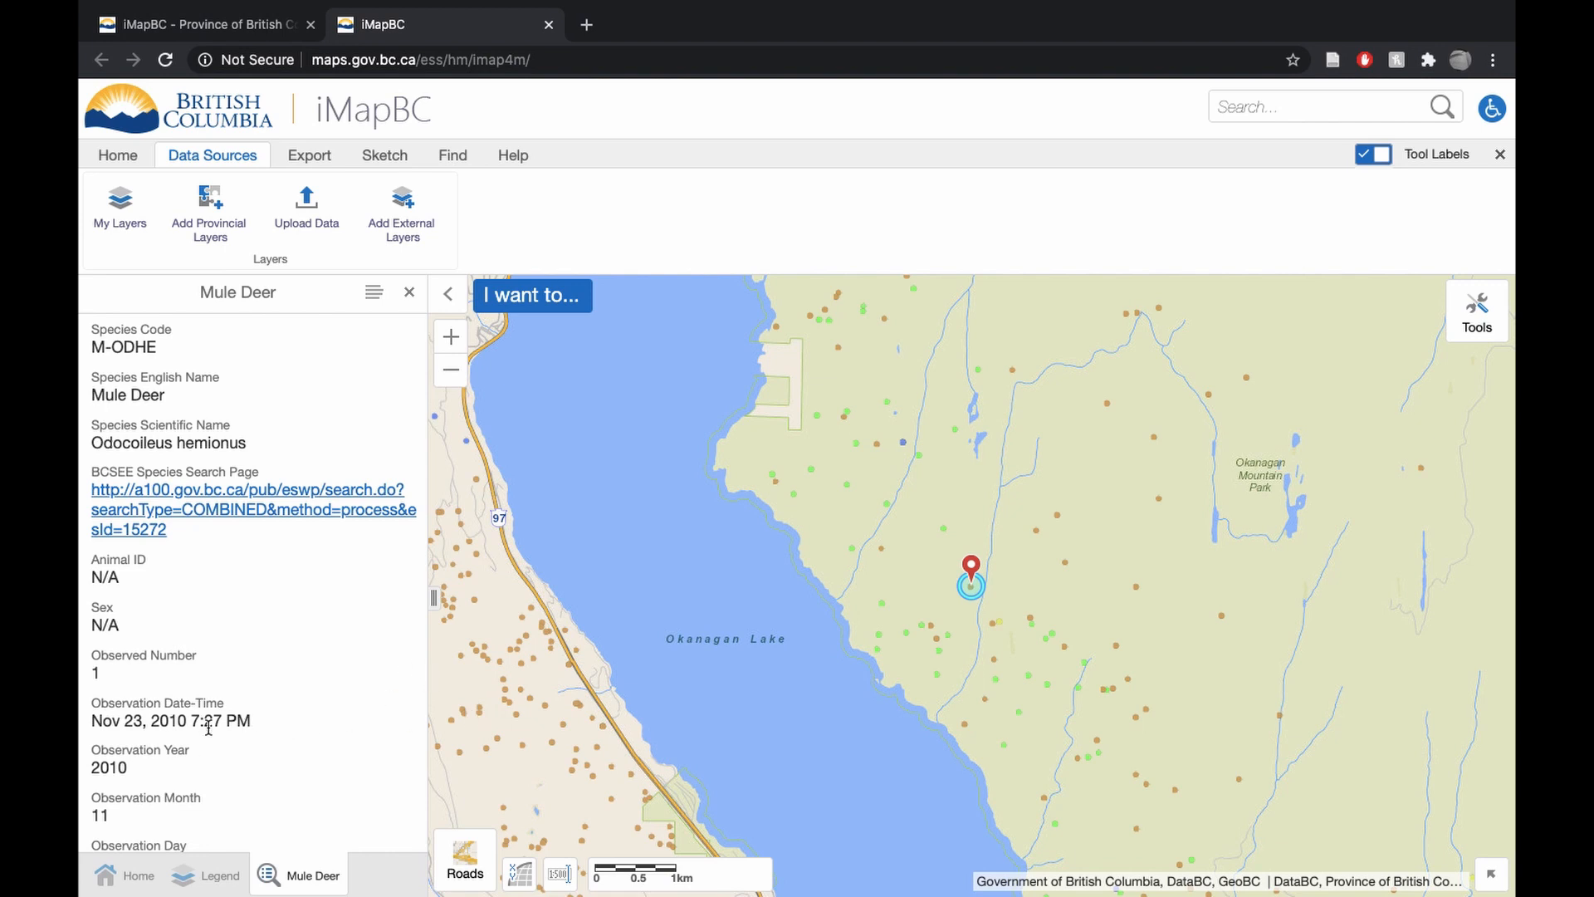
mouse_move(158, 779)
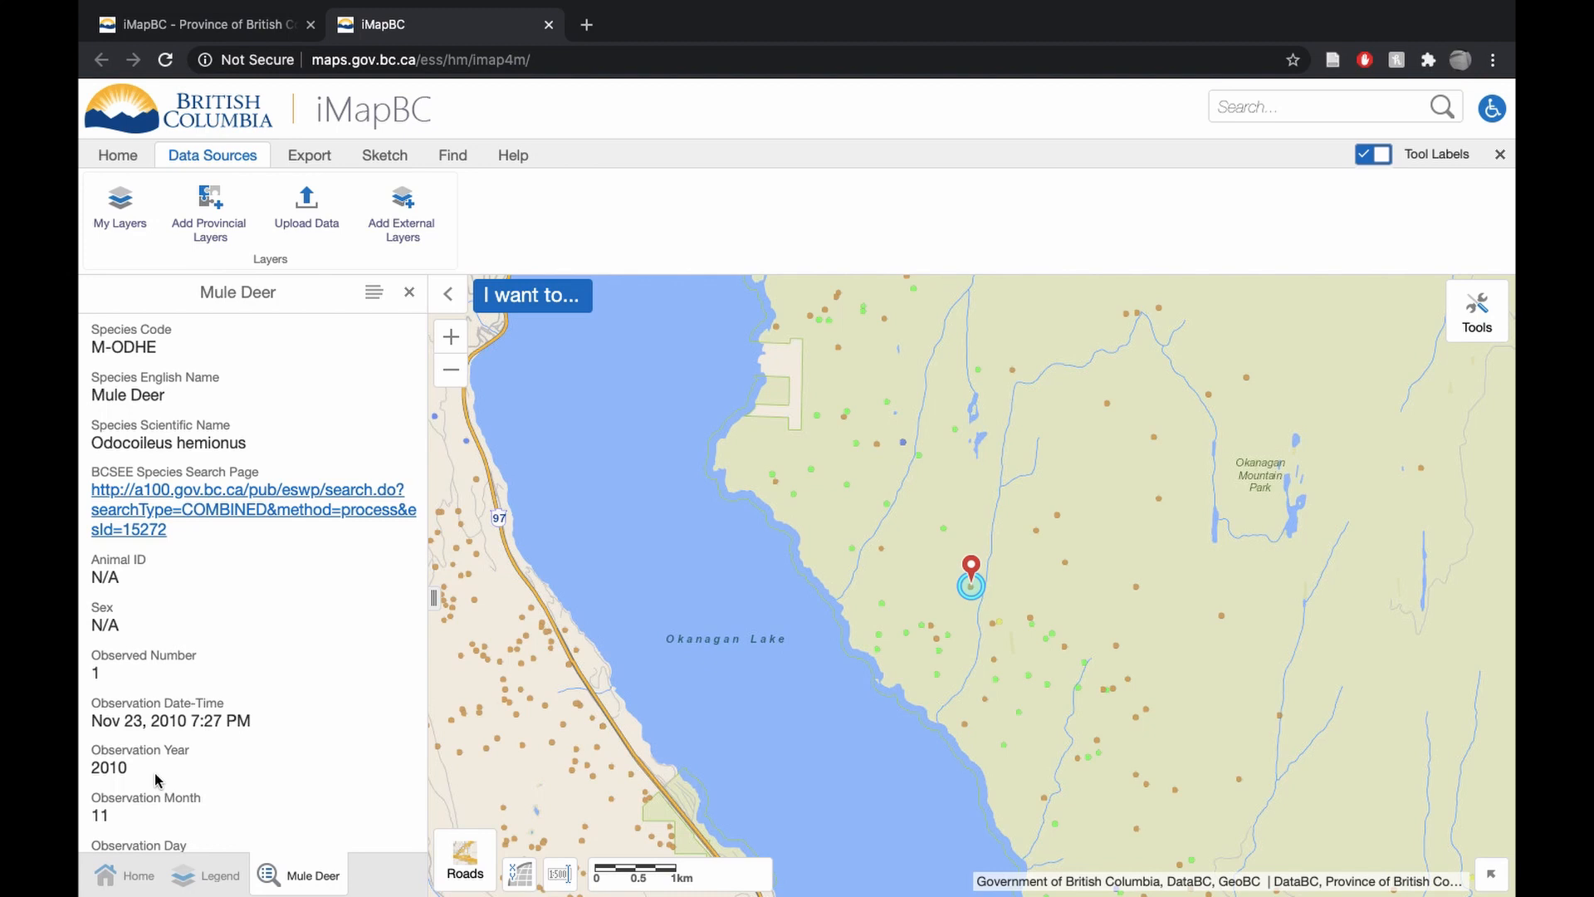
scroll("down", 3)
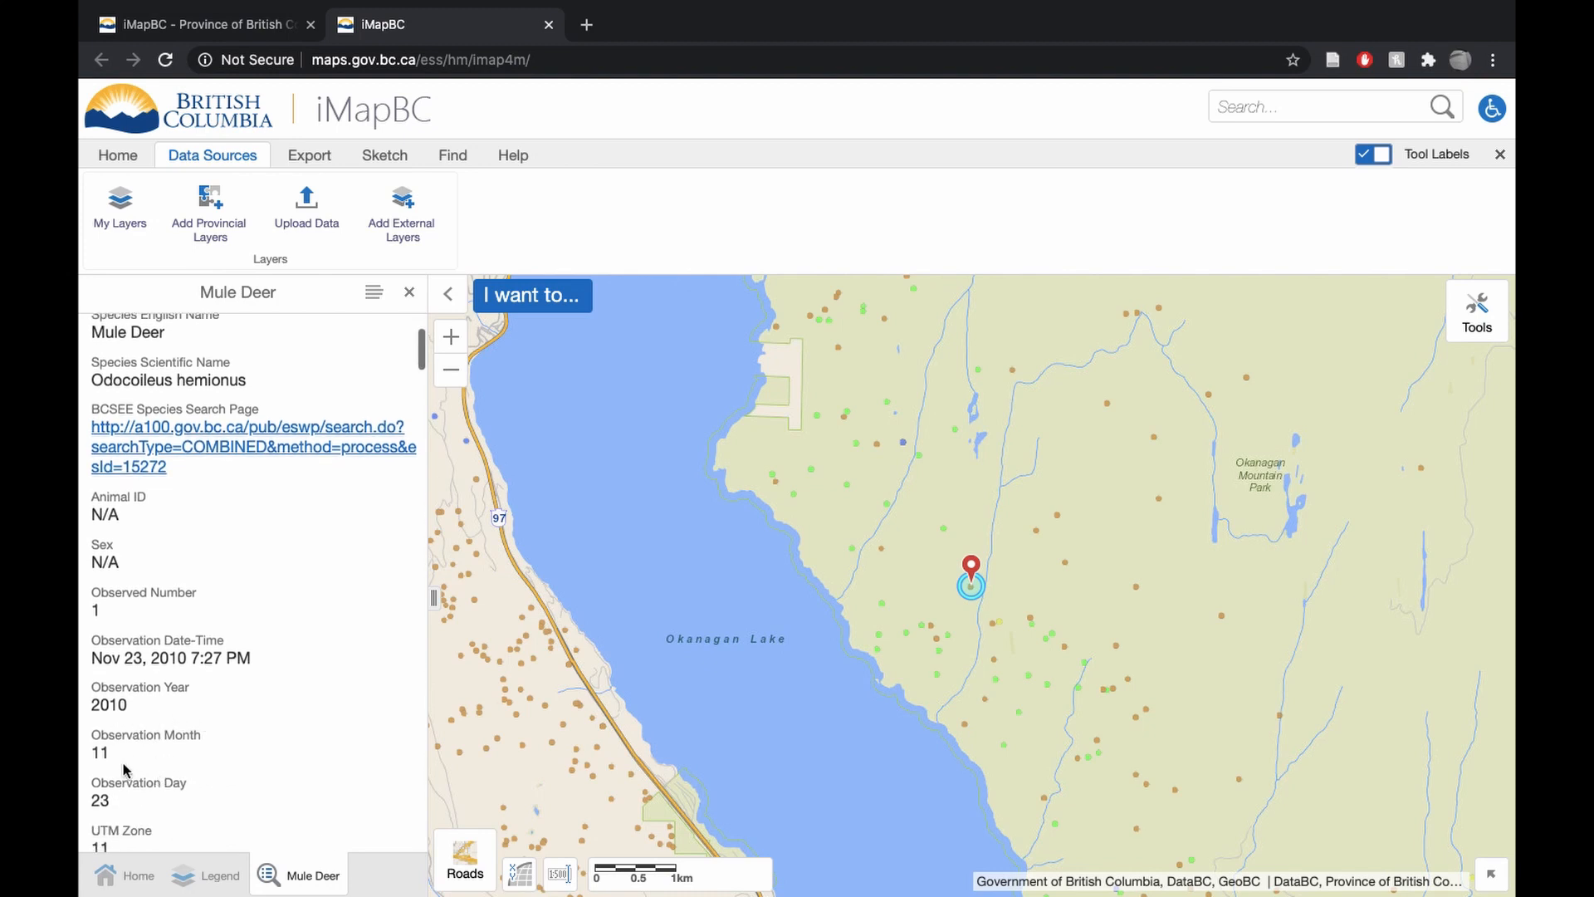
scroll("down", 3)
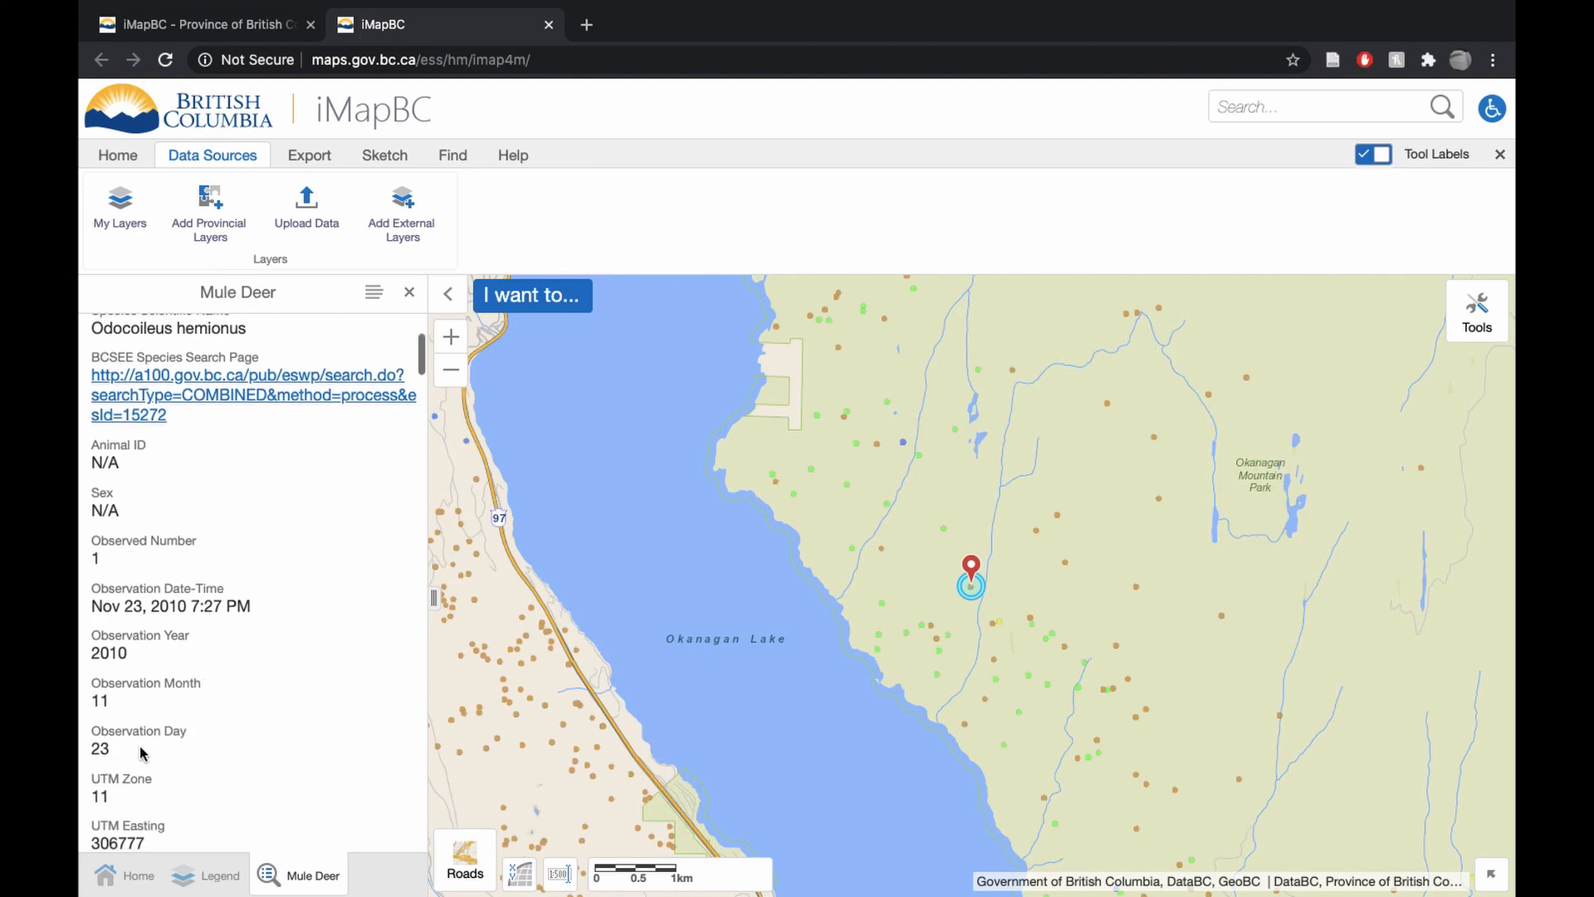
scroll("up", 3)
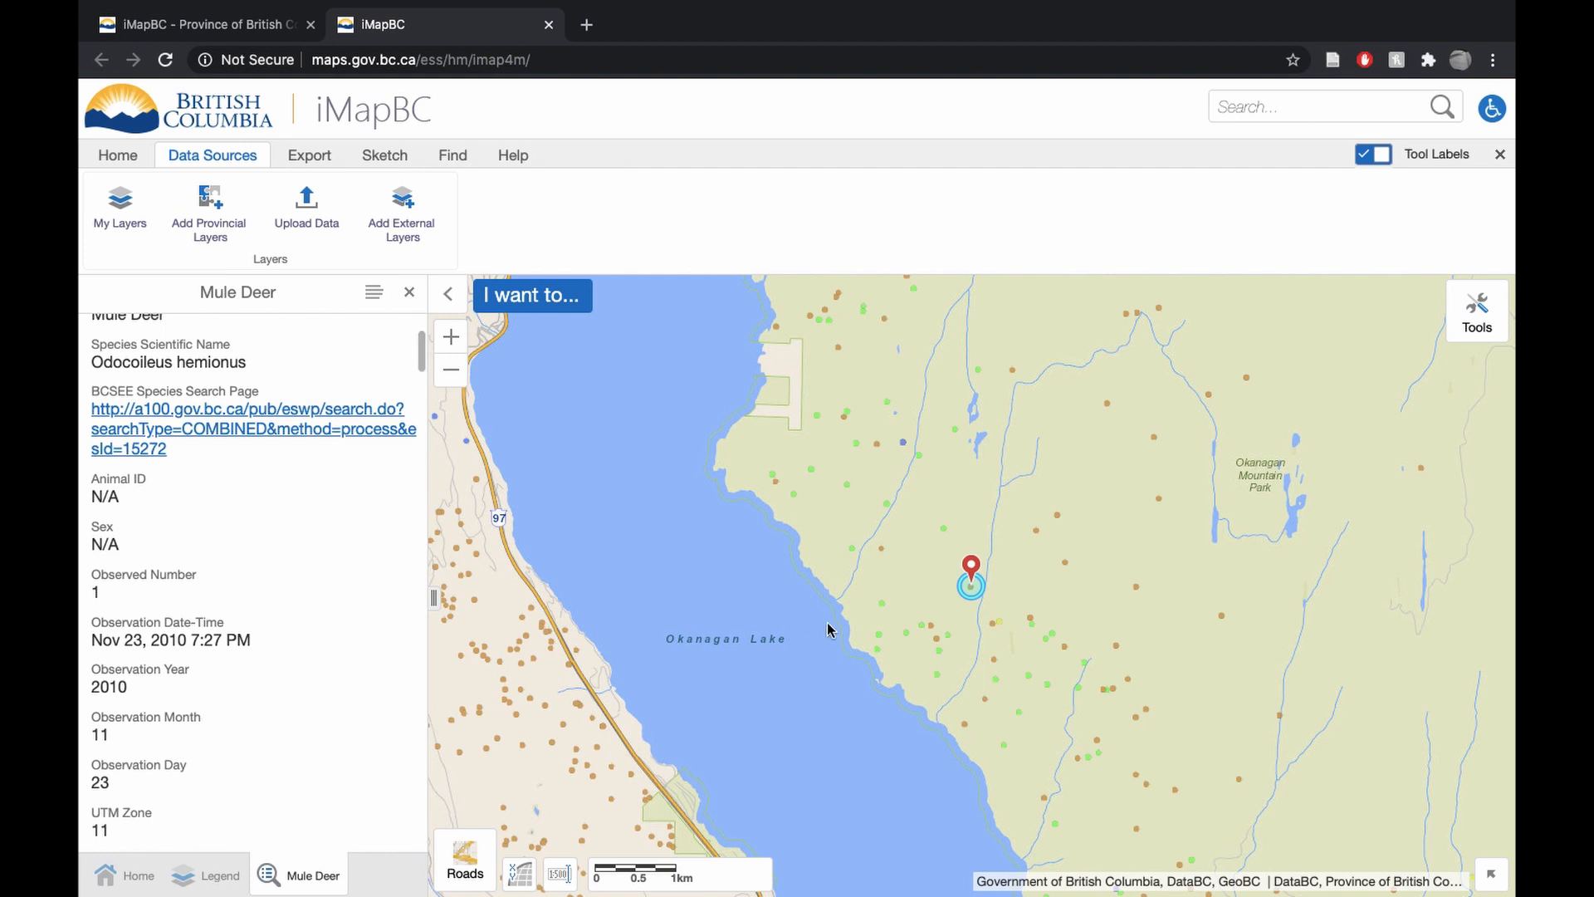
mouse_move(1010, 600)
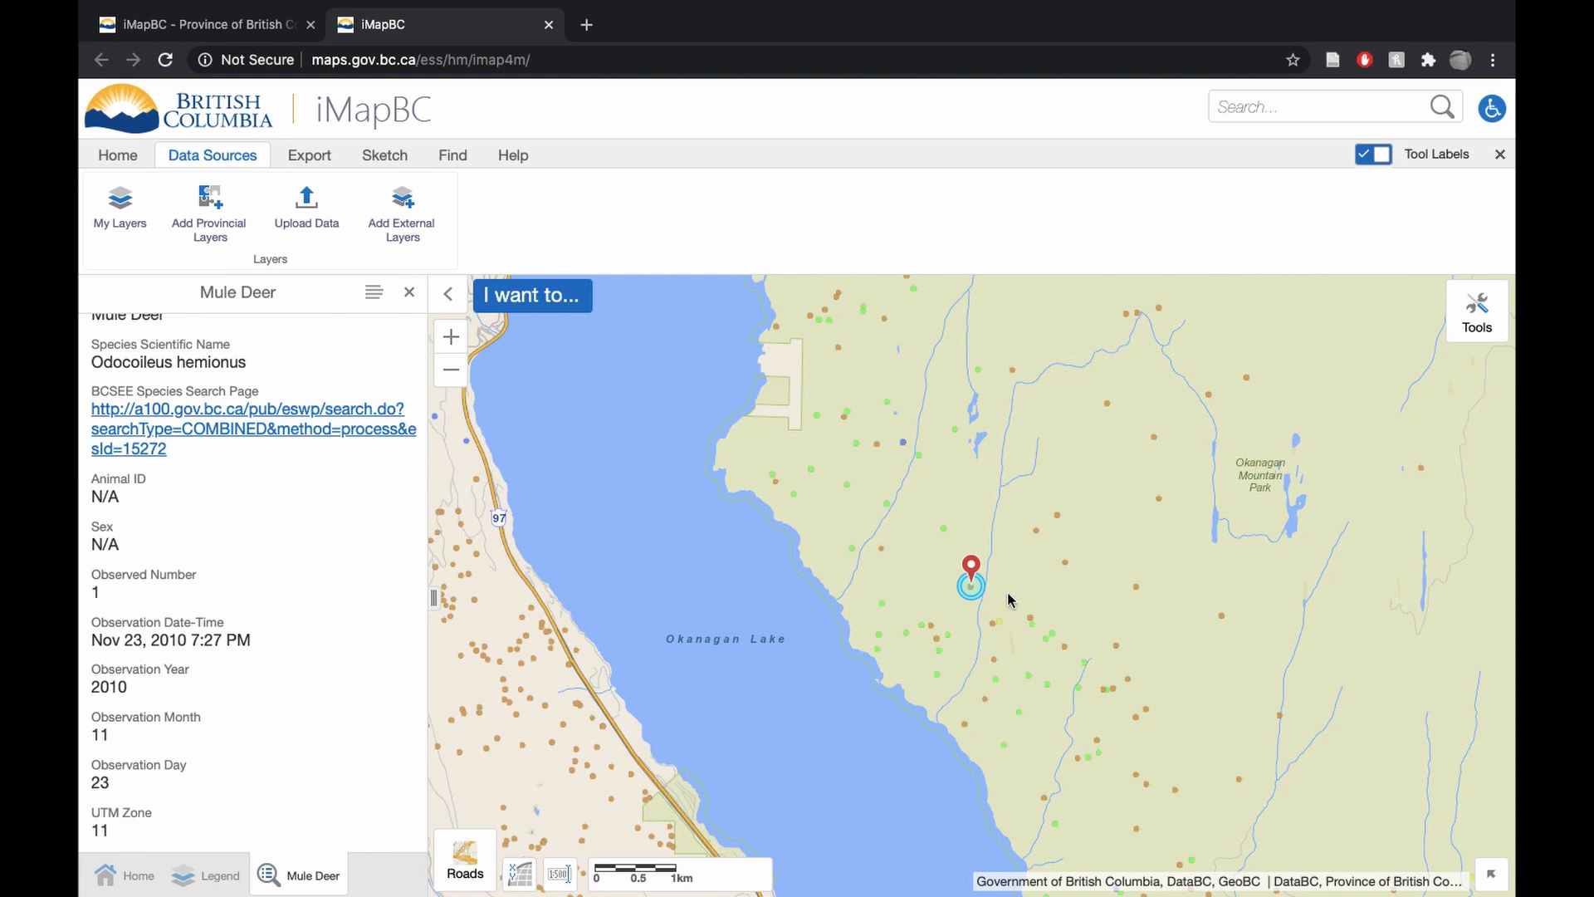
mouse_move(962, 579)
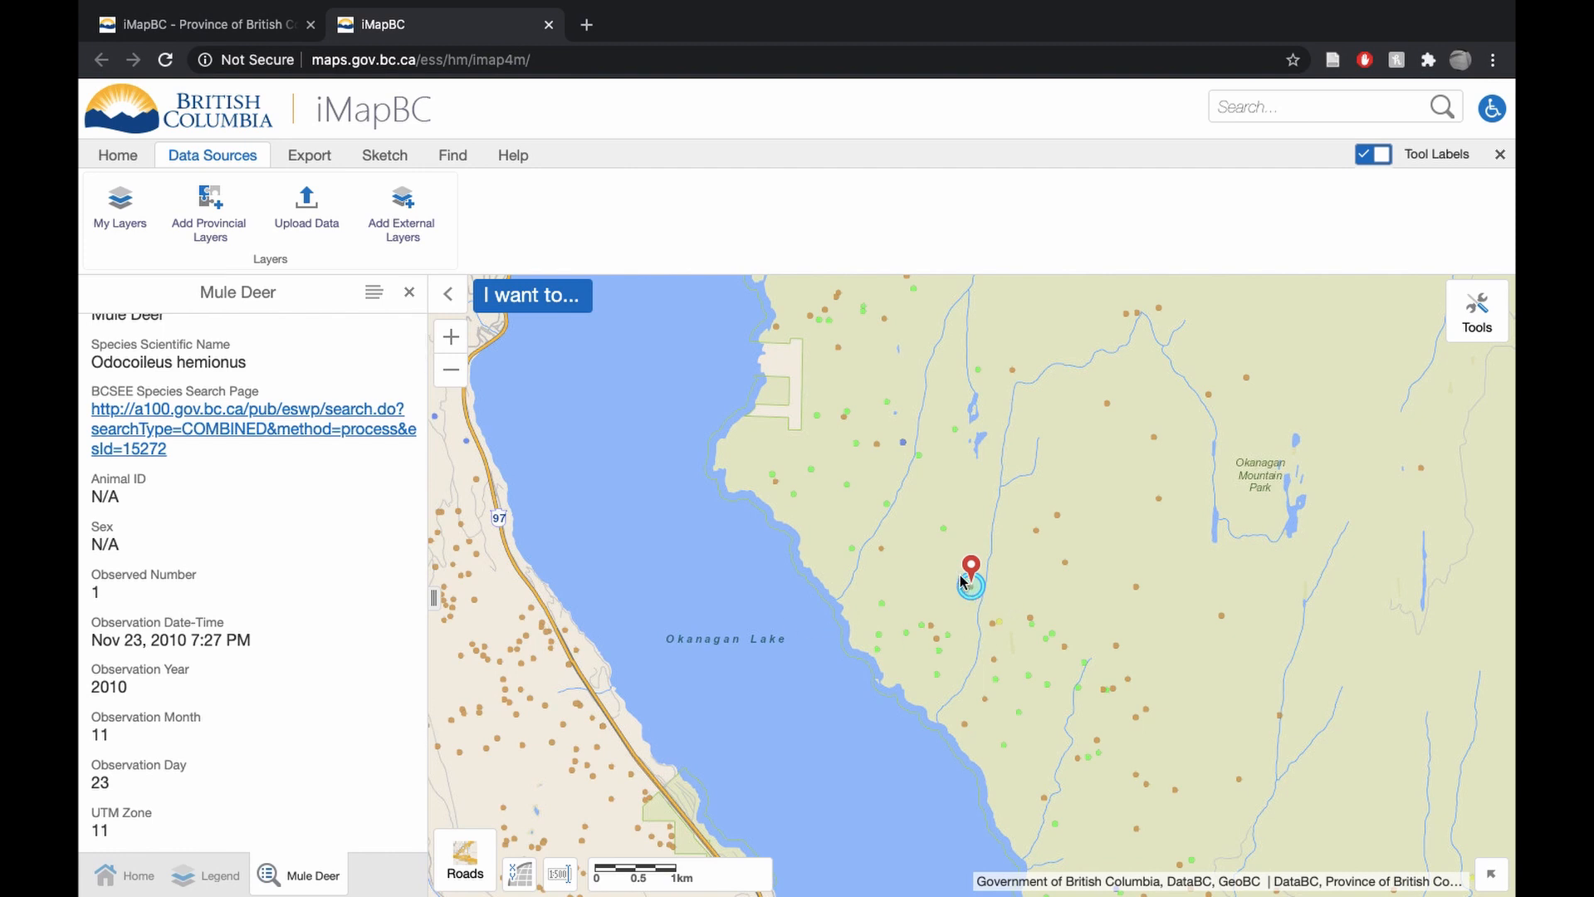
Find data at a nearby map point and view the eight-deer Nov 25, 2015 record
right_click(879, 529)
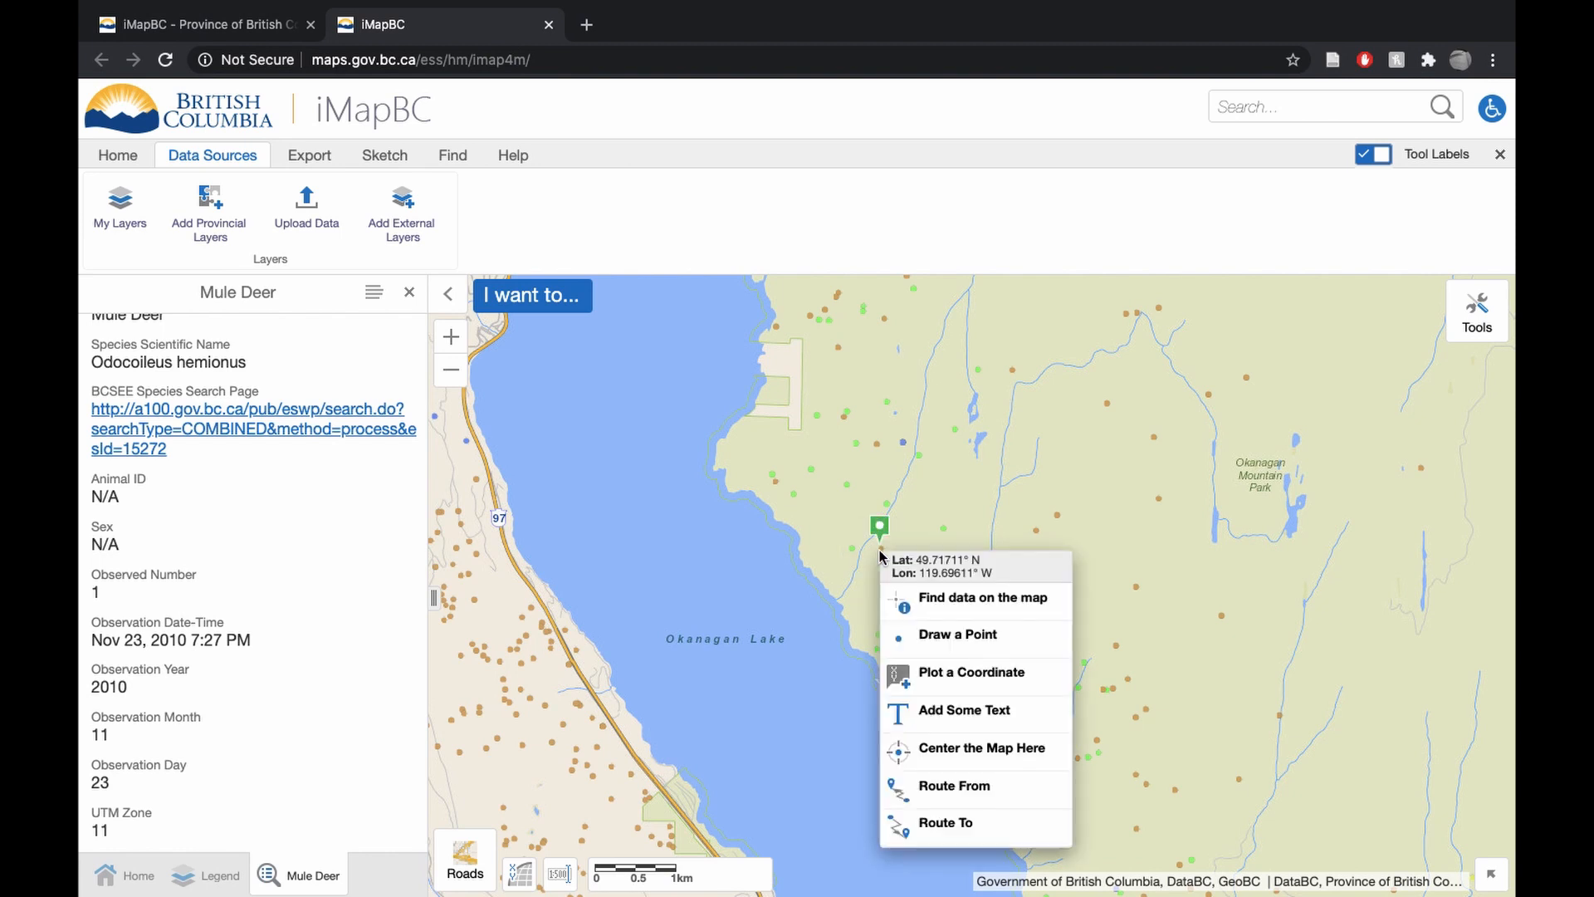
left_click(969, 597)
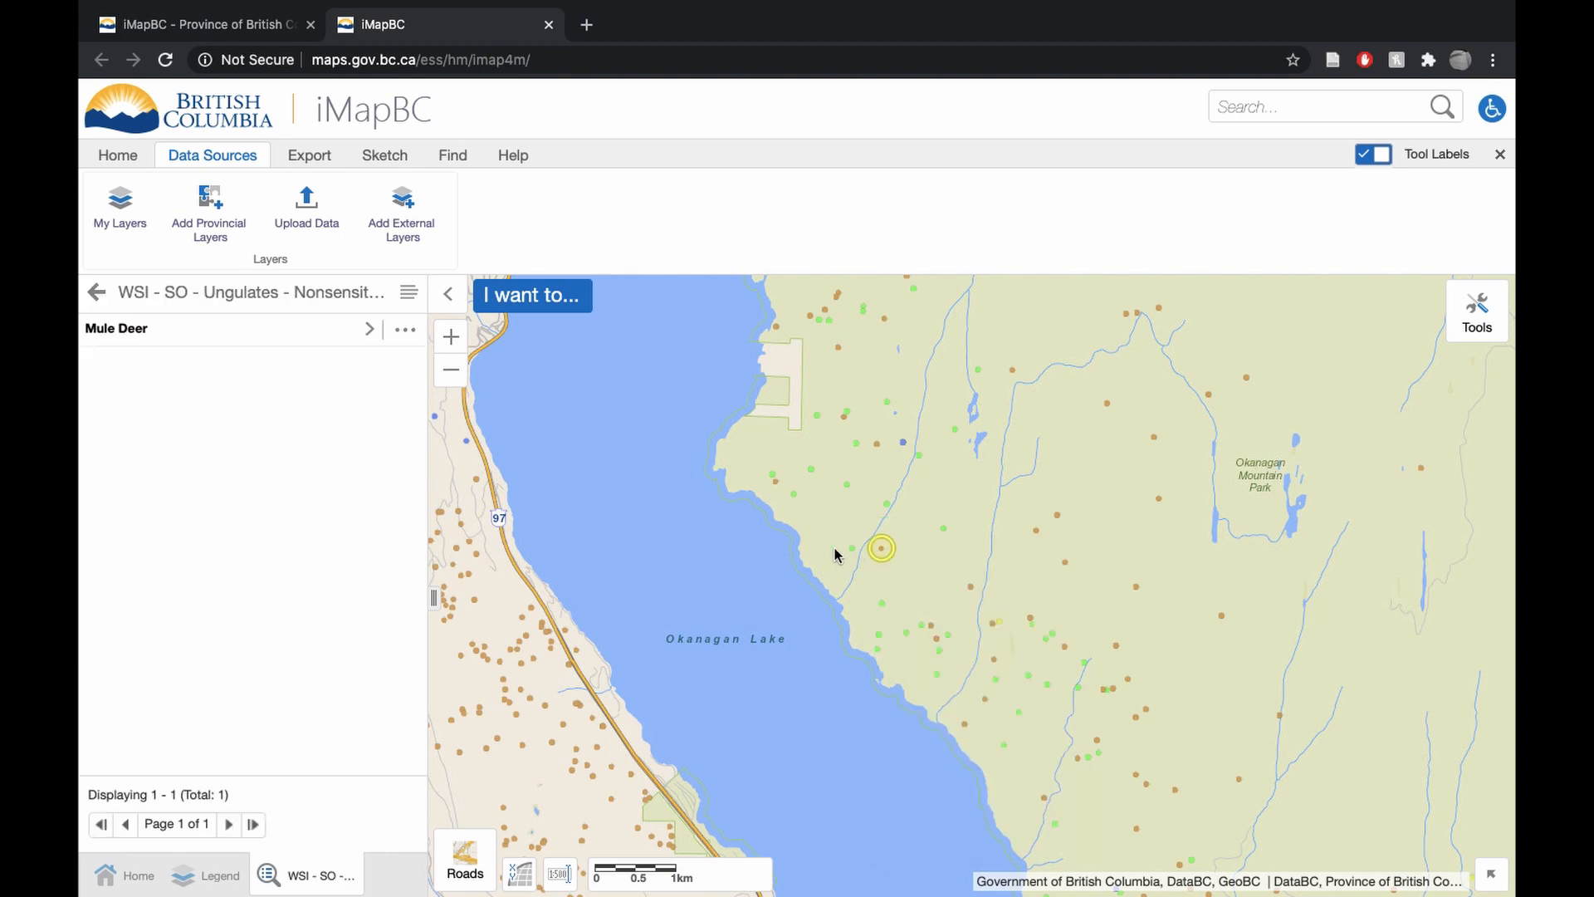
left_click(878, 549)
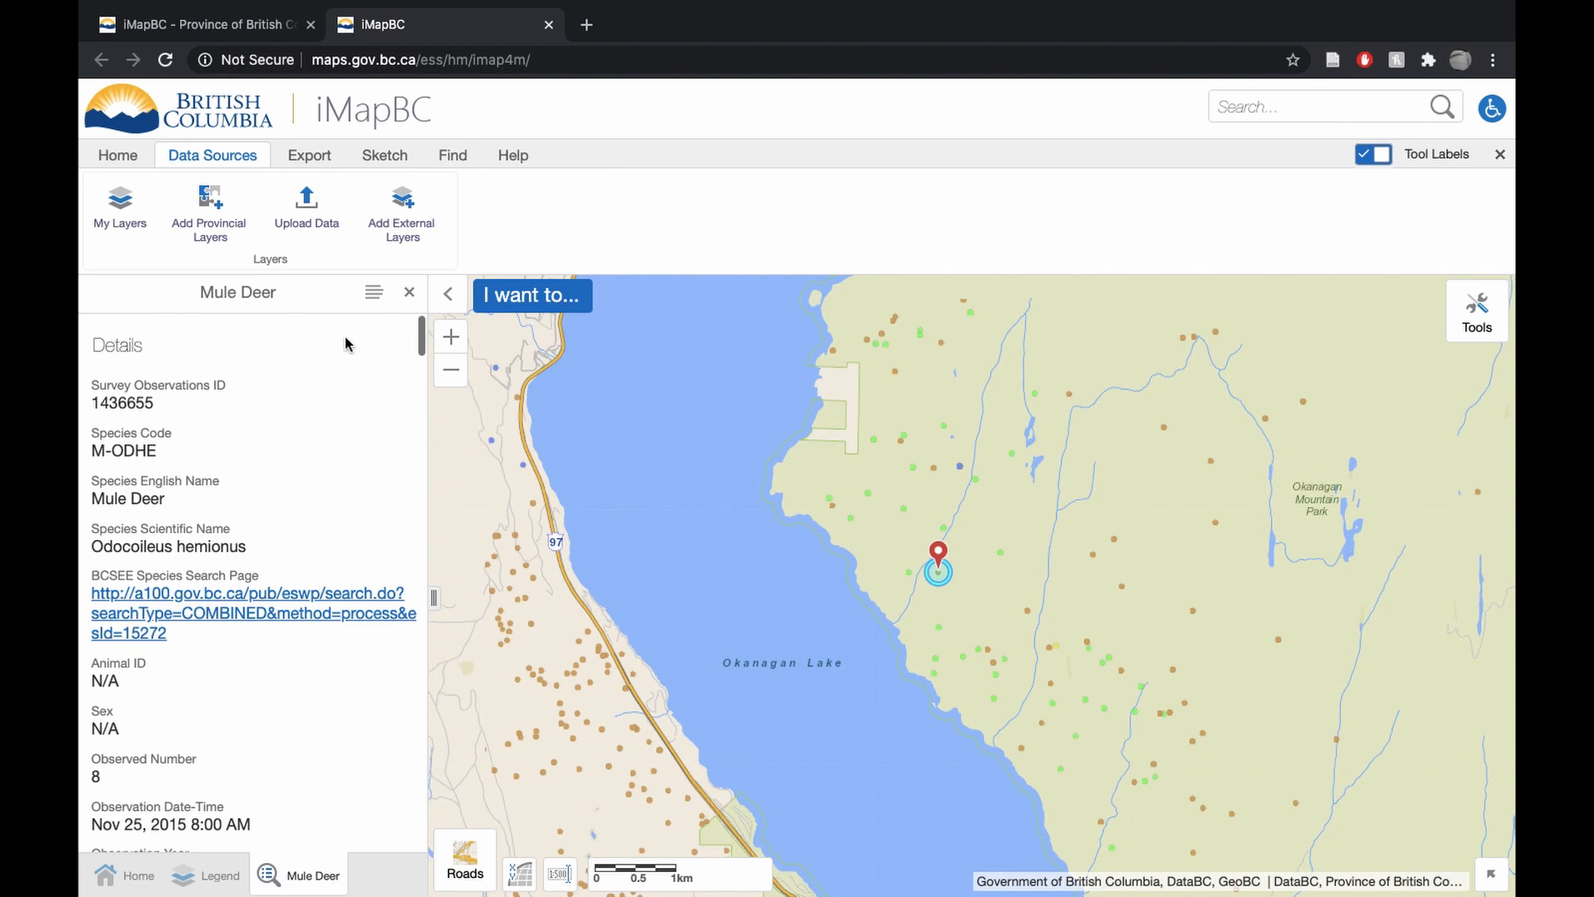
scroll("down", 3)
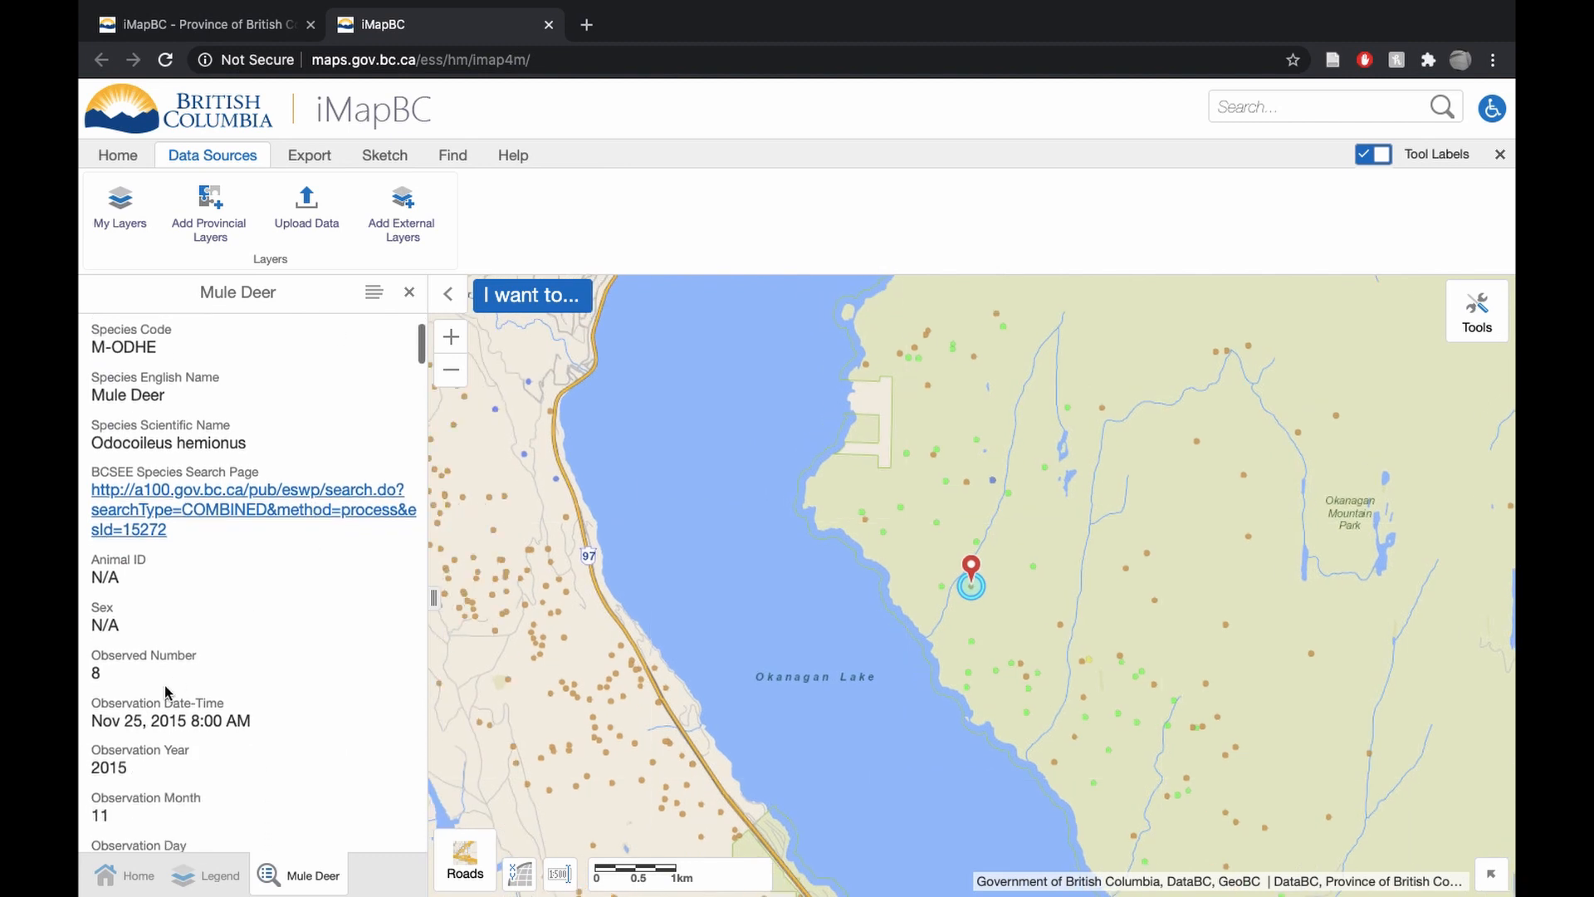
mouse_move(207, 741)
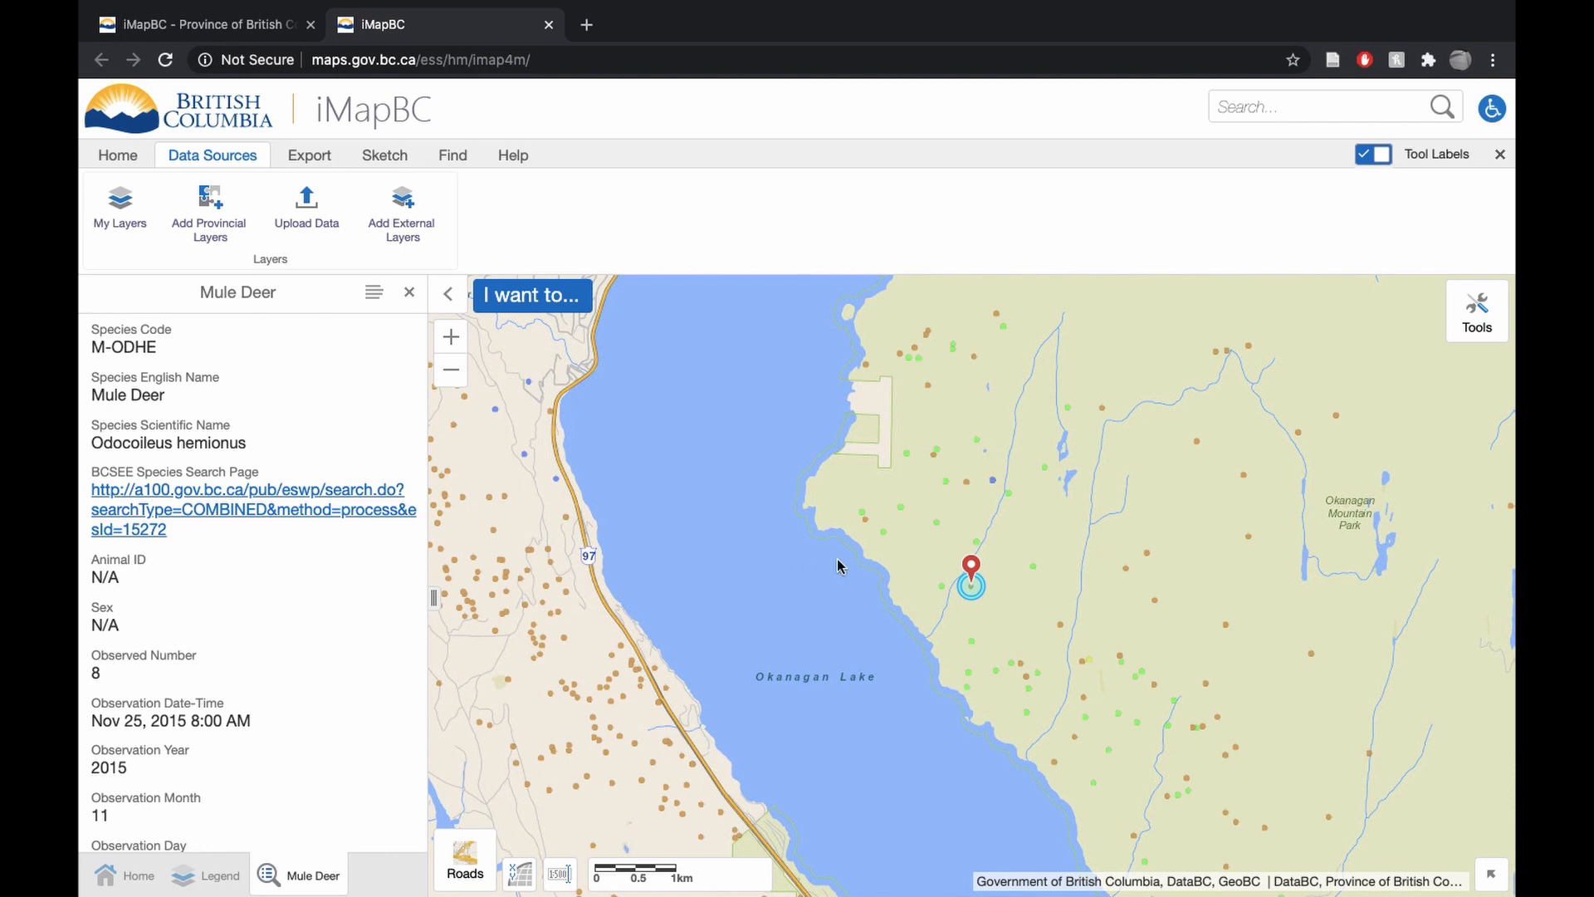
mouse_move(1063, 631)
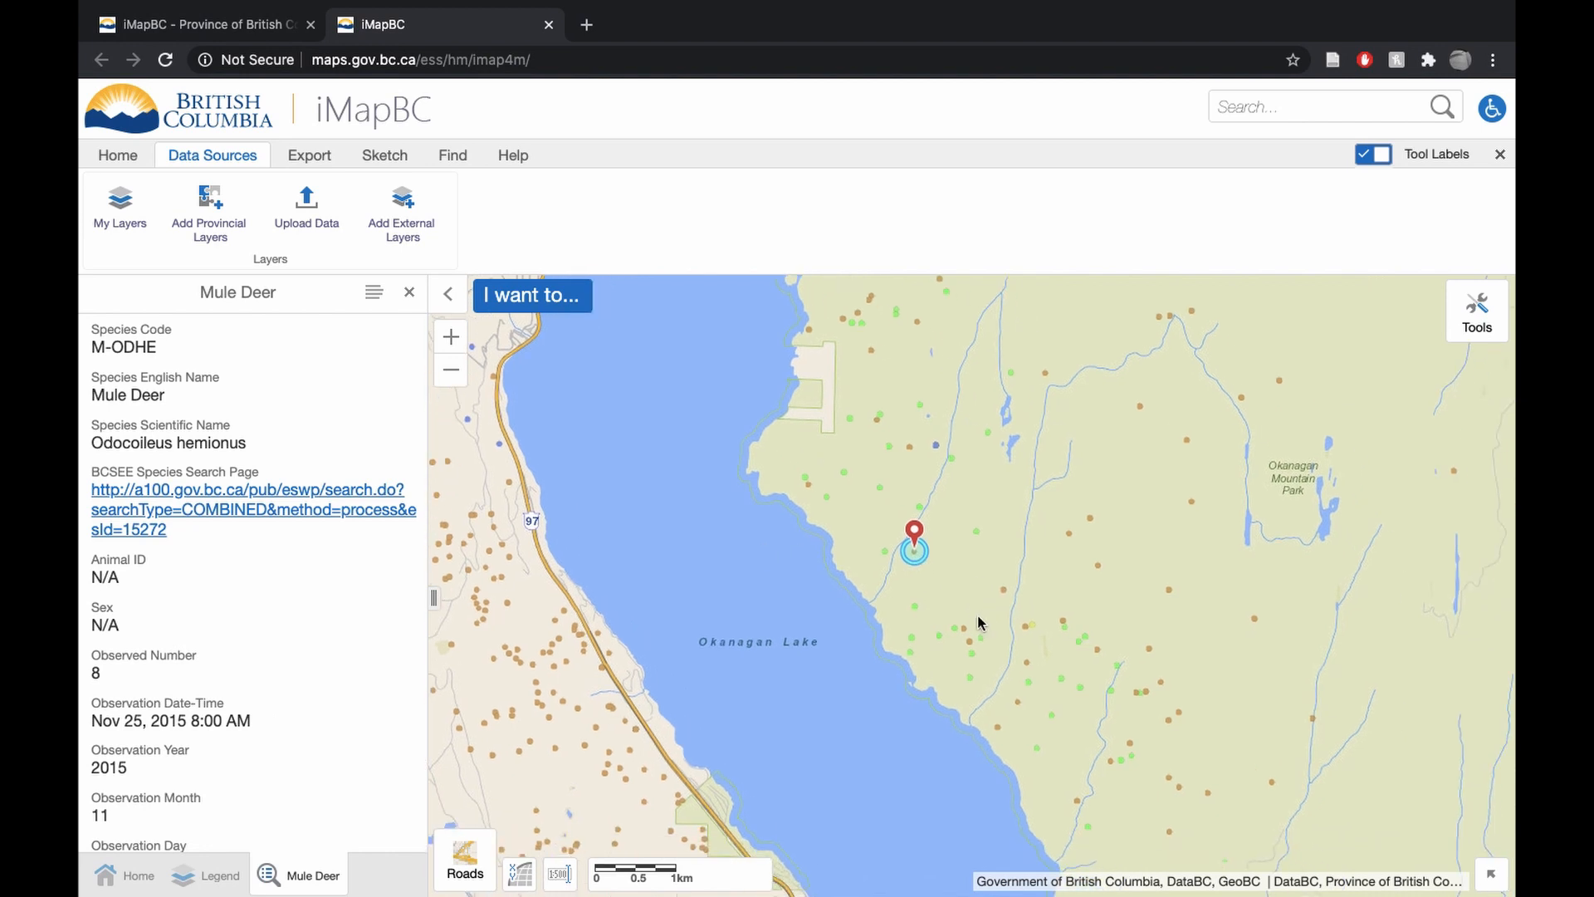
Find data at another map spot and view the two-deer Jan 28, 2009 Mule Deer record
right_click(964, 603)
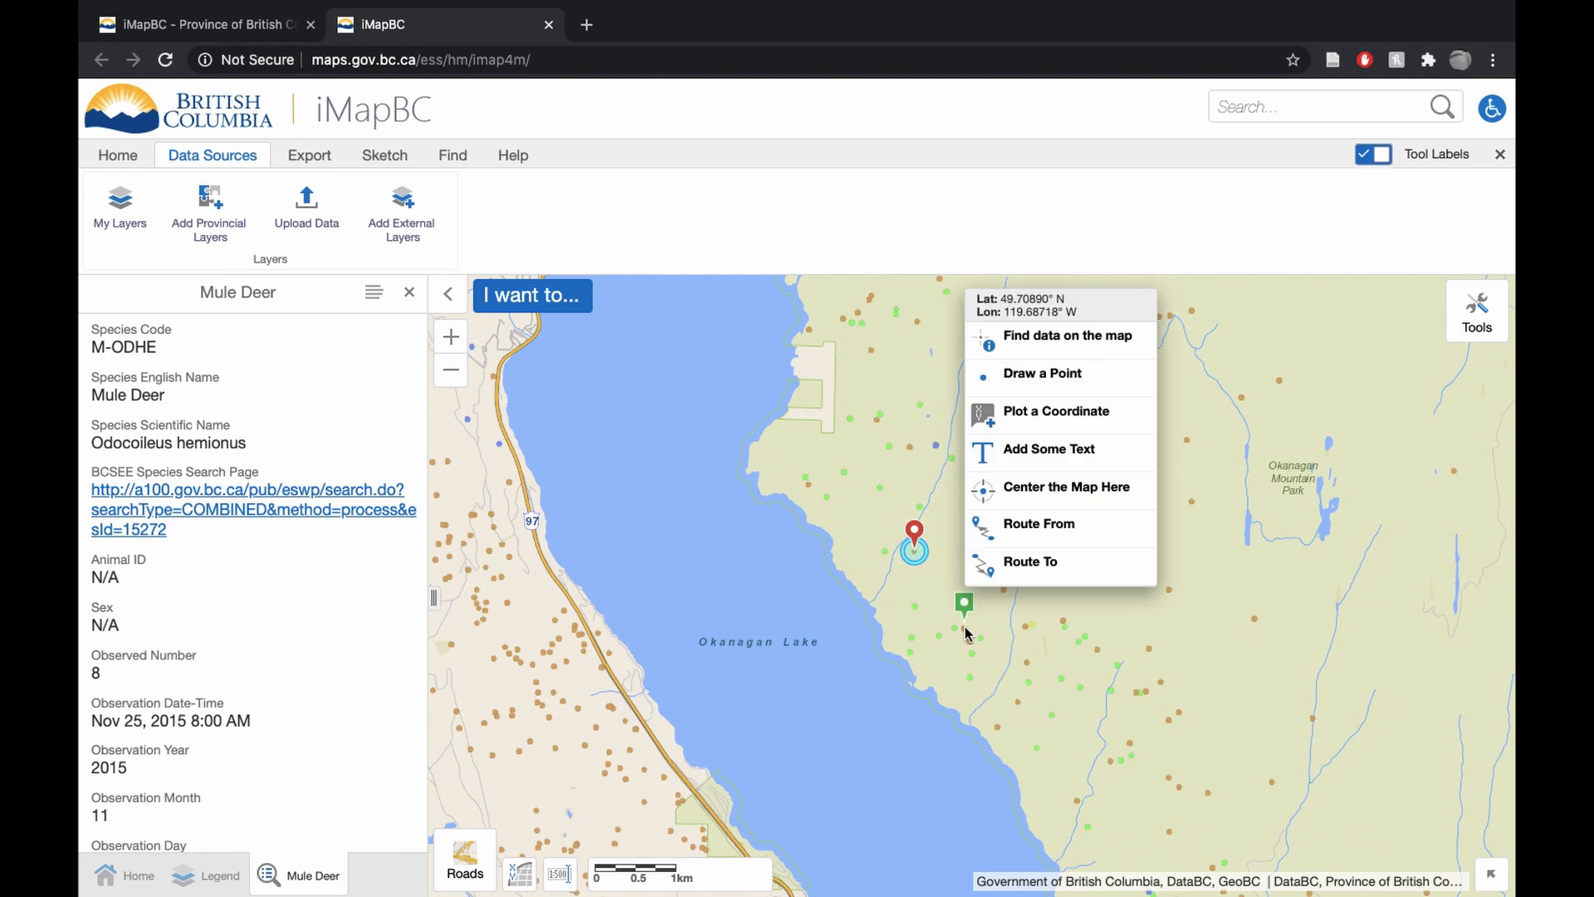
left_click(1066, 336)
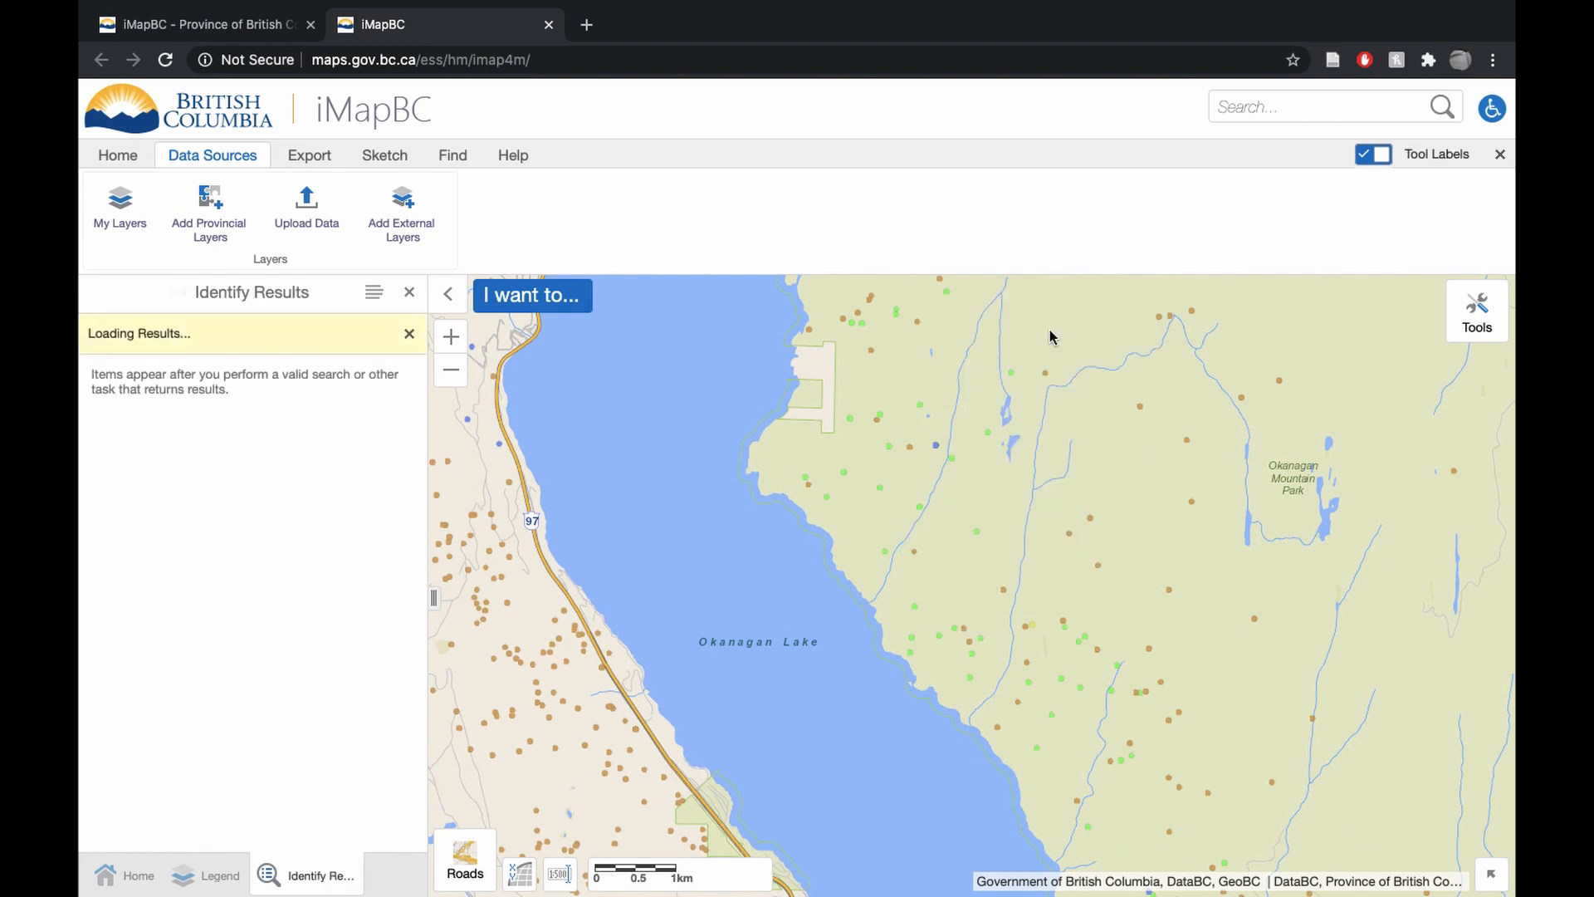
left_click(964, 629)
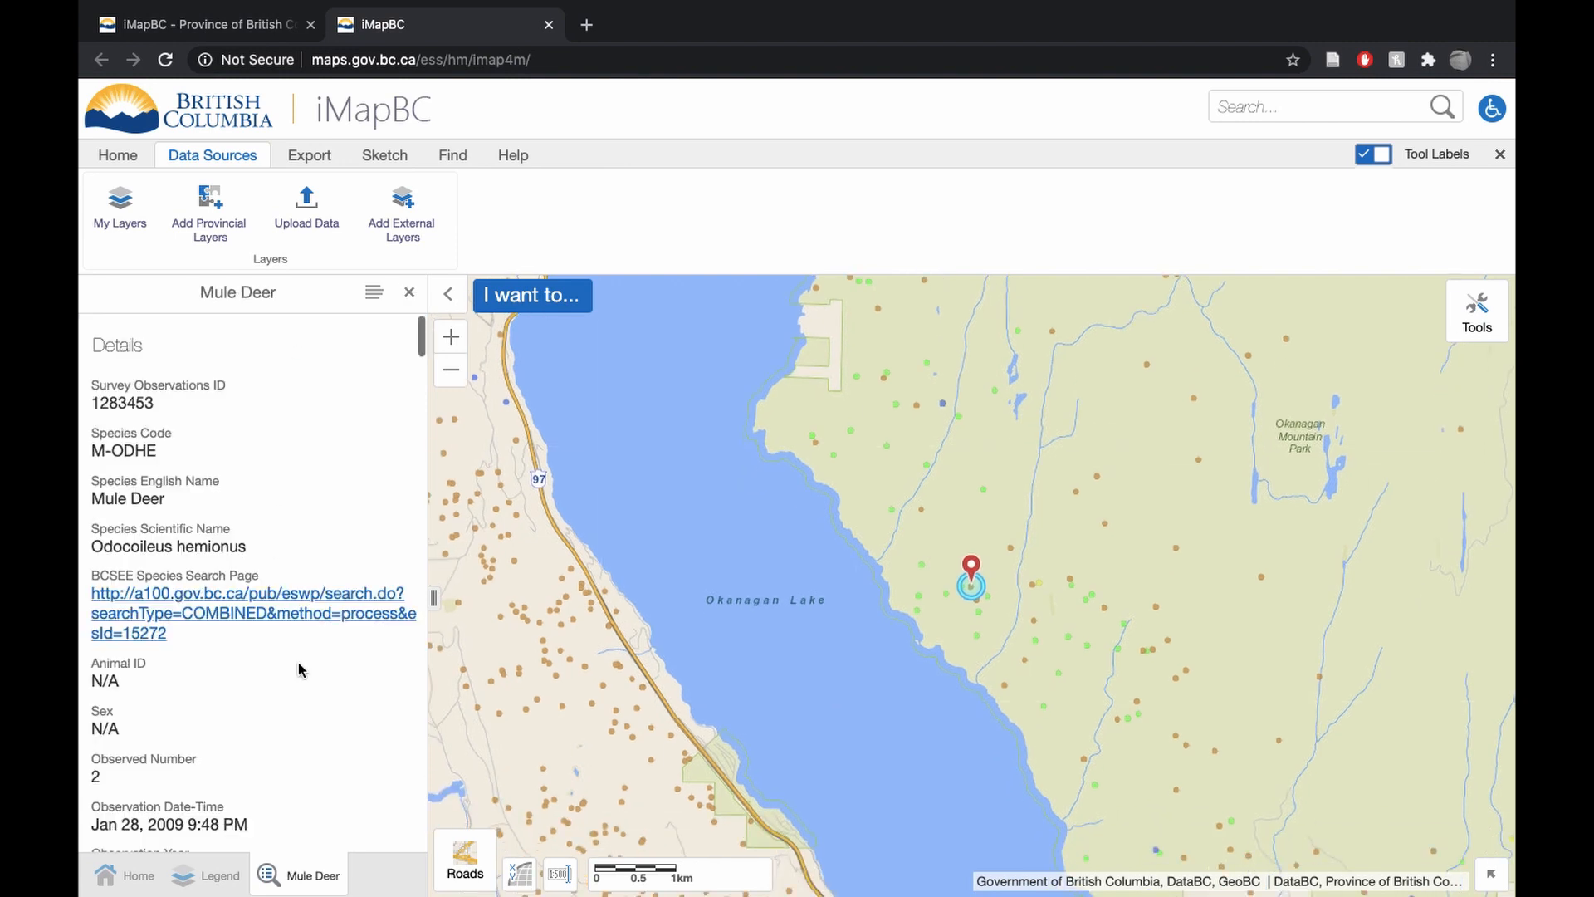
scroll("down", 3)
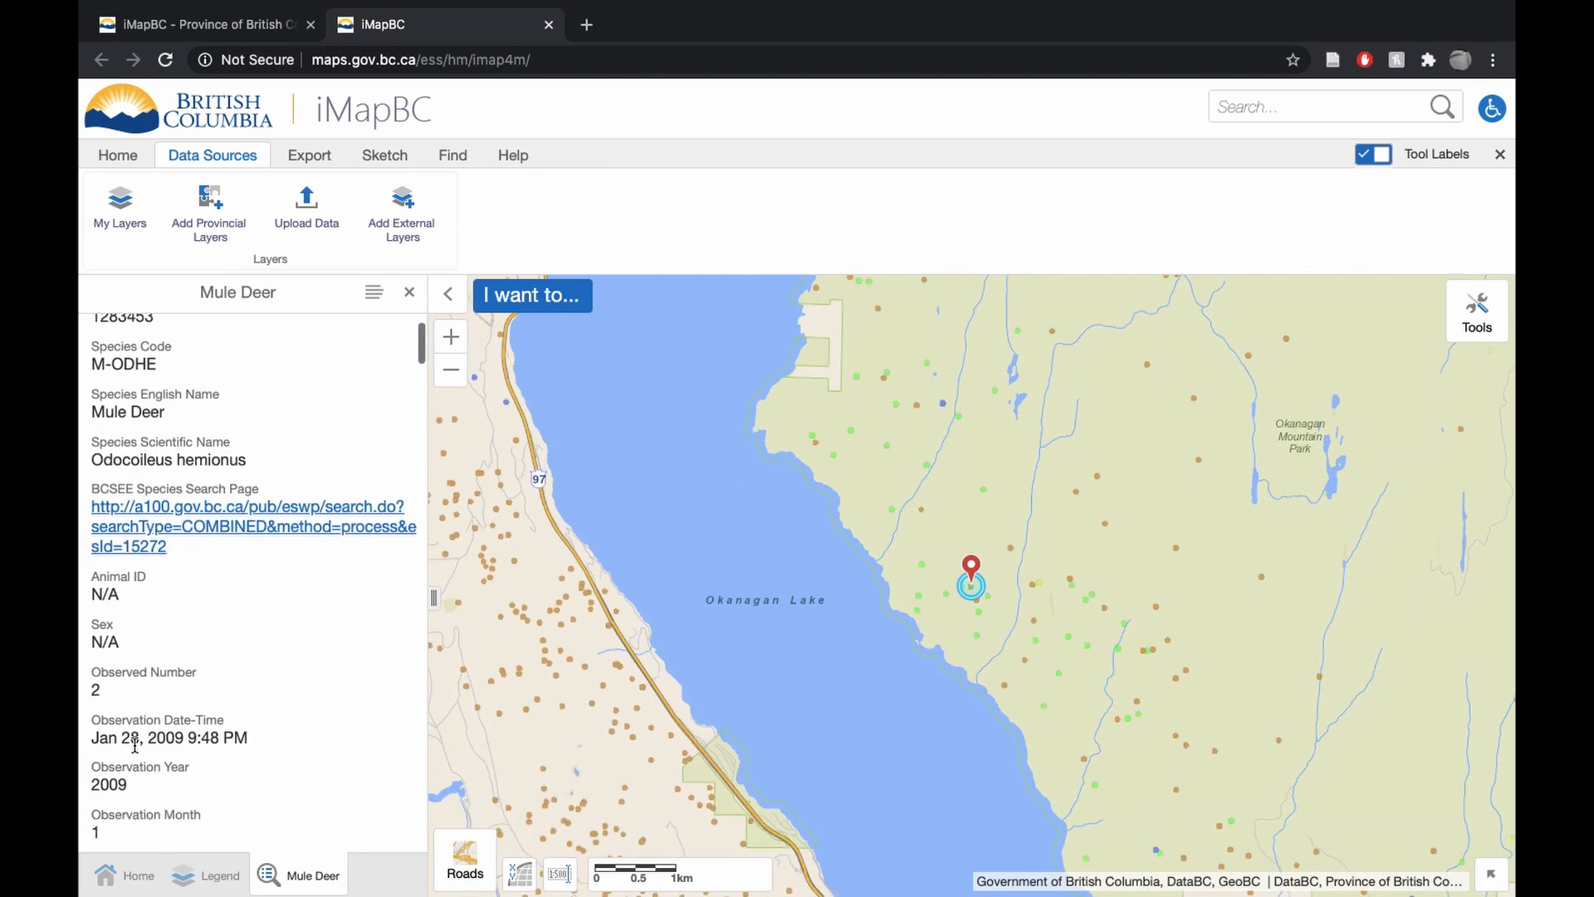
mouse_move(991, 552)
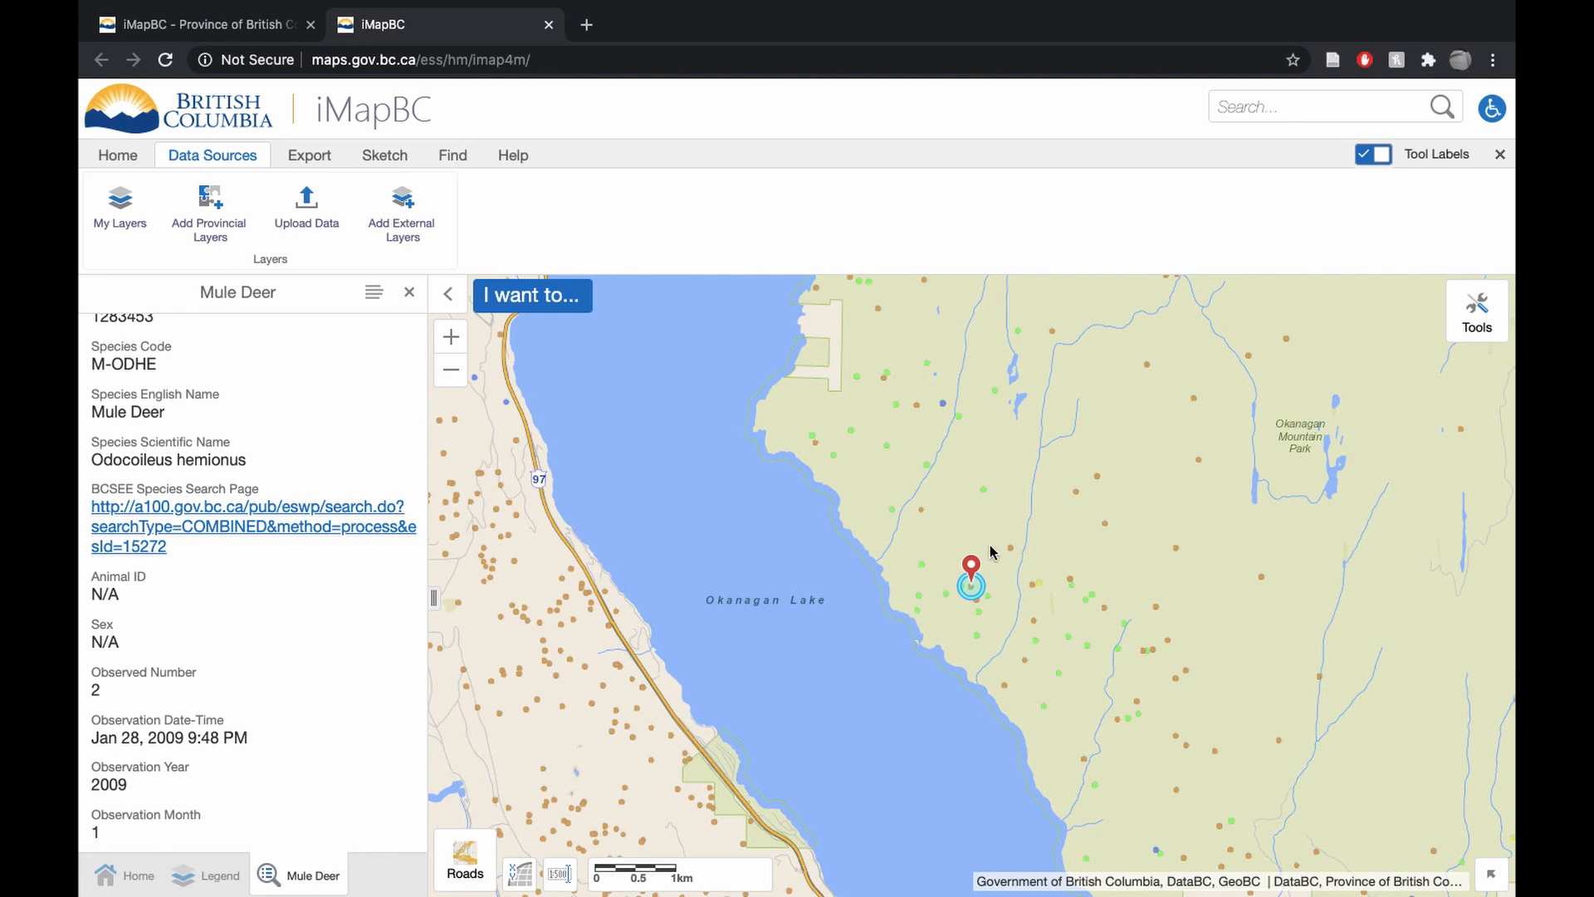
mouse_move(984, 546)
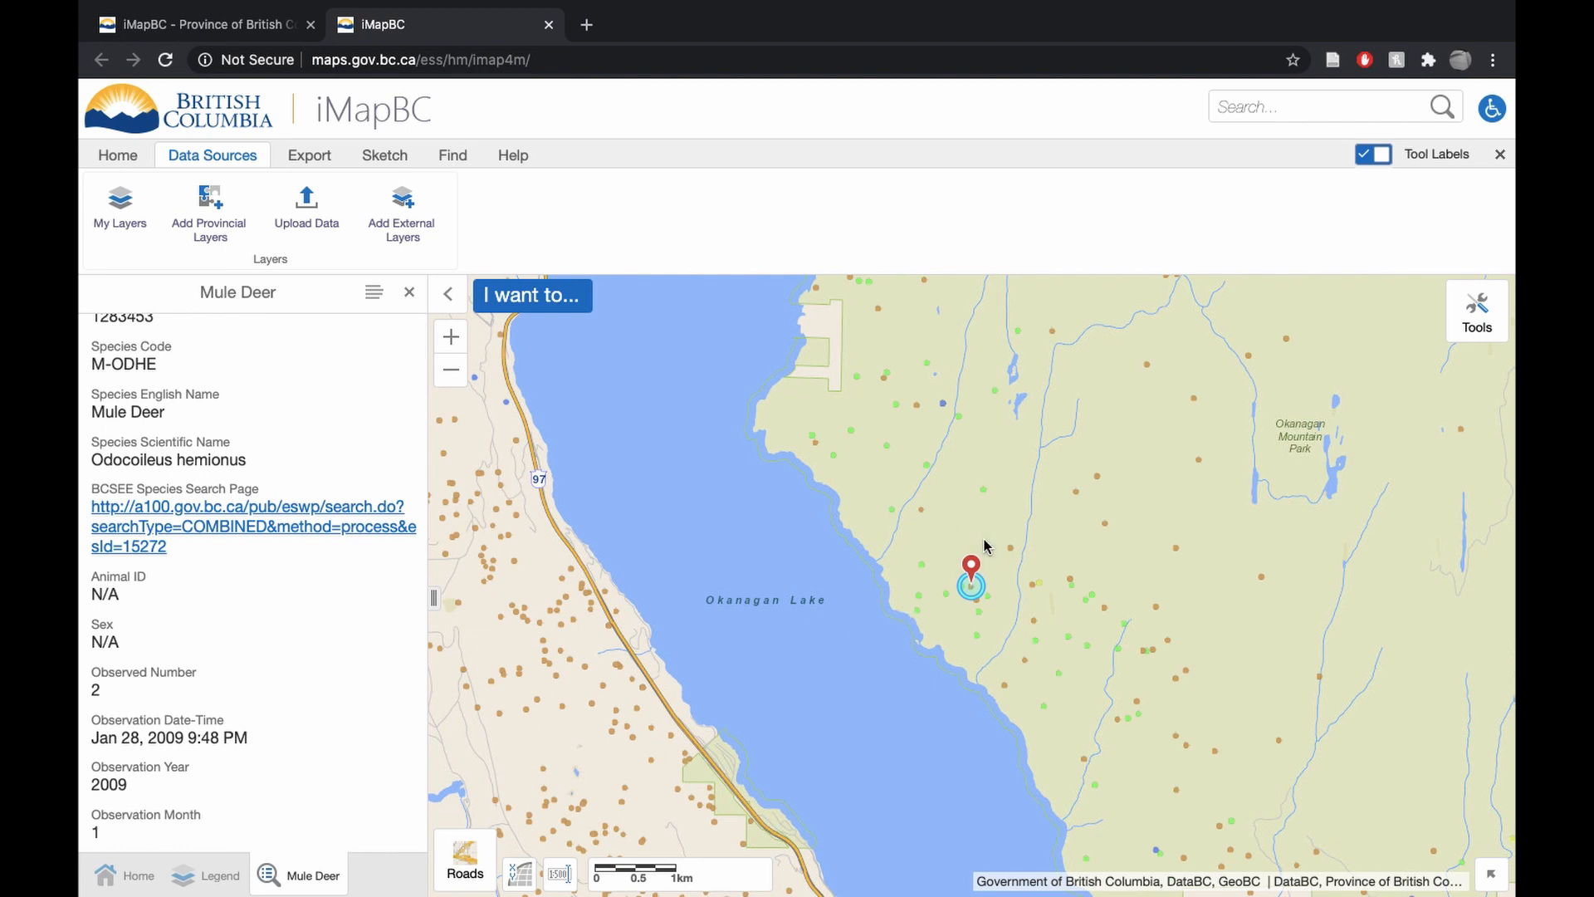
mouse_move(965, 540)
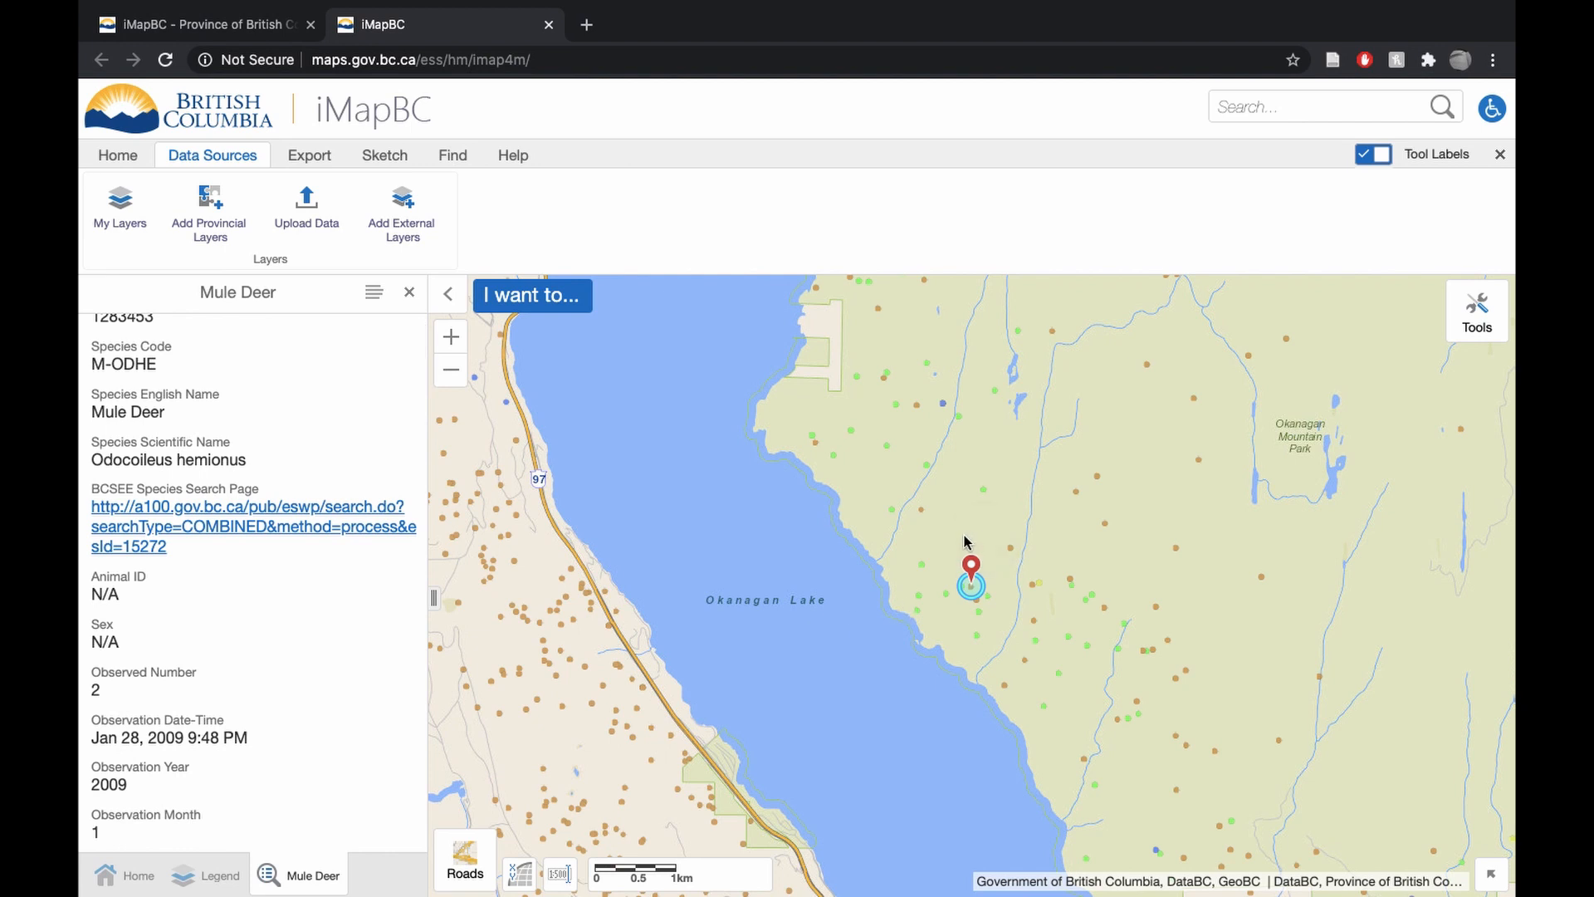
mouse_move(1011, 553)
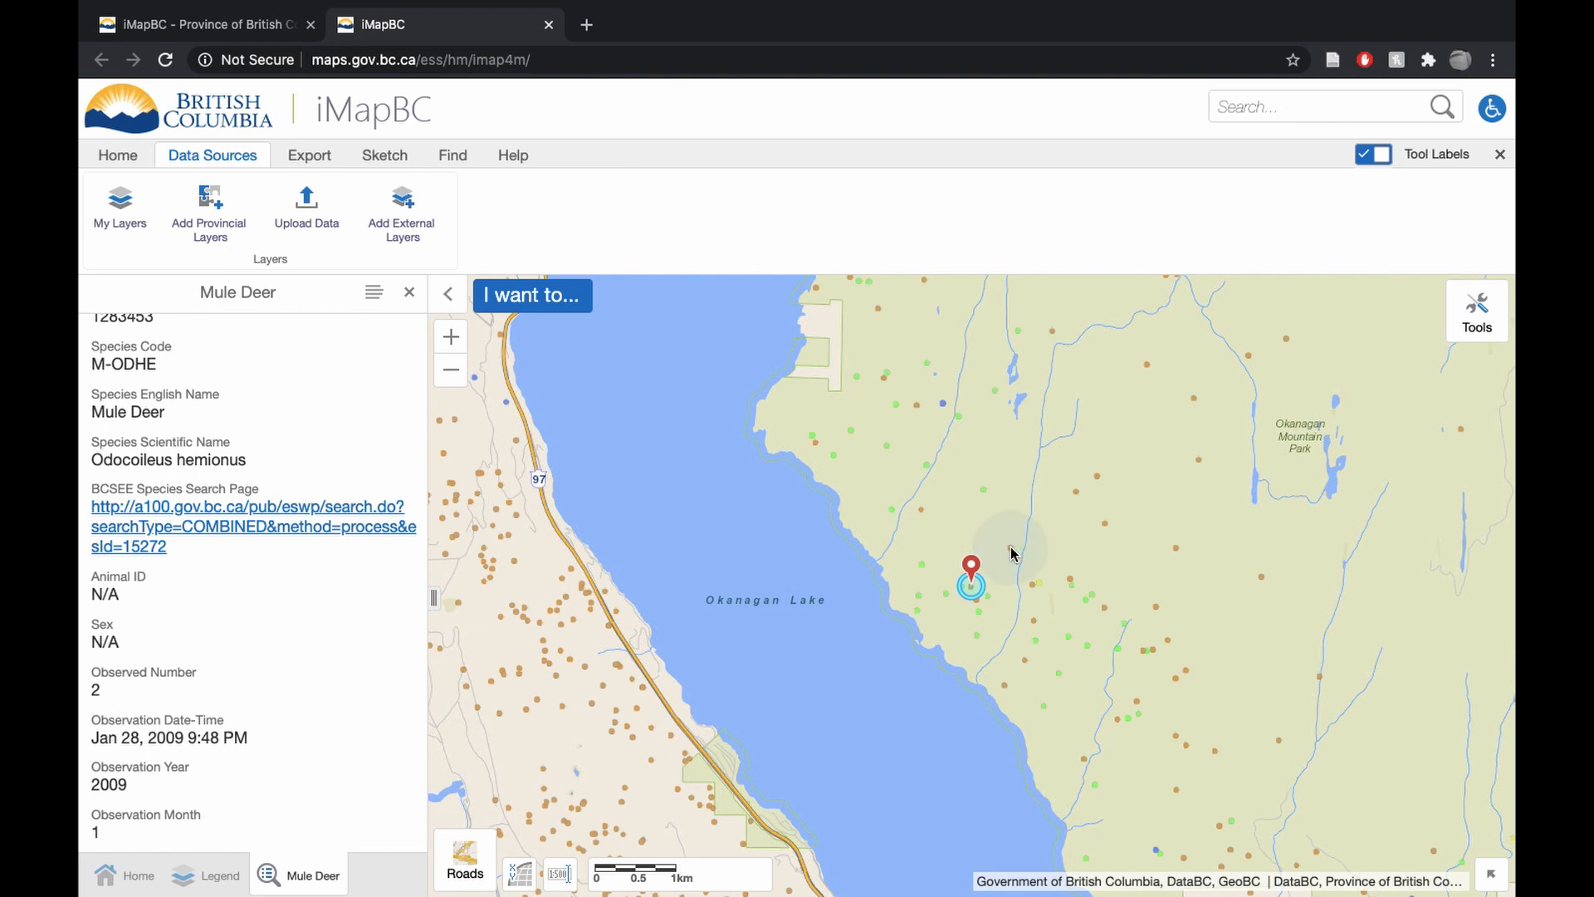
mouse_move(959, 584)
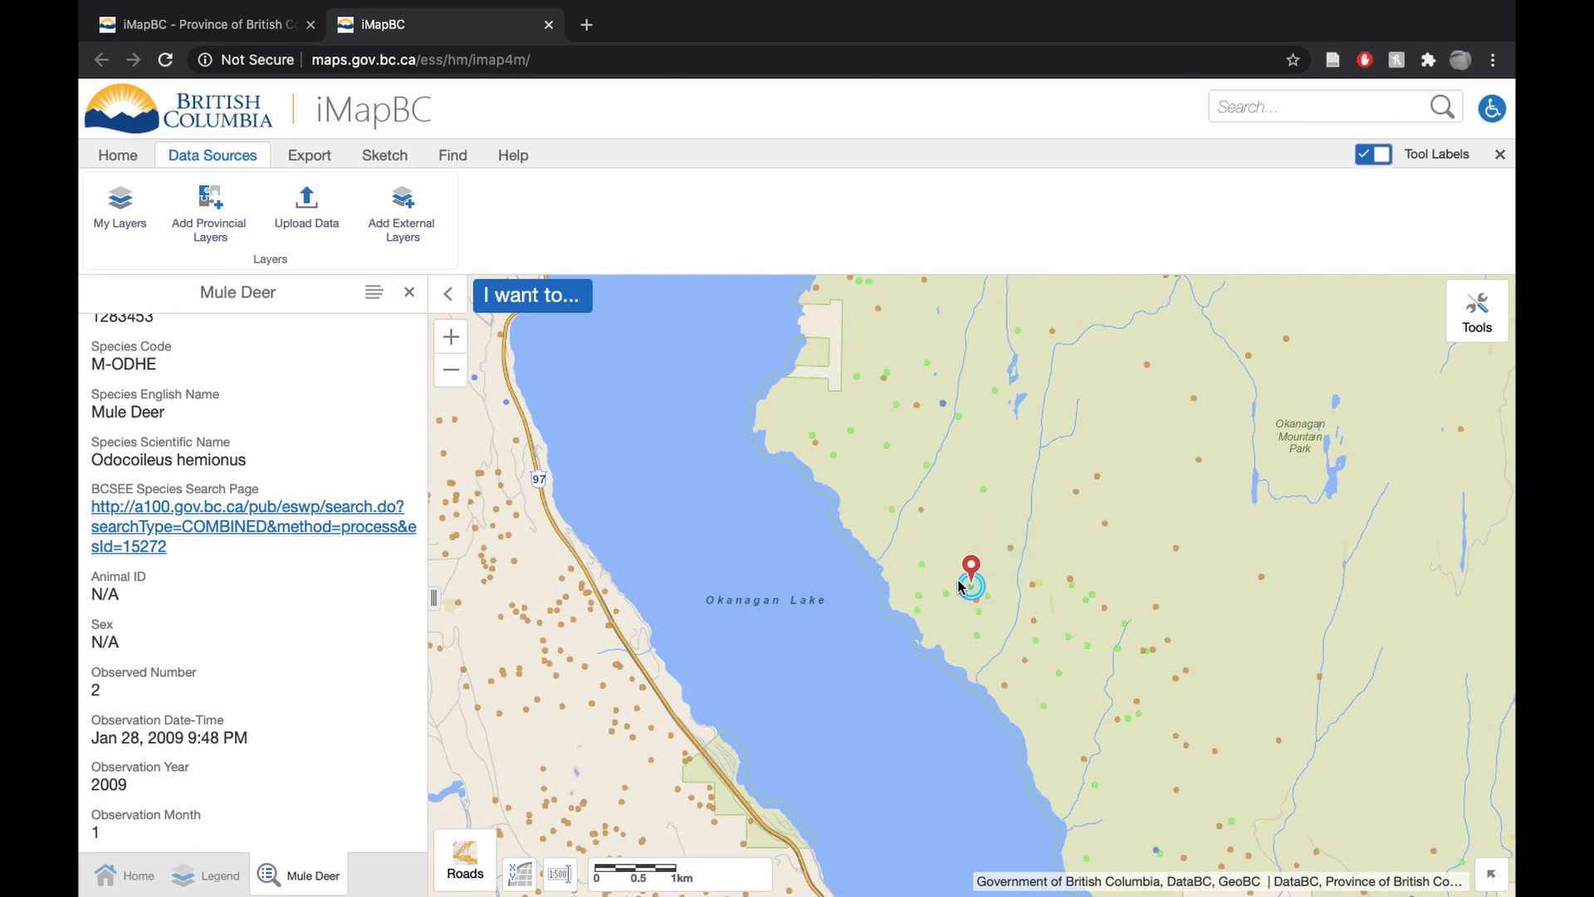
mouse_move(978, 599)
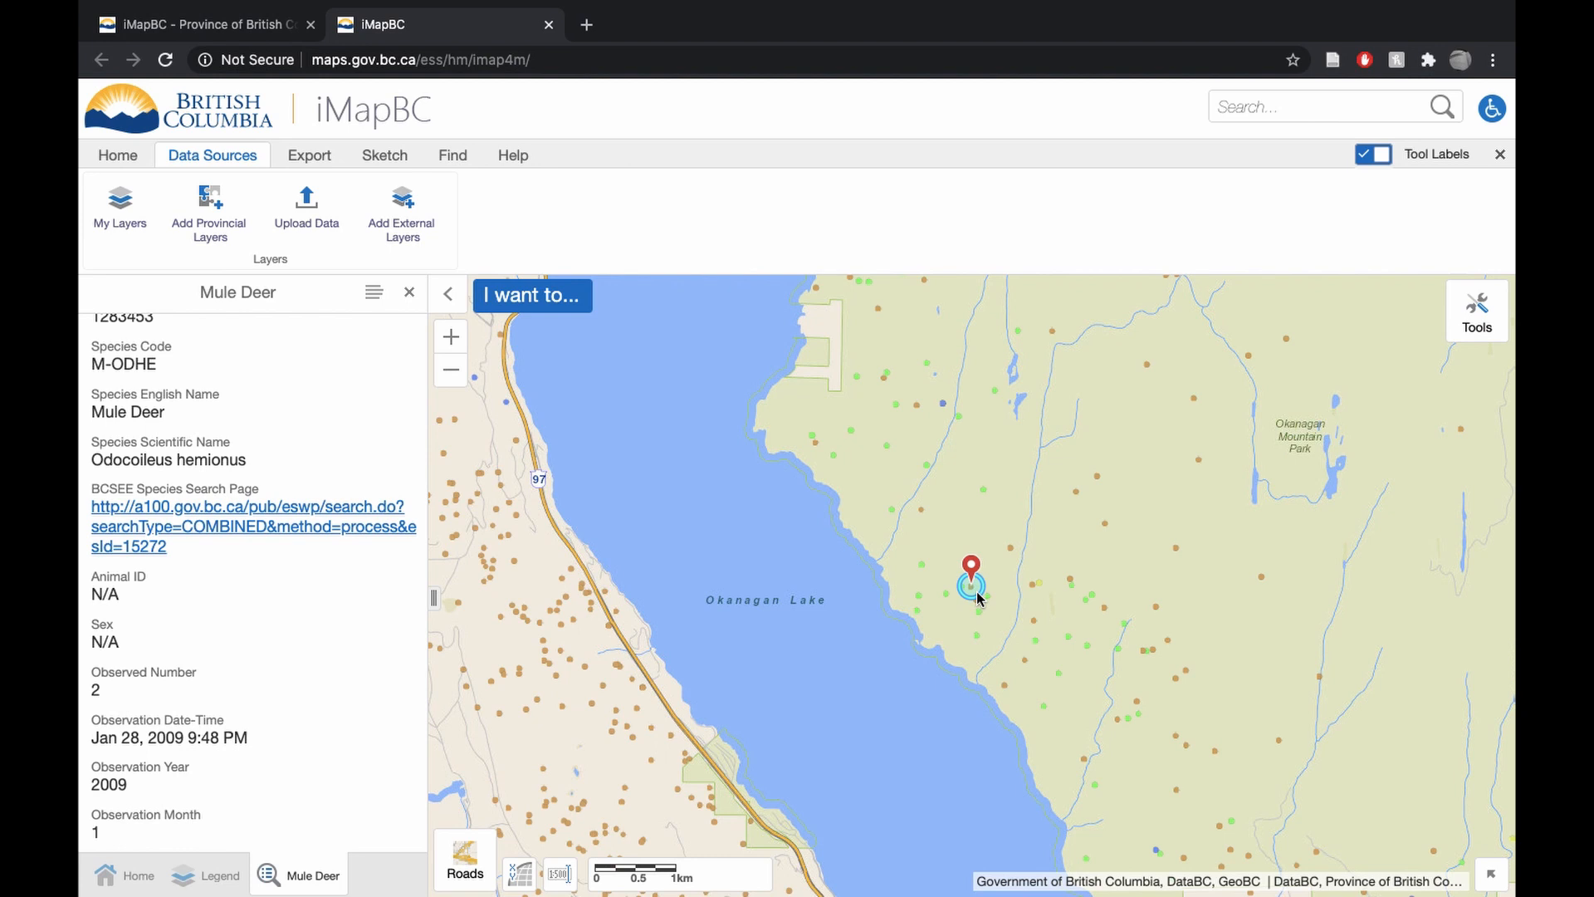
mouse_move(984, 589)
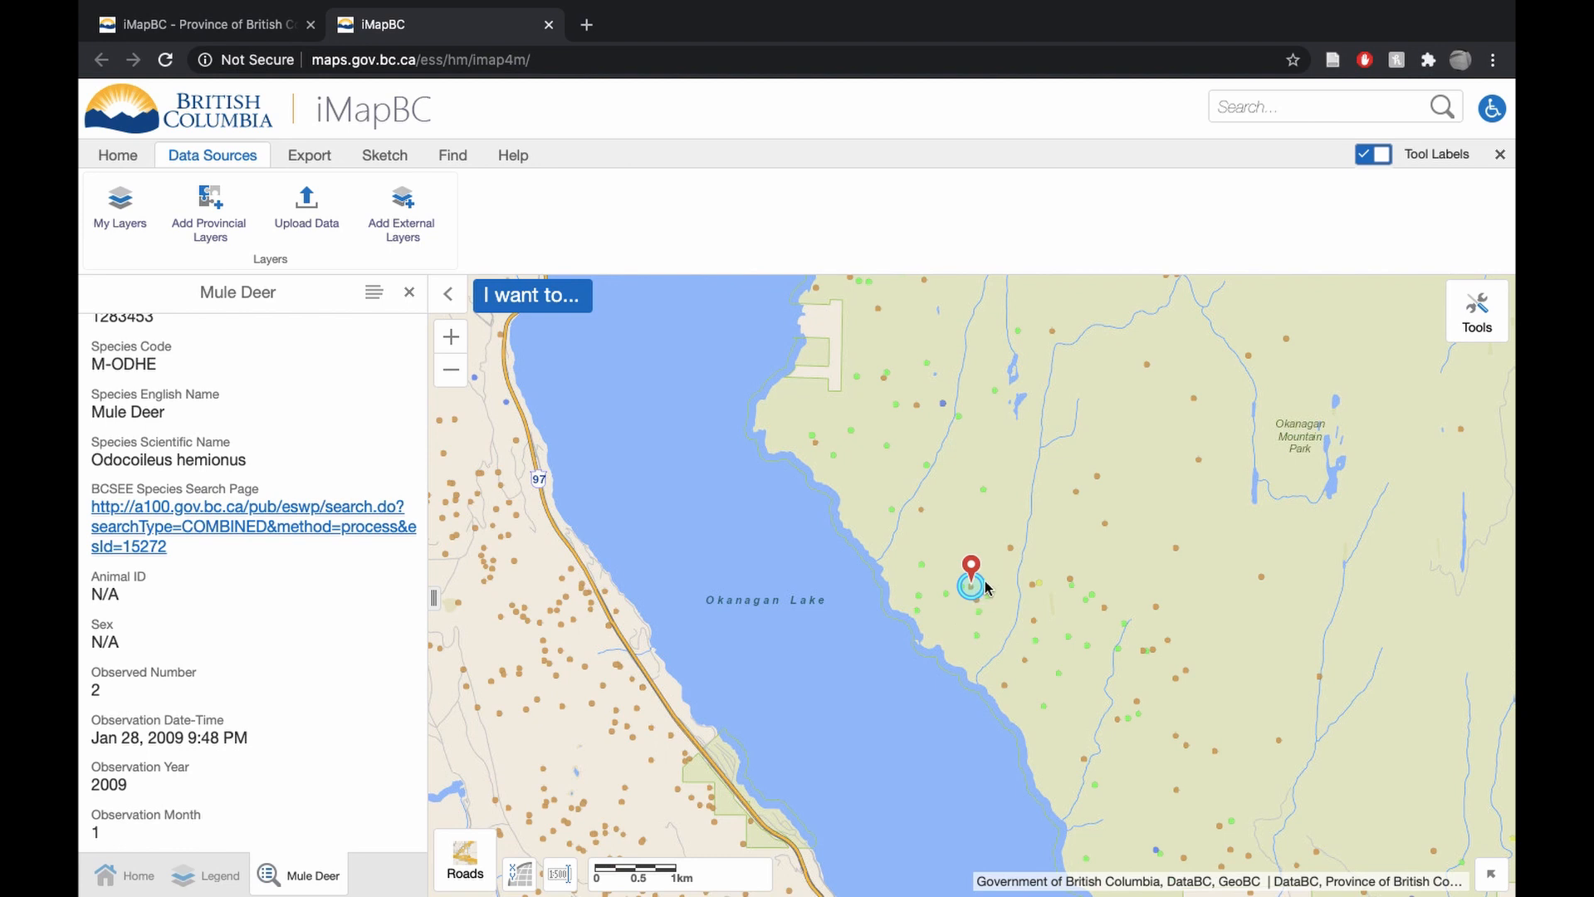
mouse_move(982, 591)
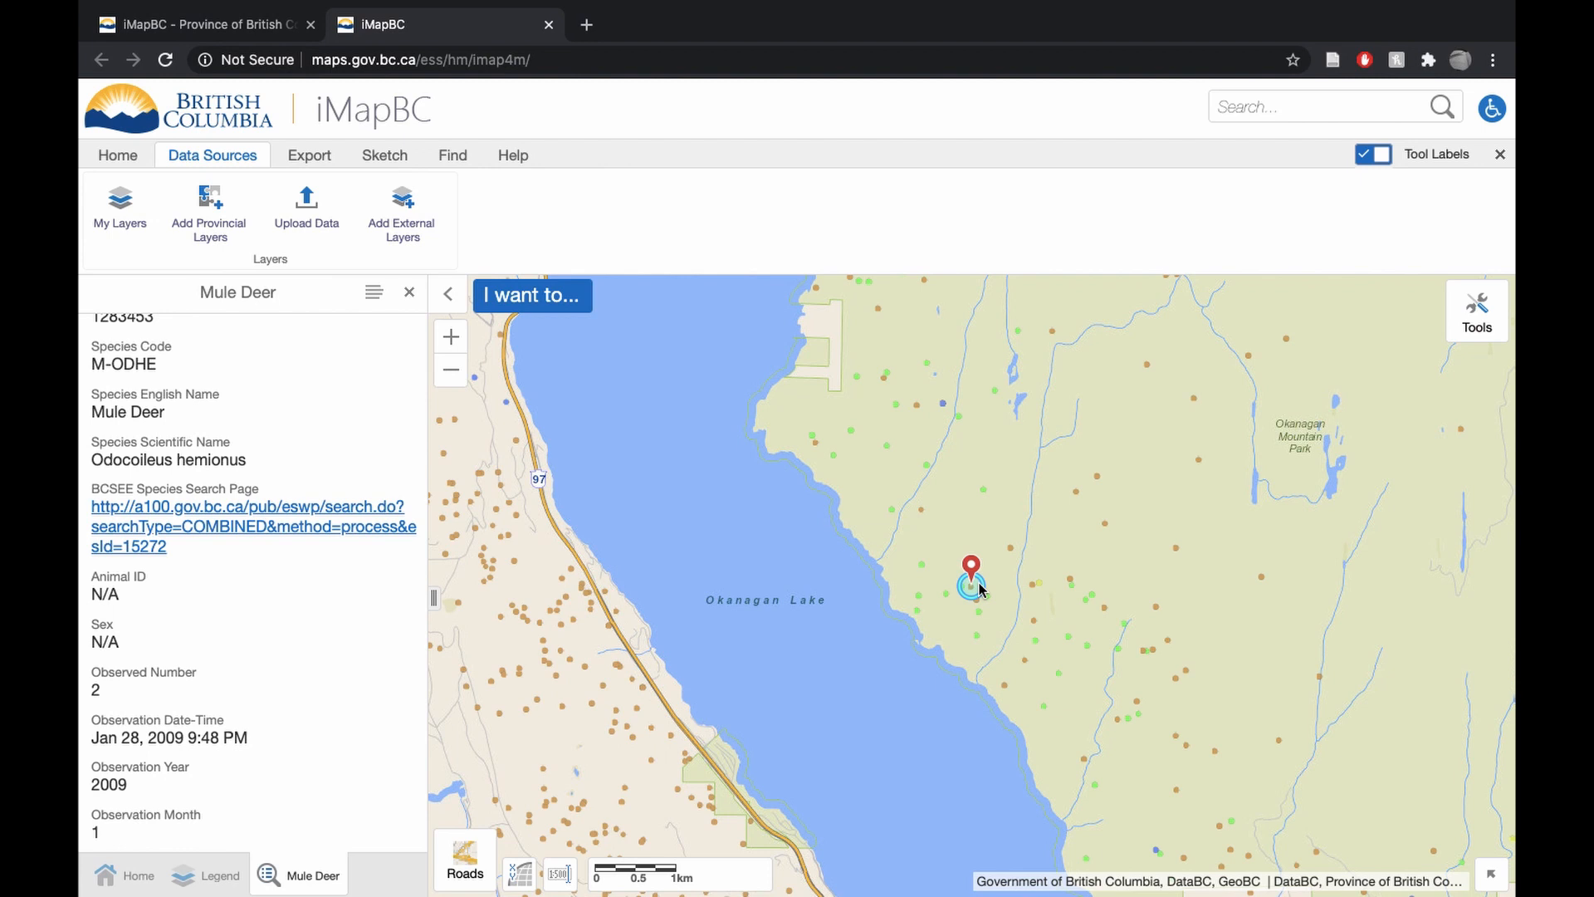
mouse_move(980, 590)
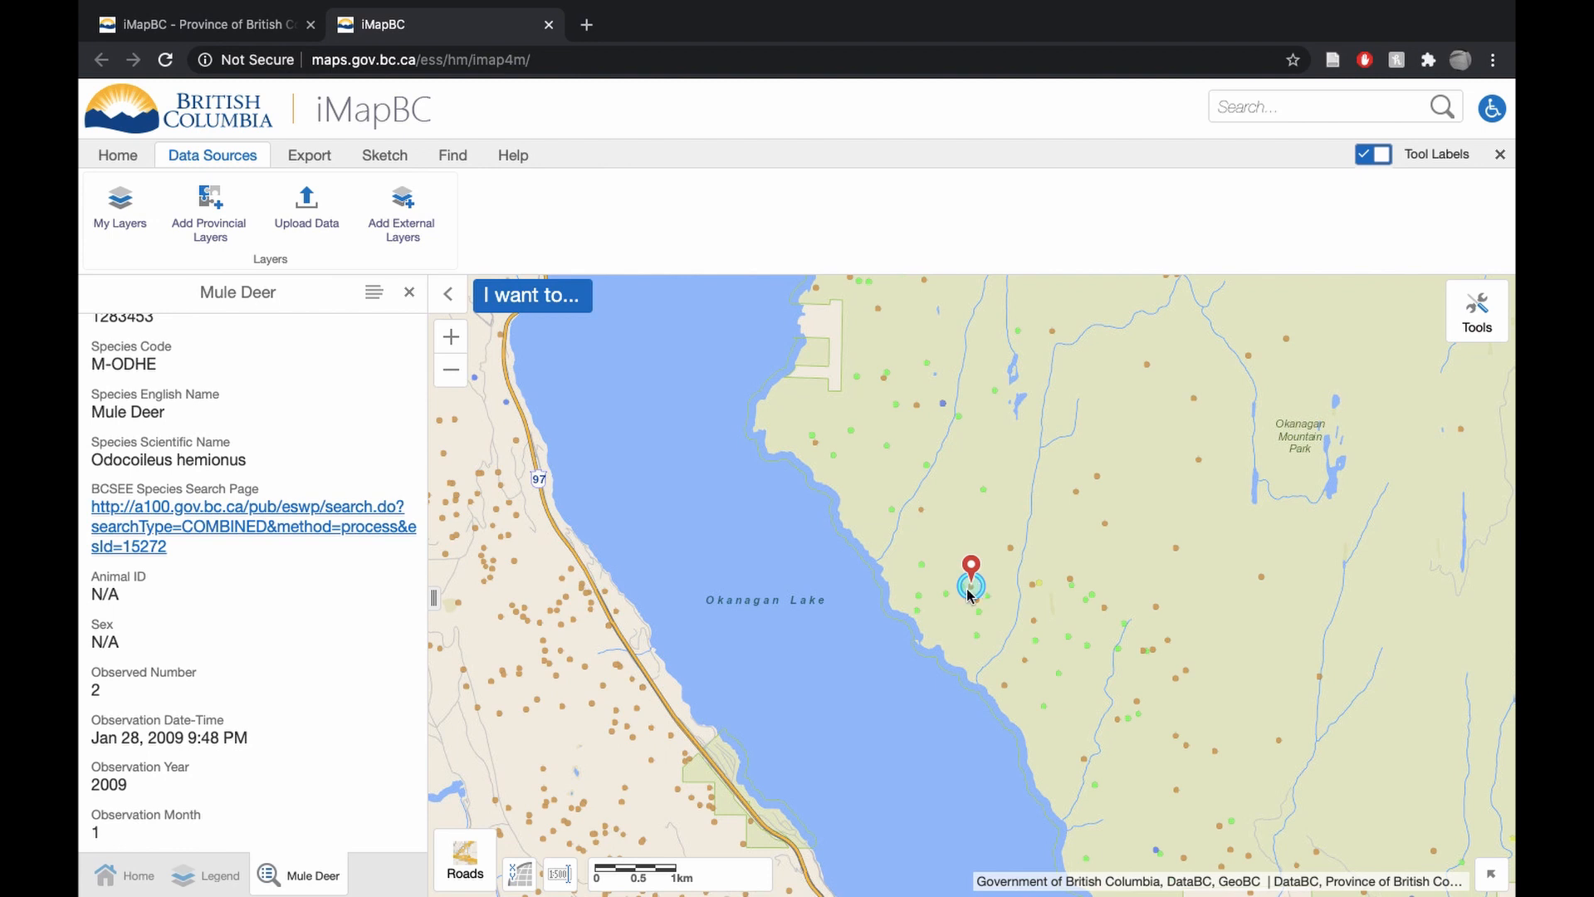
mouse_move(960, 537)
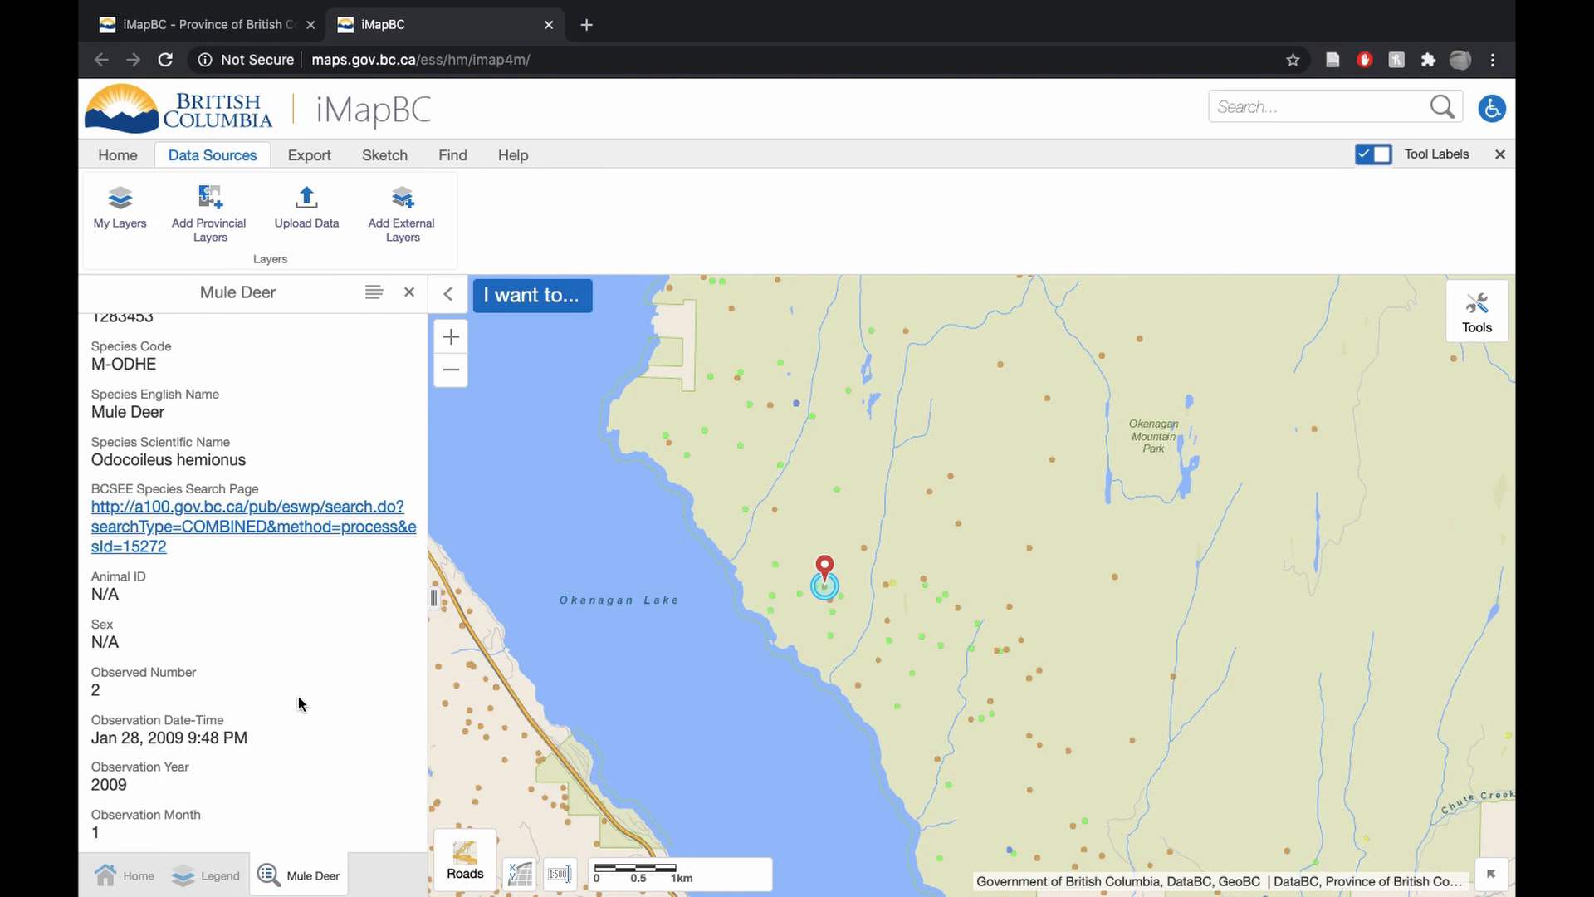
mouse_move(708, 593)
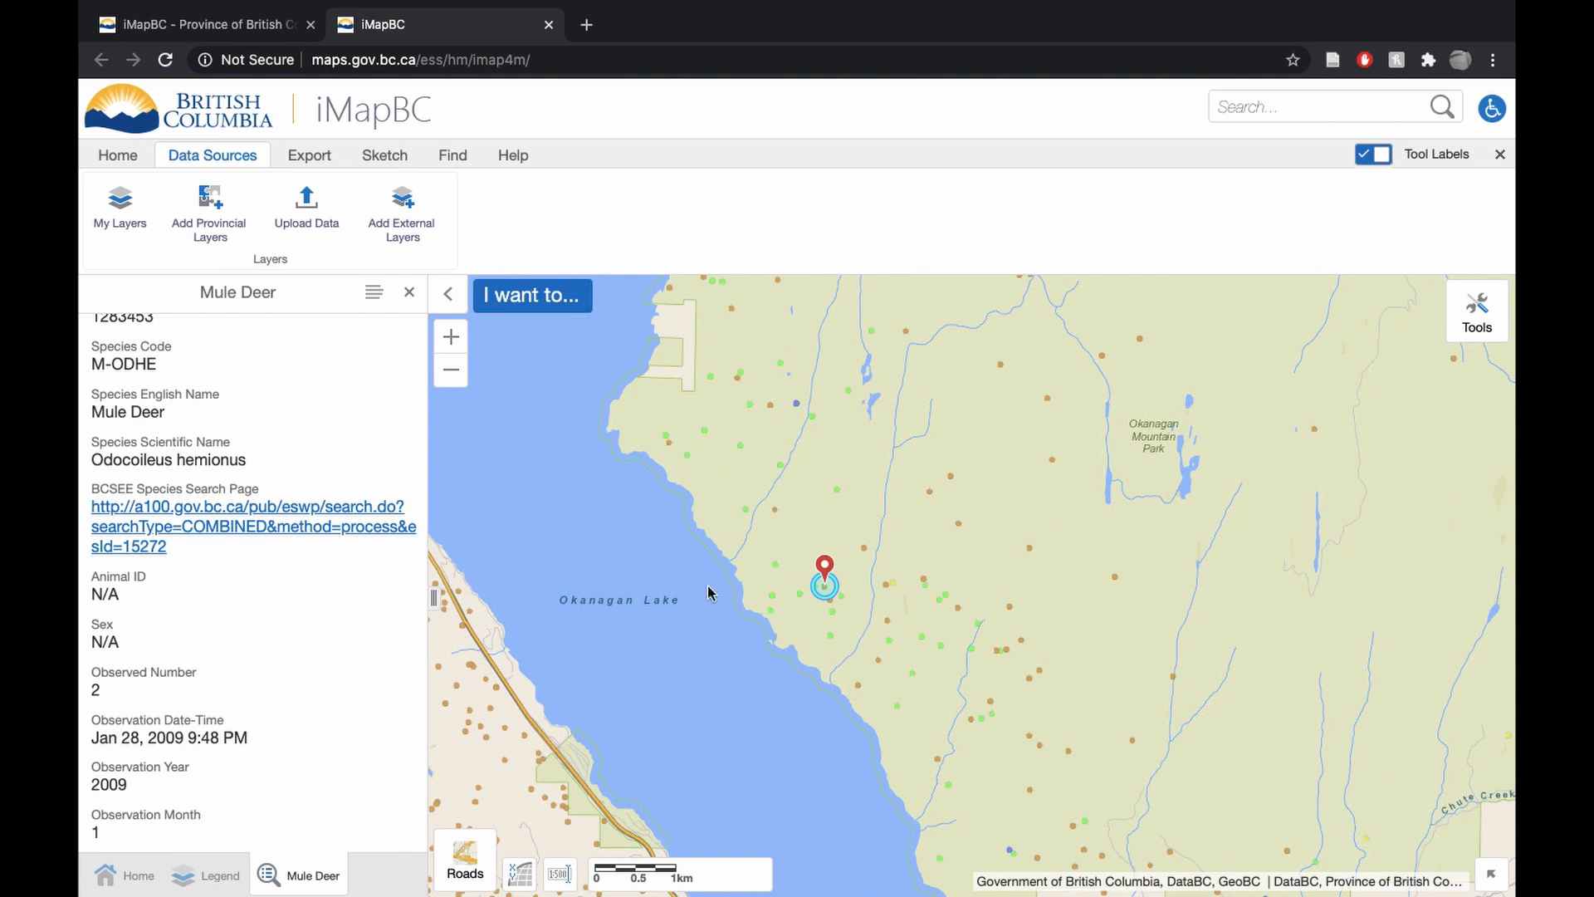
Zoom the map out twice and start a buffer search around the Mule Deer result
left_click(450, 369)
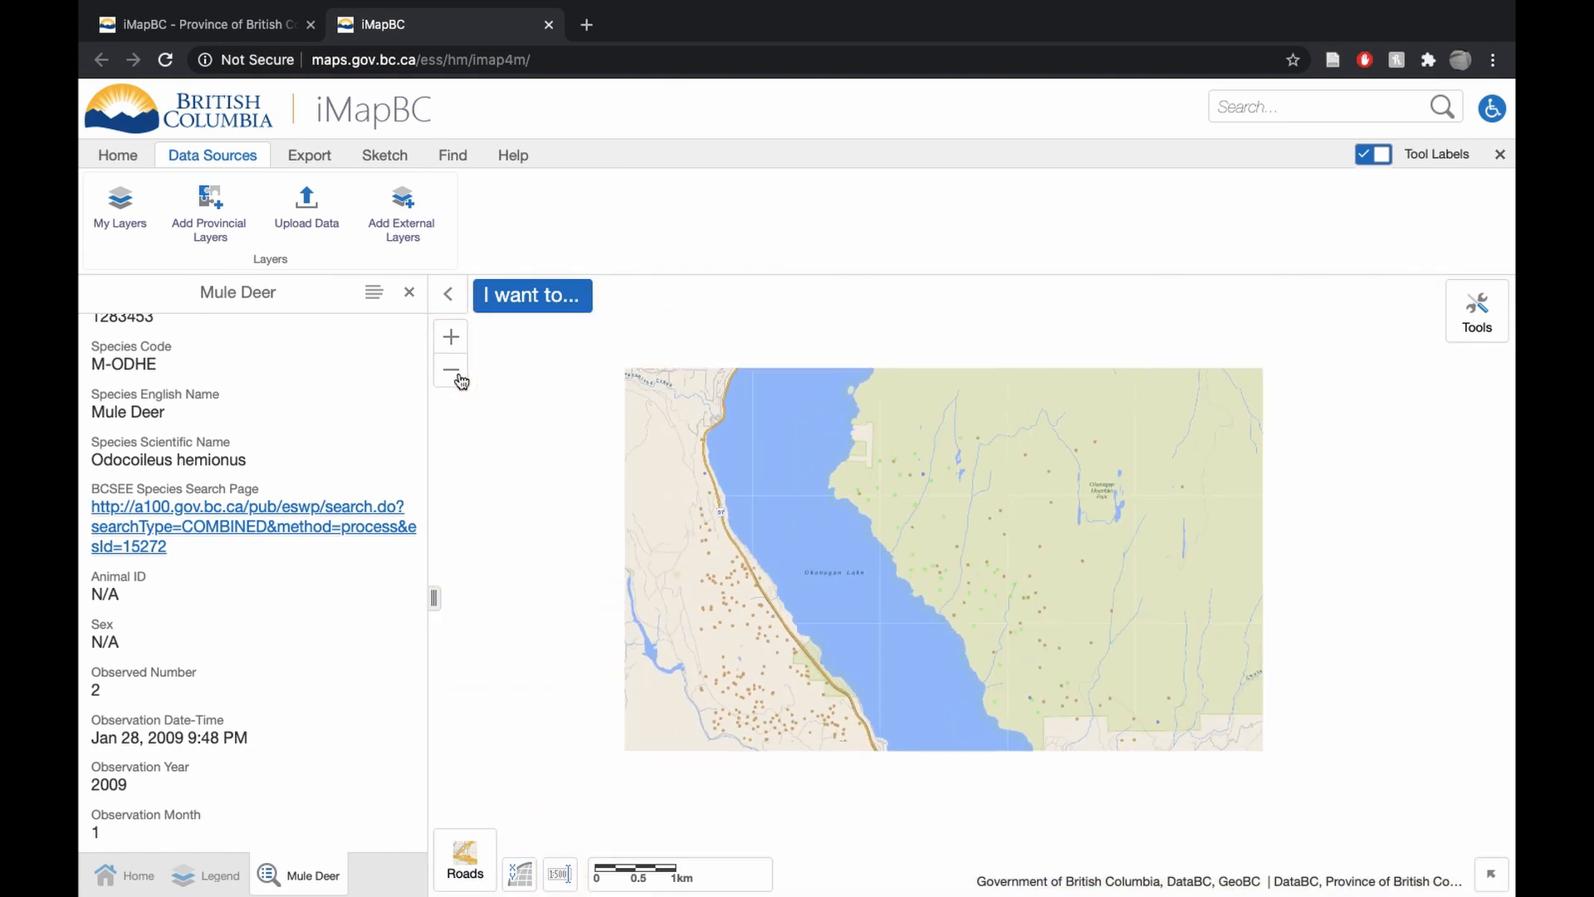
left_click(450, 369)
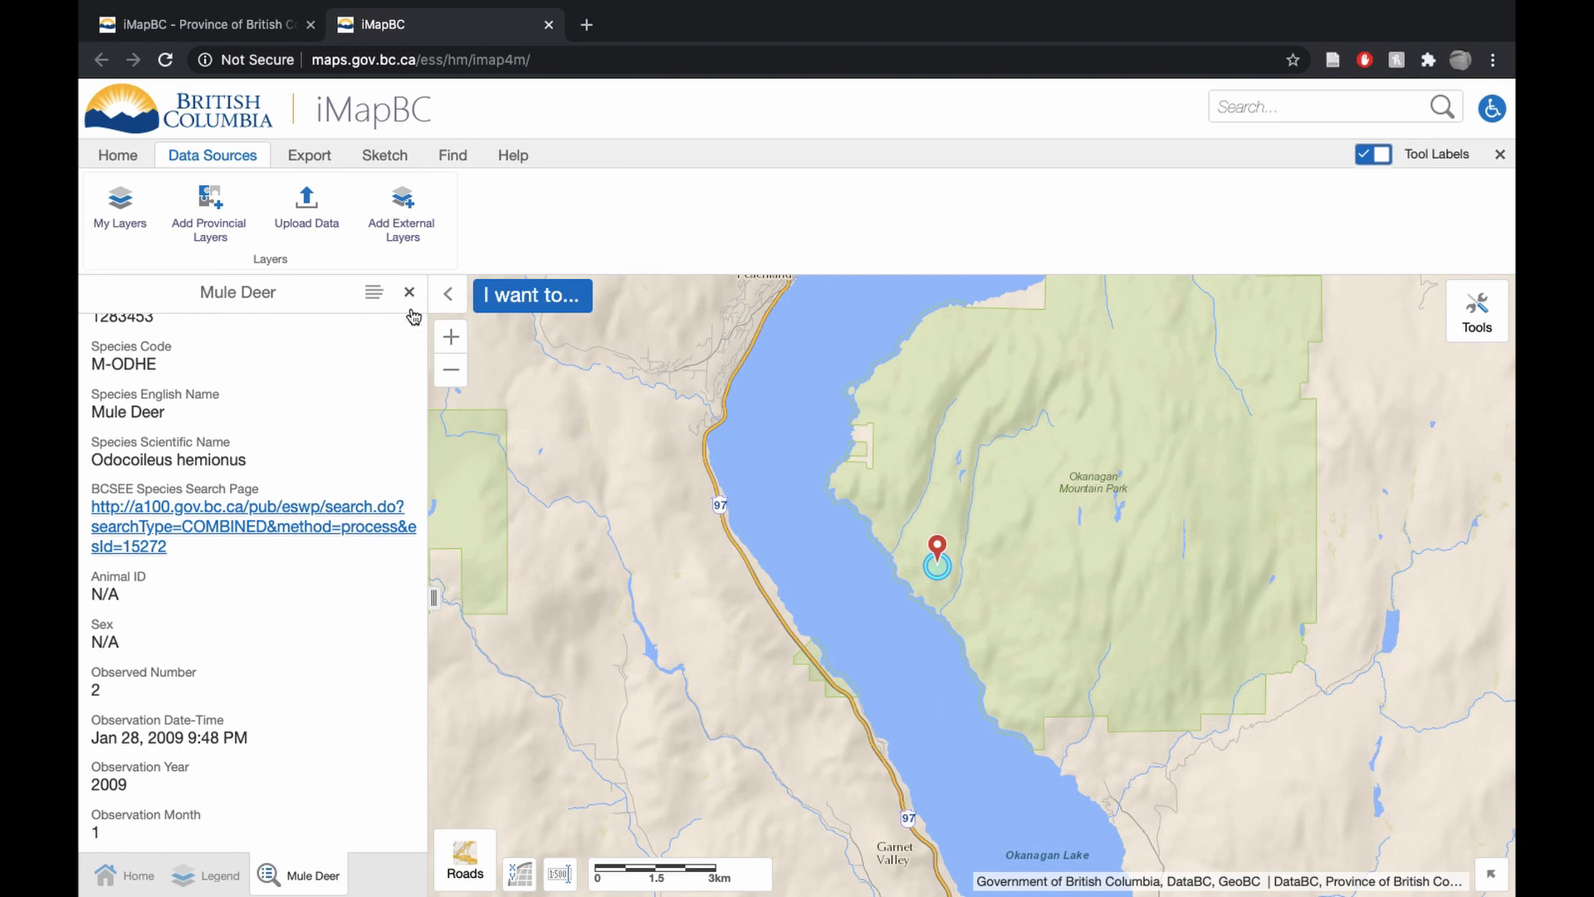
left_click(409, 293)
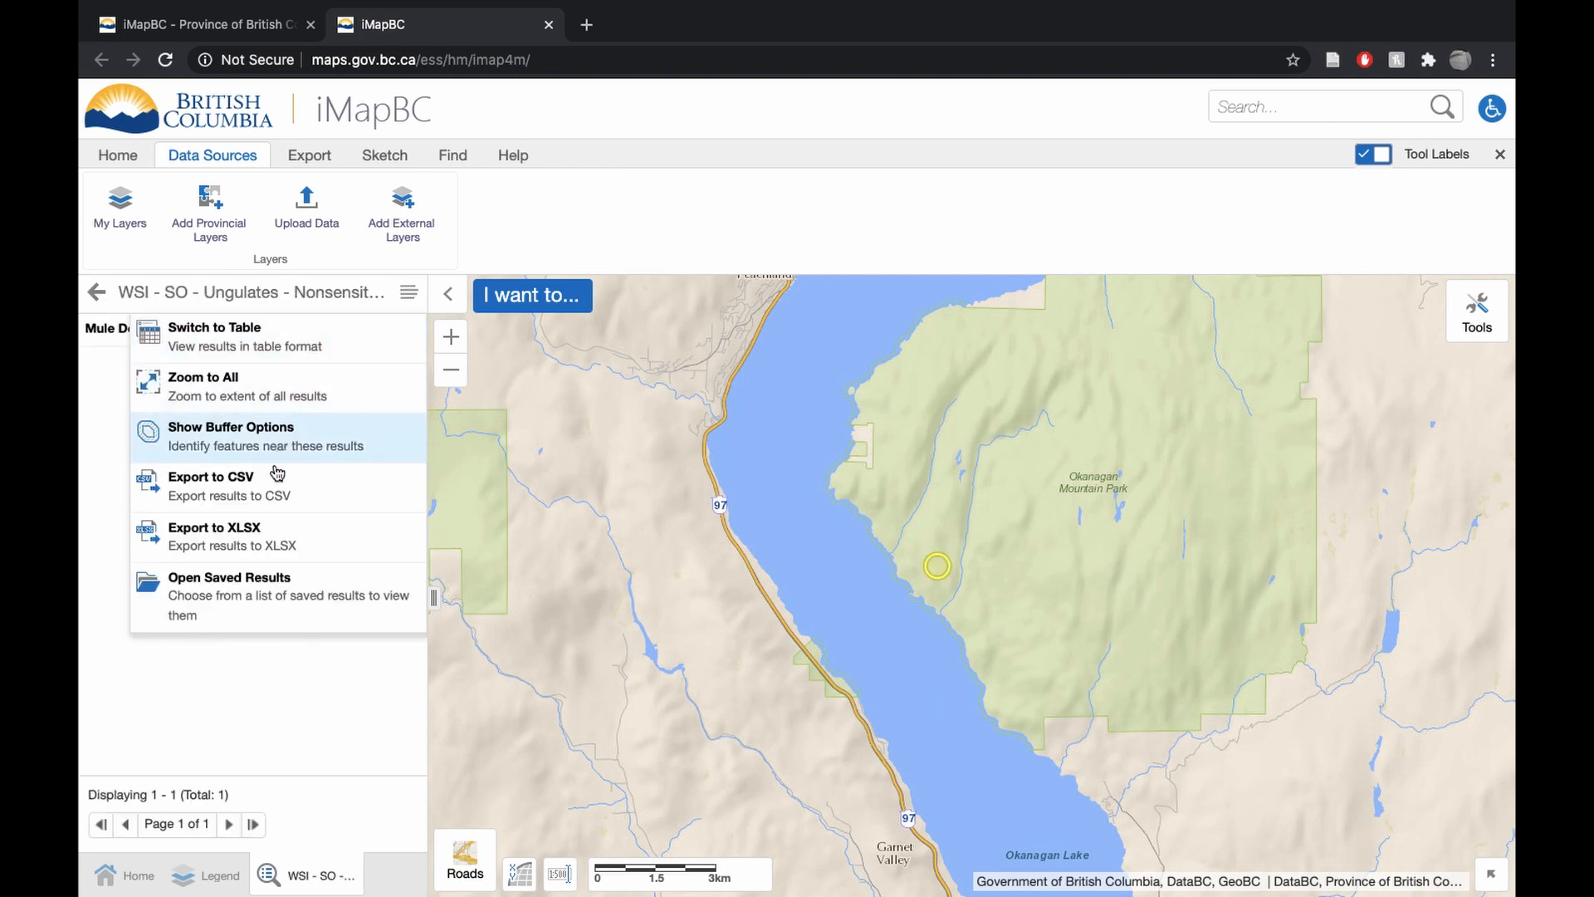
left_click(231, 426)
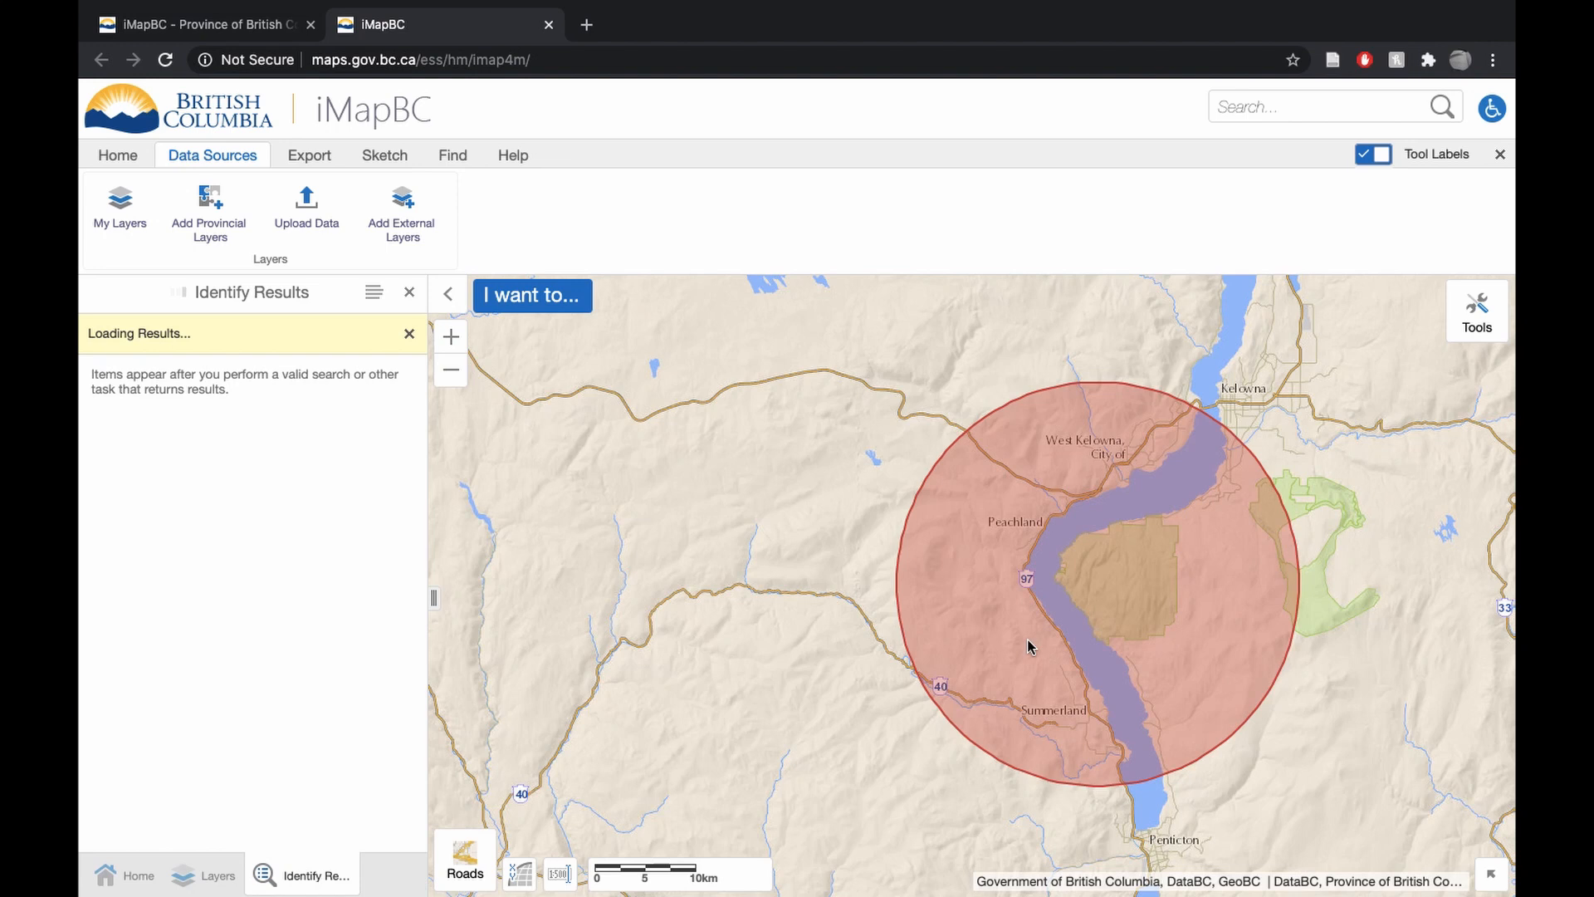
mouse_move(1071, 656)
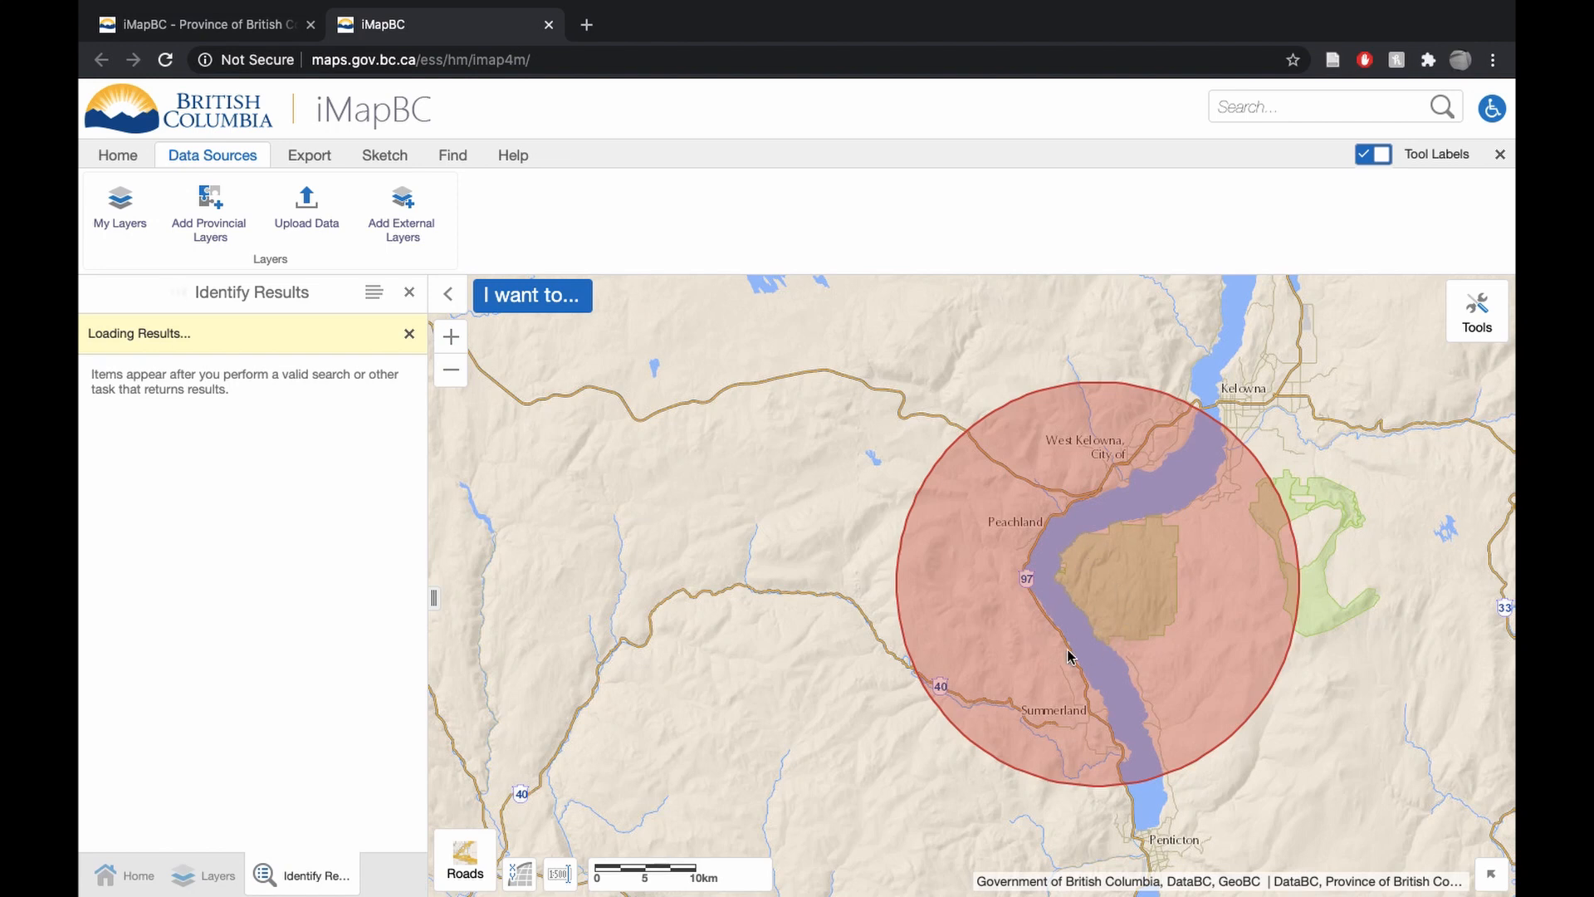
mouse_move(1070, 524)
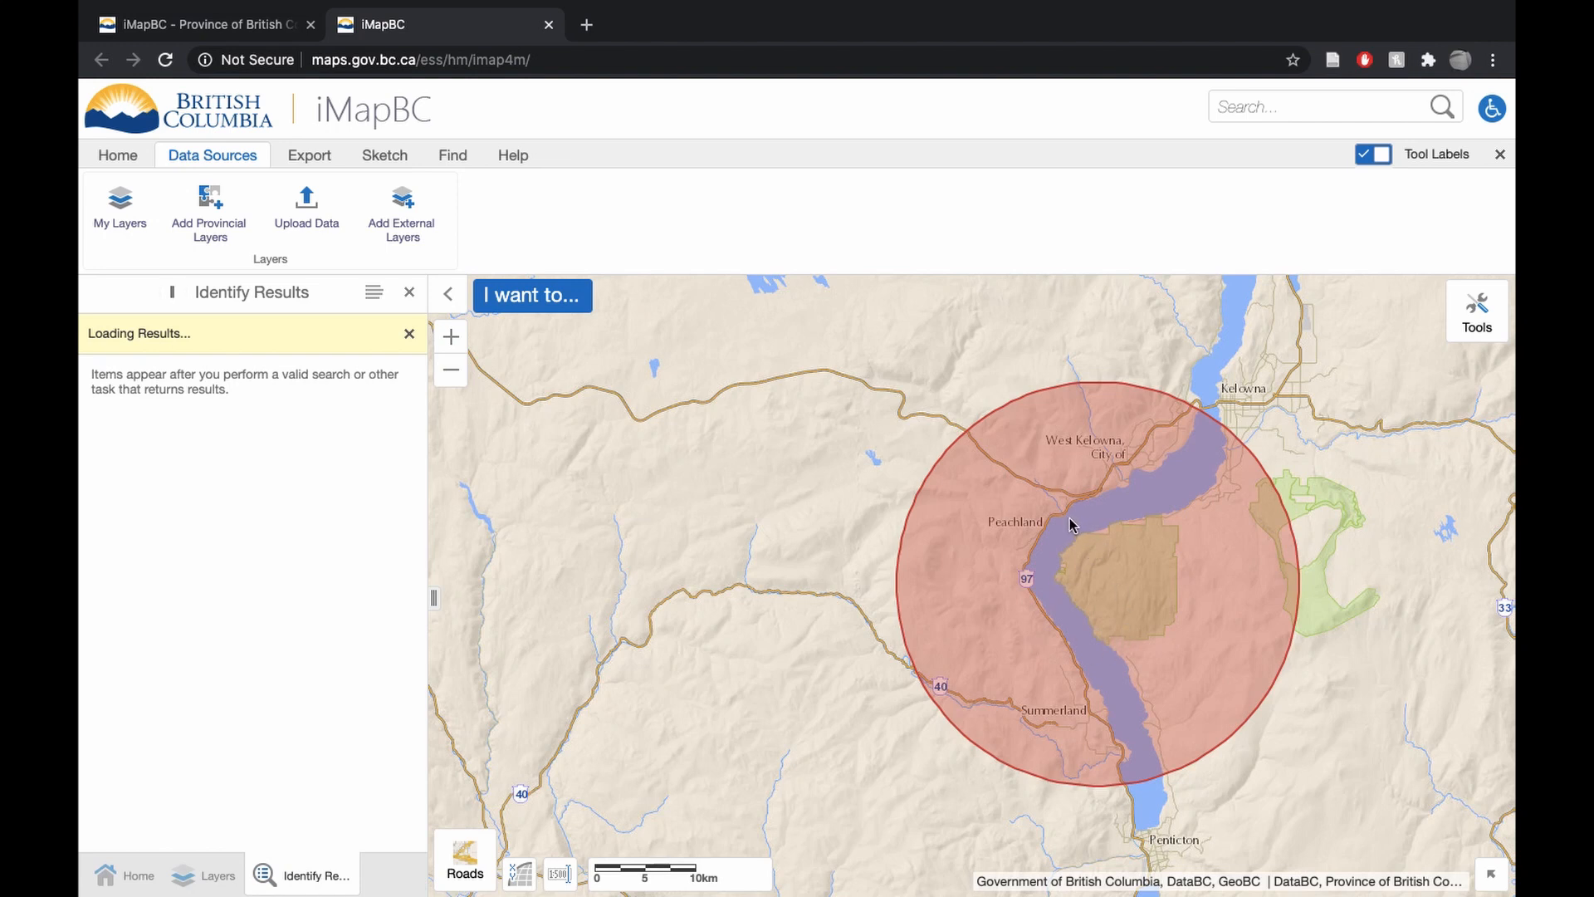
mouse_move(1011, 547)
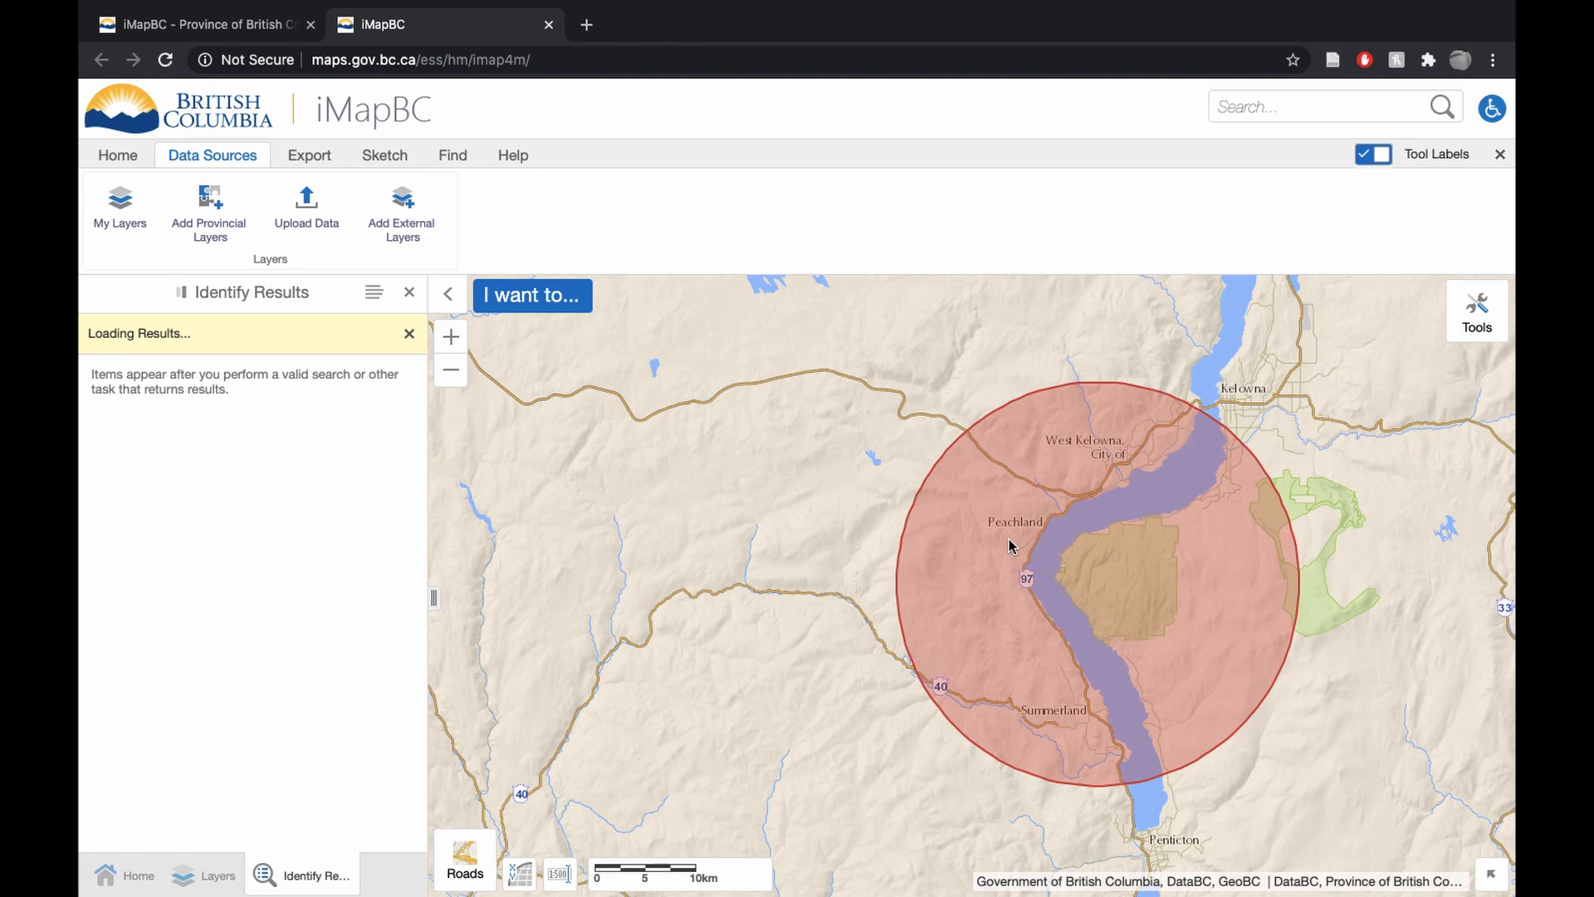
mouse_move(570, 412)
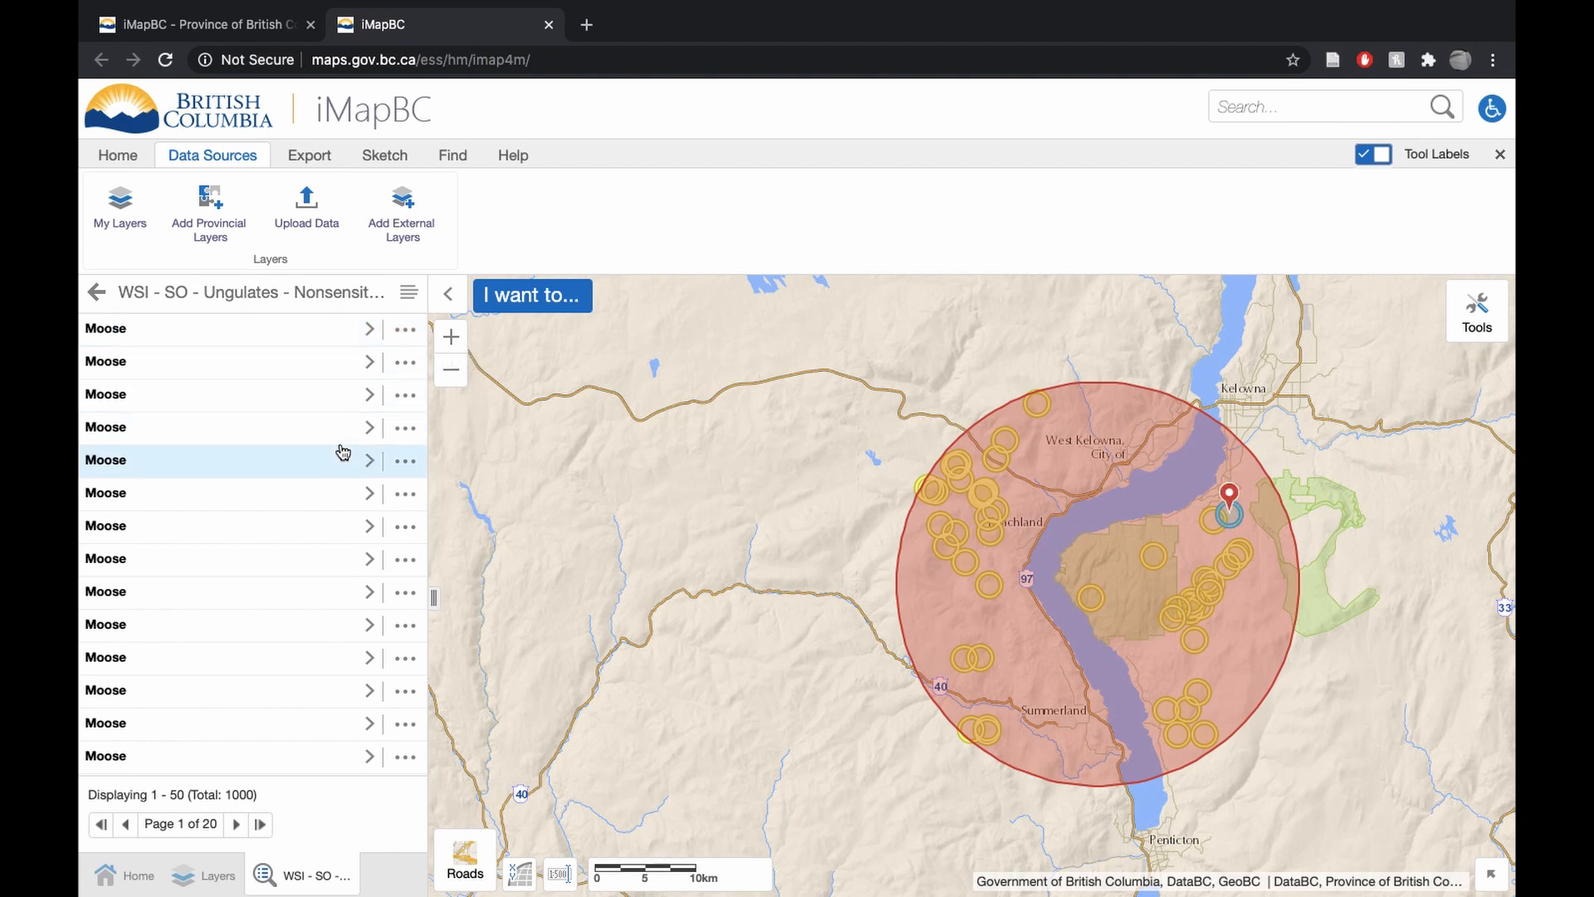
Open the options menu for the 1000 buffered ungulate results
left_click(409, 291)
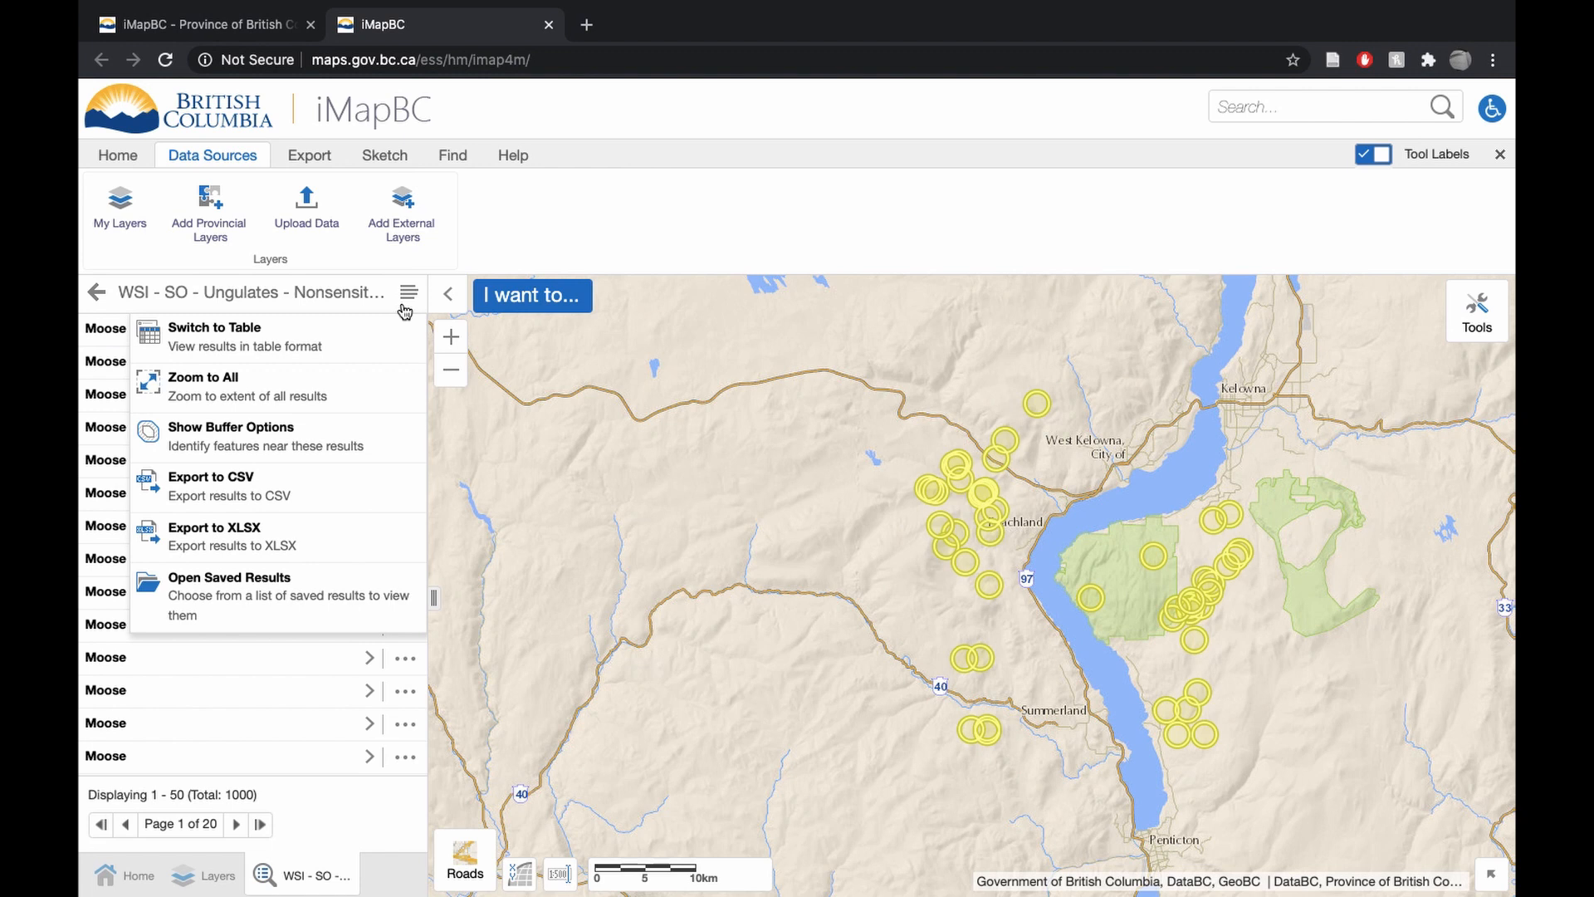
Switch the buffered results to table view and scroll right to the Observation Year column
left_click(203, 386)
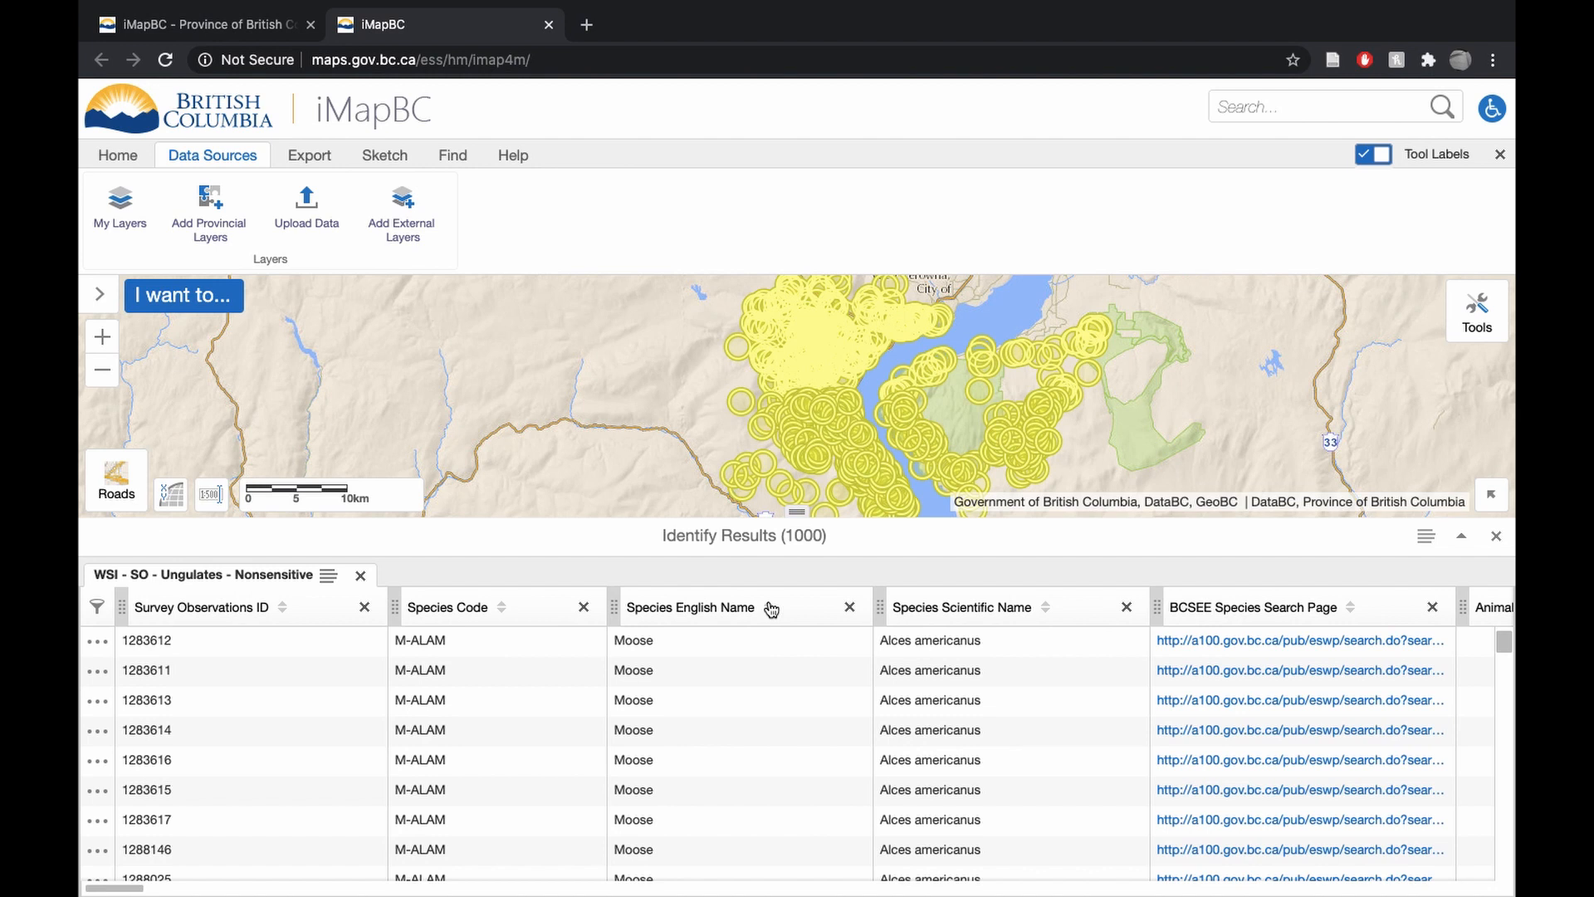
mouse_move(771, 607)
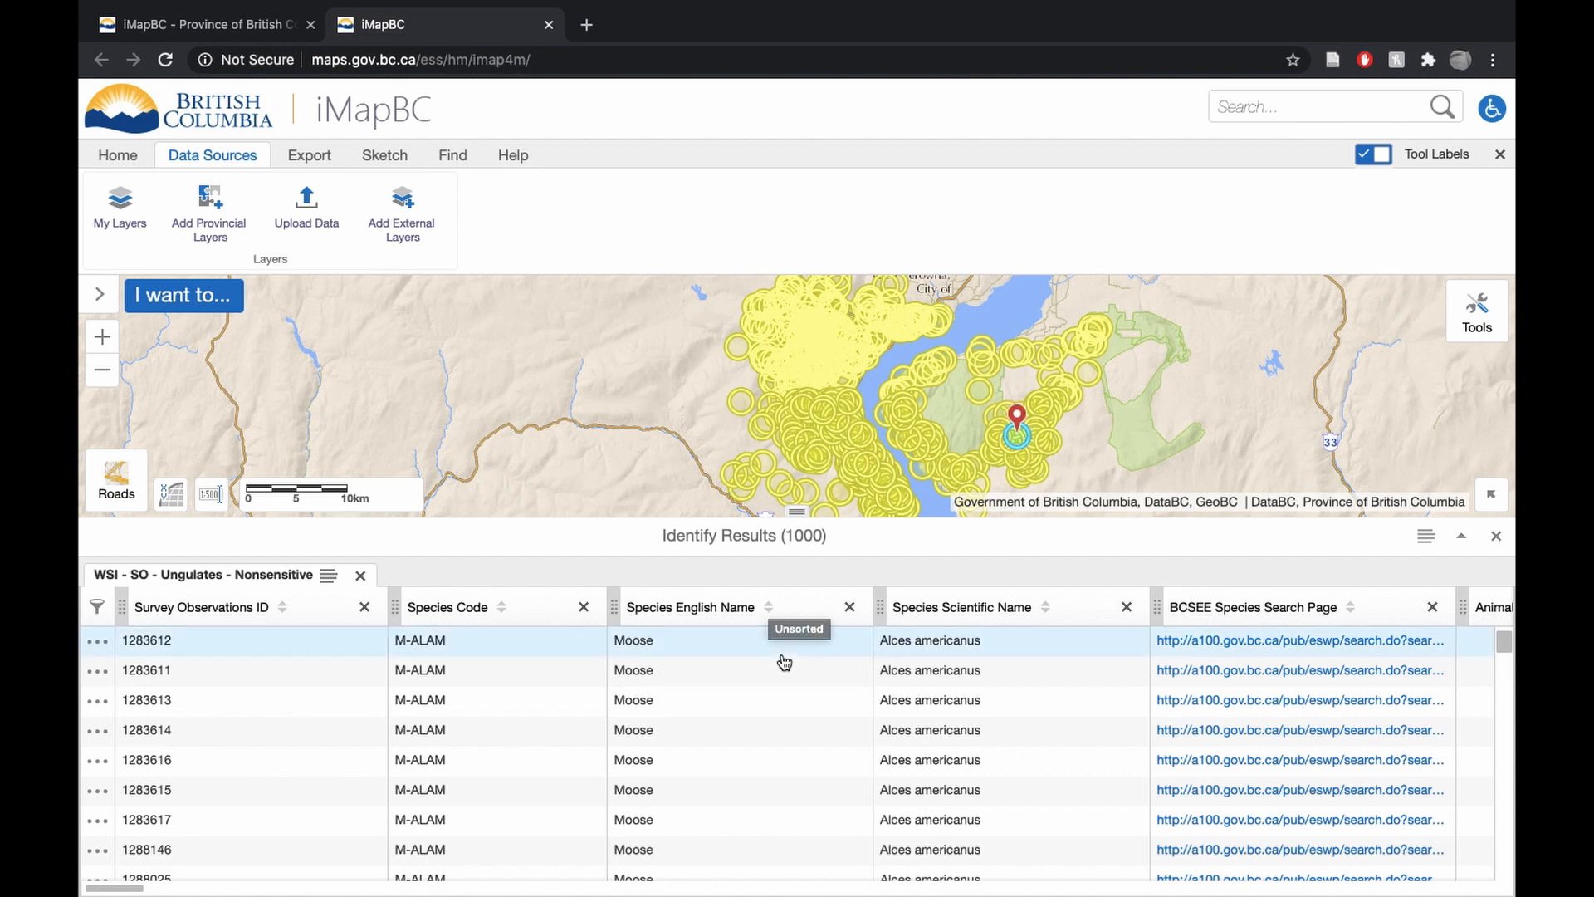
mouse_move(725, 651)
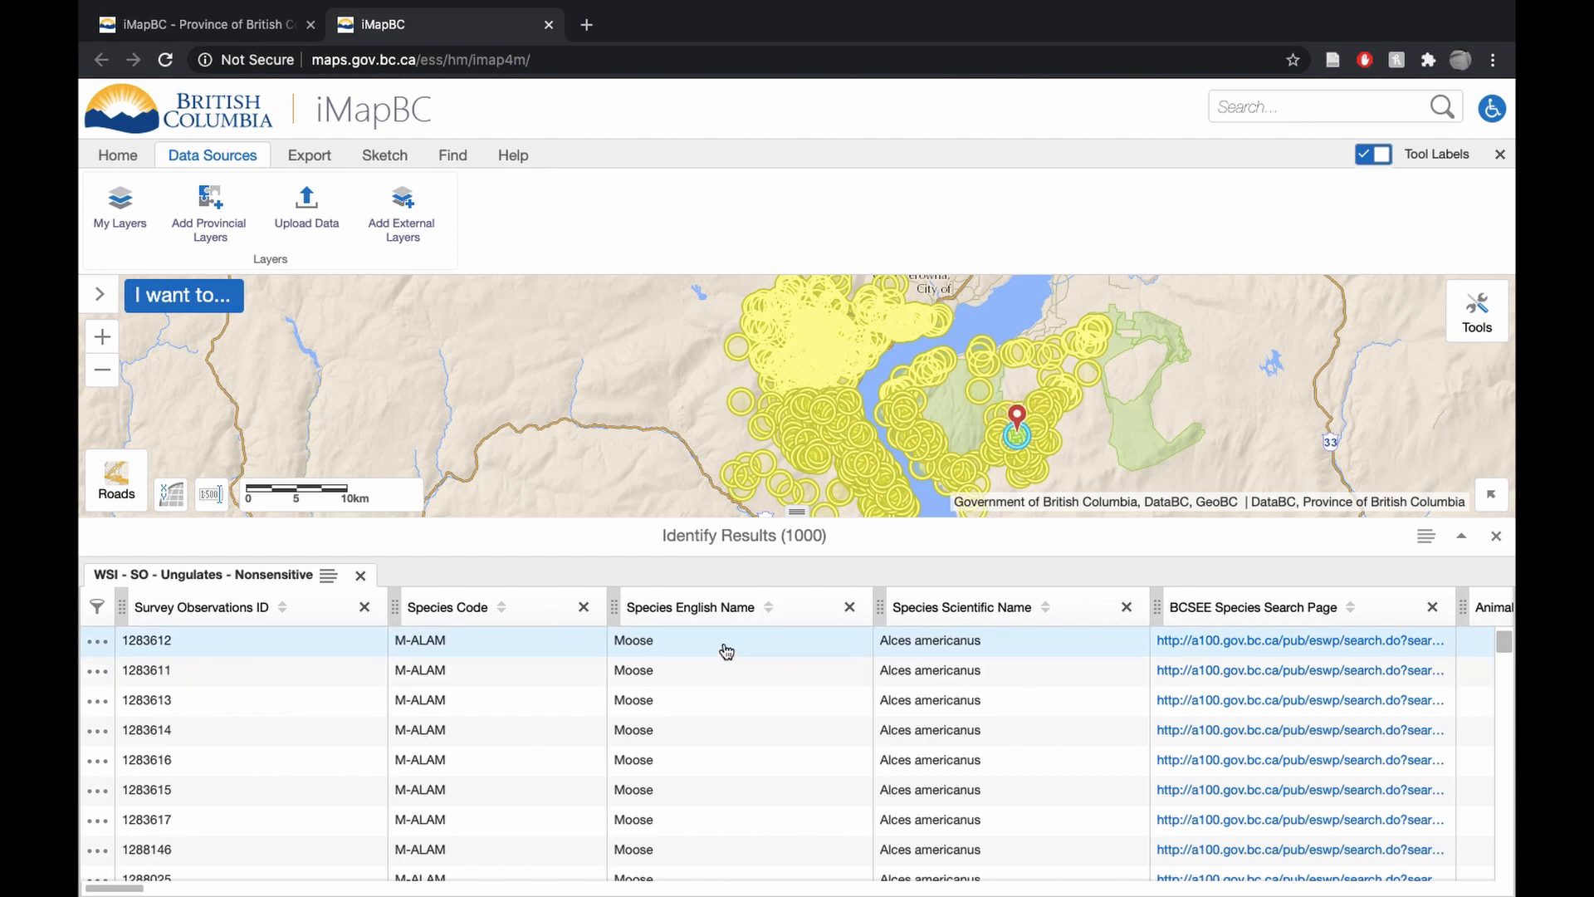
scroll("right", 3)
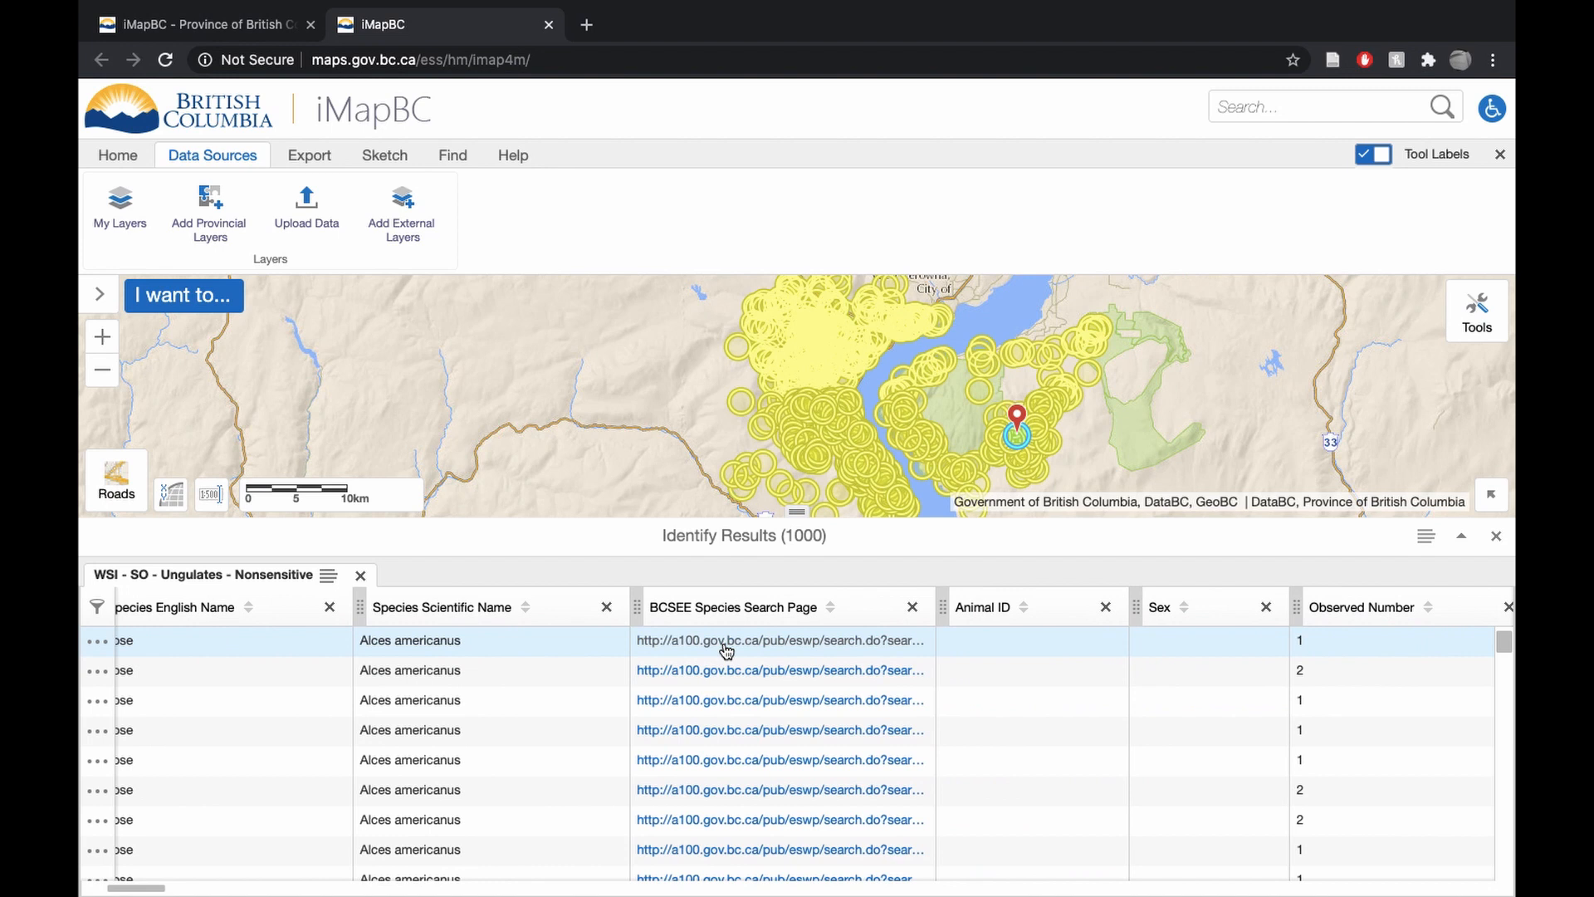
scroll("right", 3)
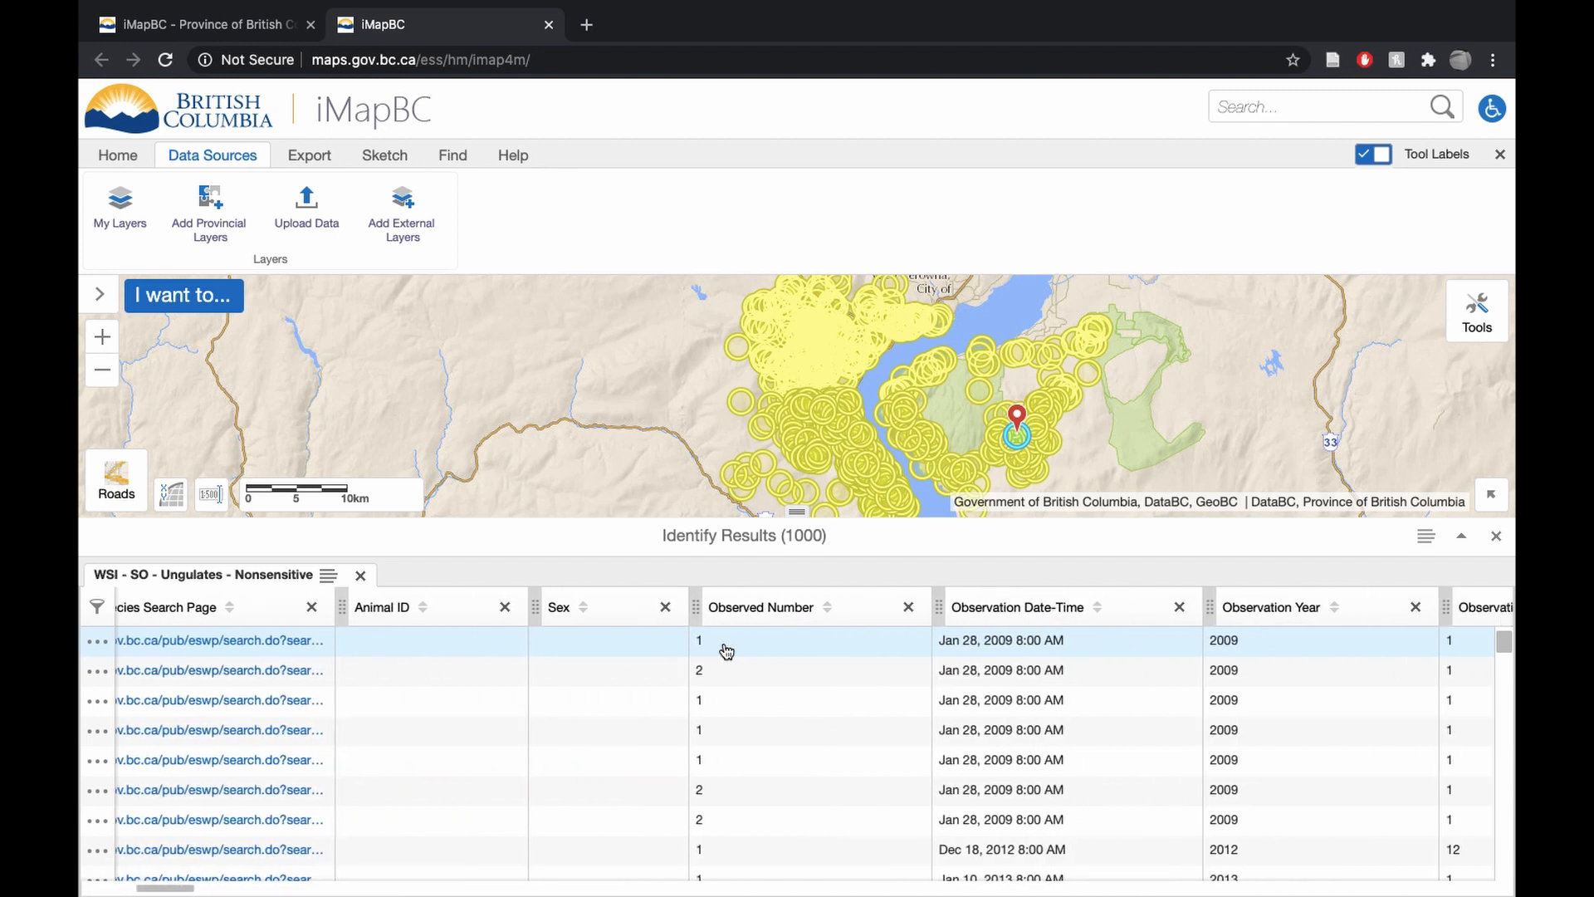
mouse_move(1007, 657)
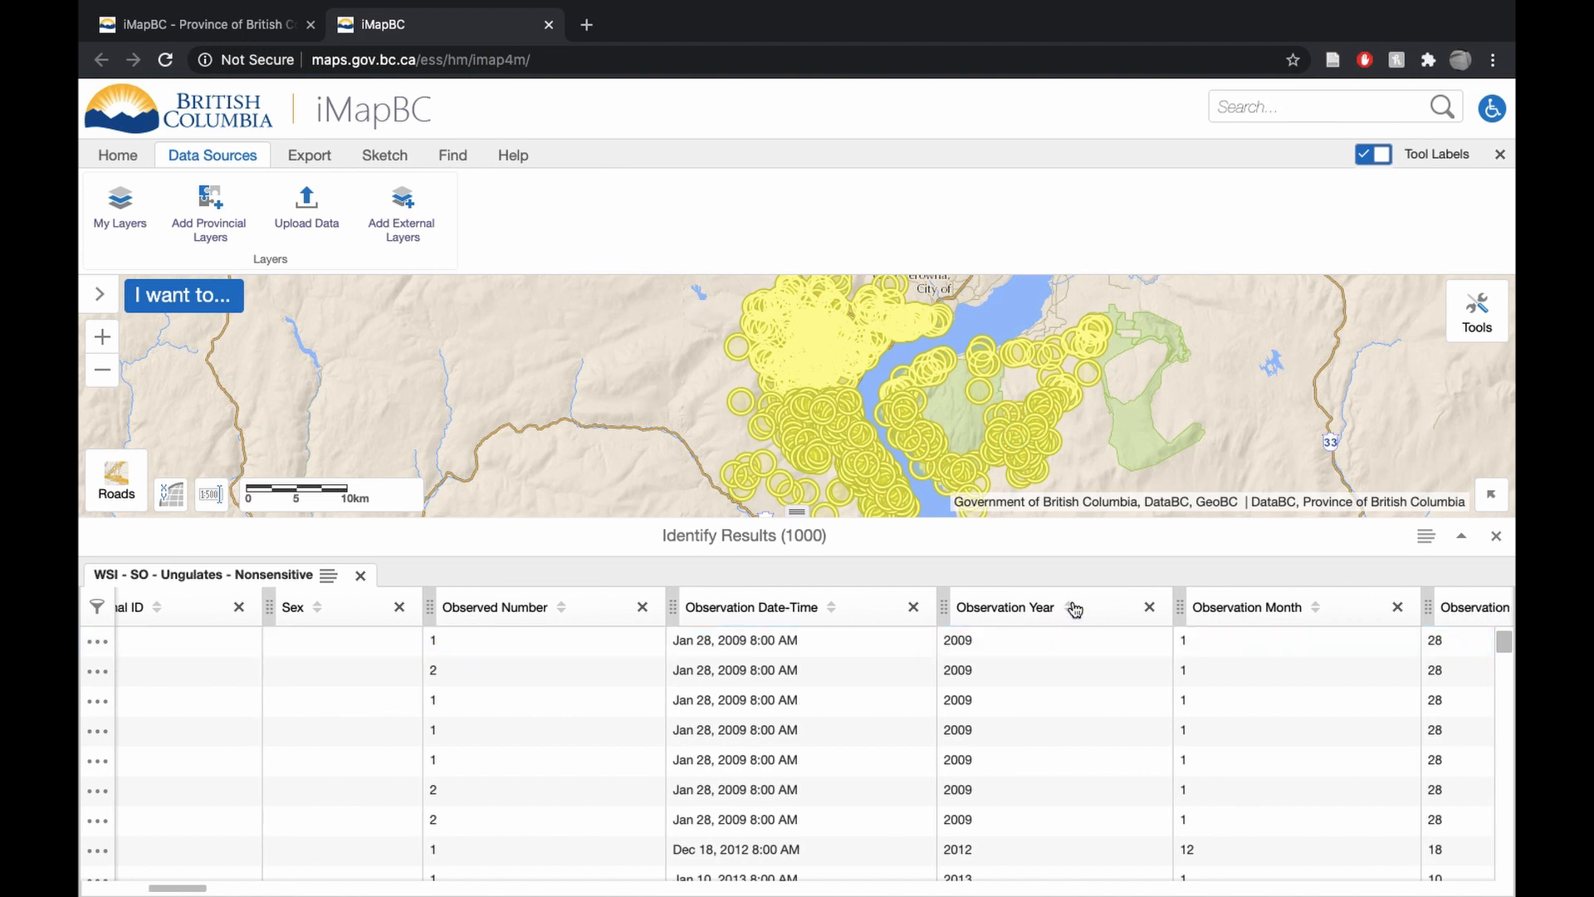
mouse_move(1075, 608)
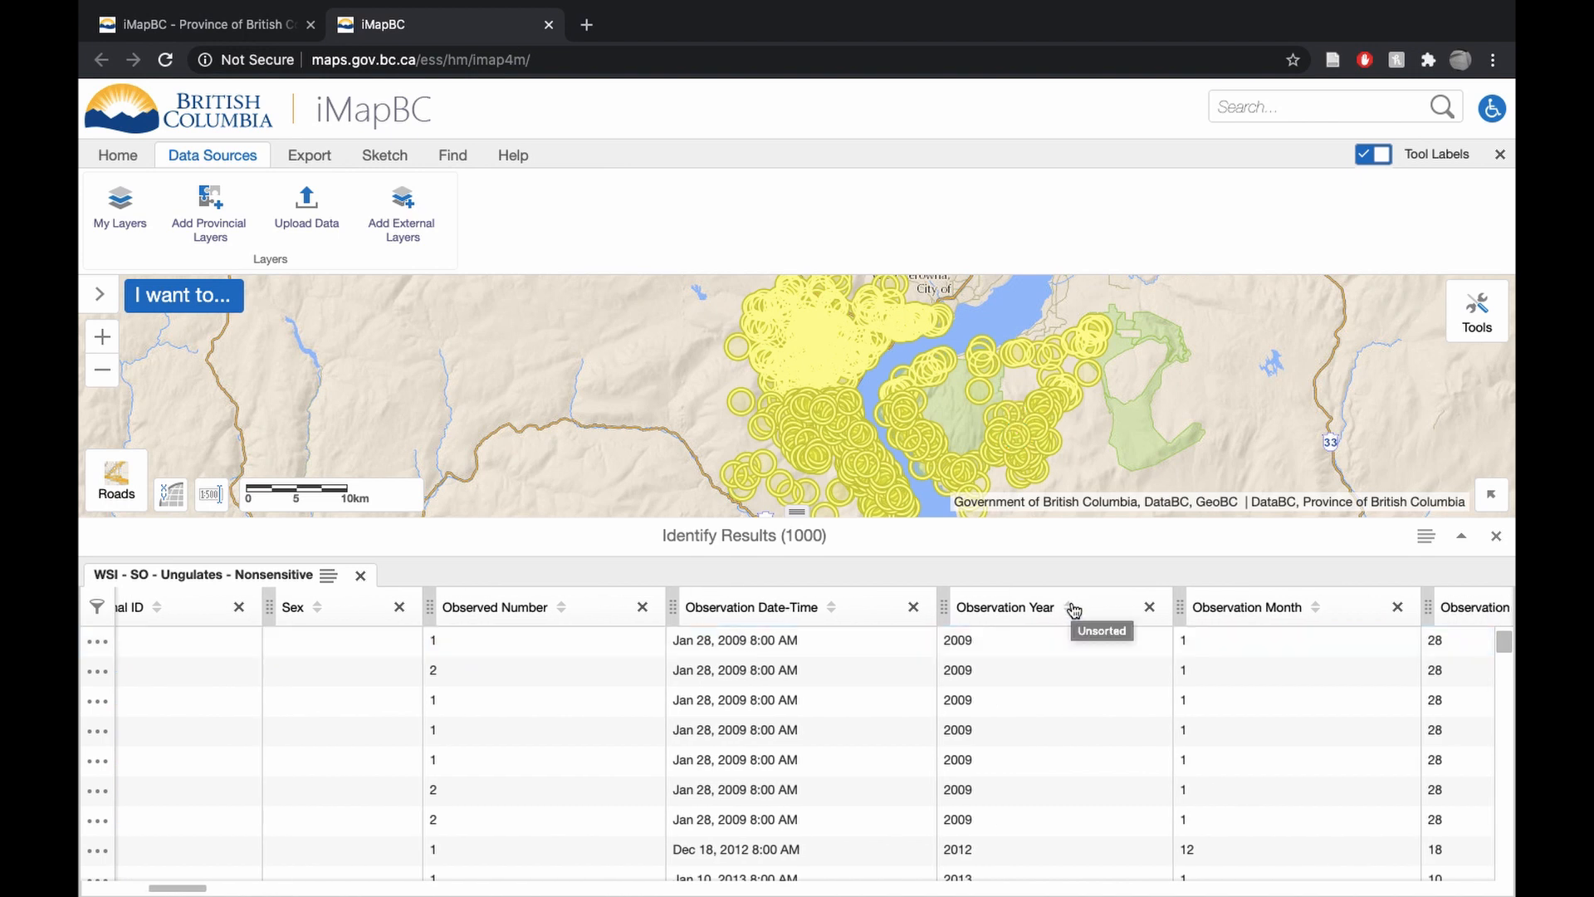
Locate a 2020 observation on the map and sort by Observation Date-Time, newest first
left_click(1073, 607)
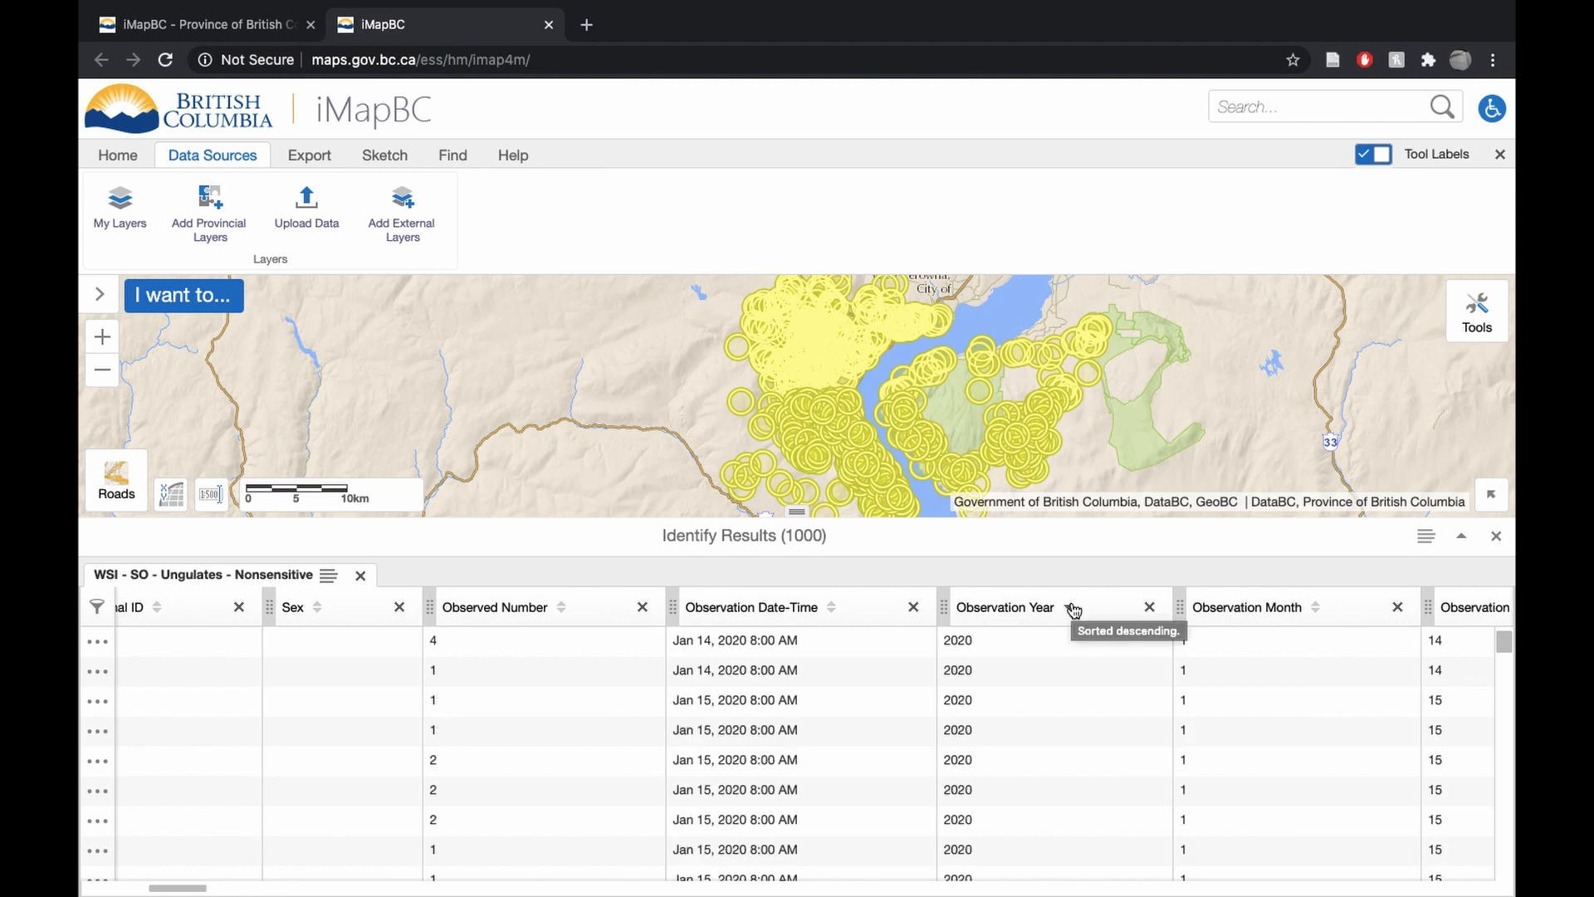
left_click(1054, 760)
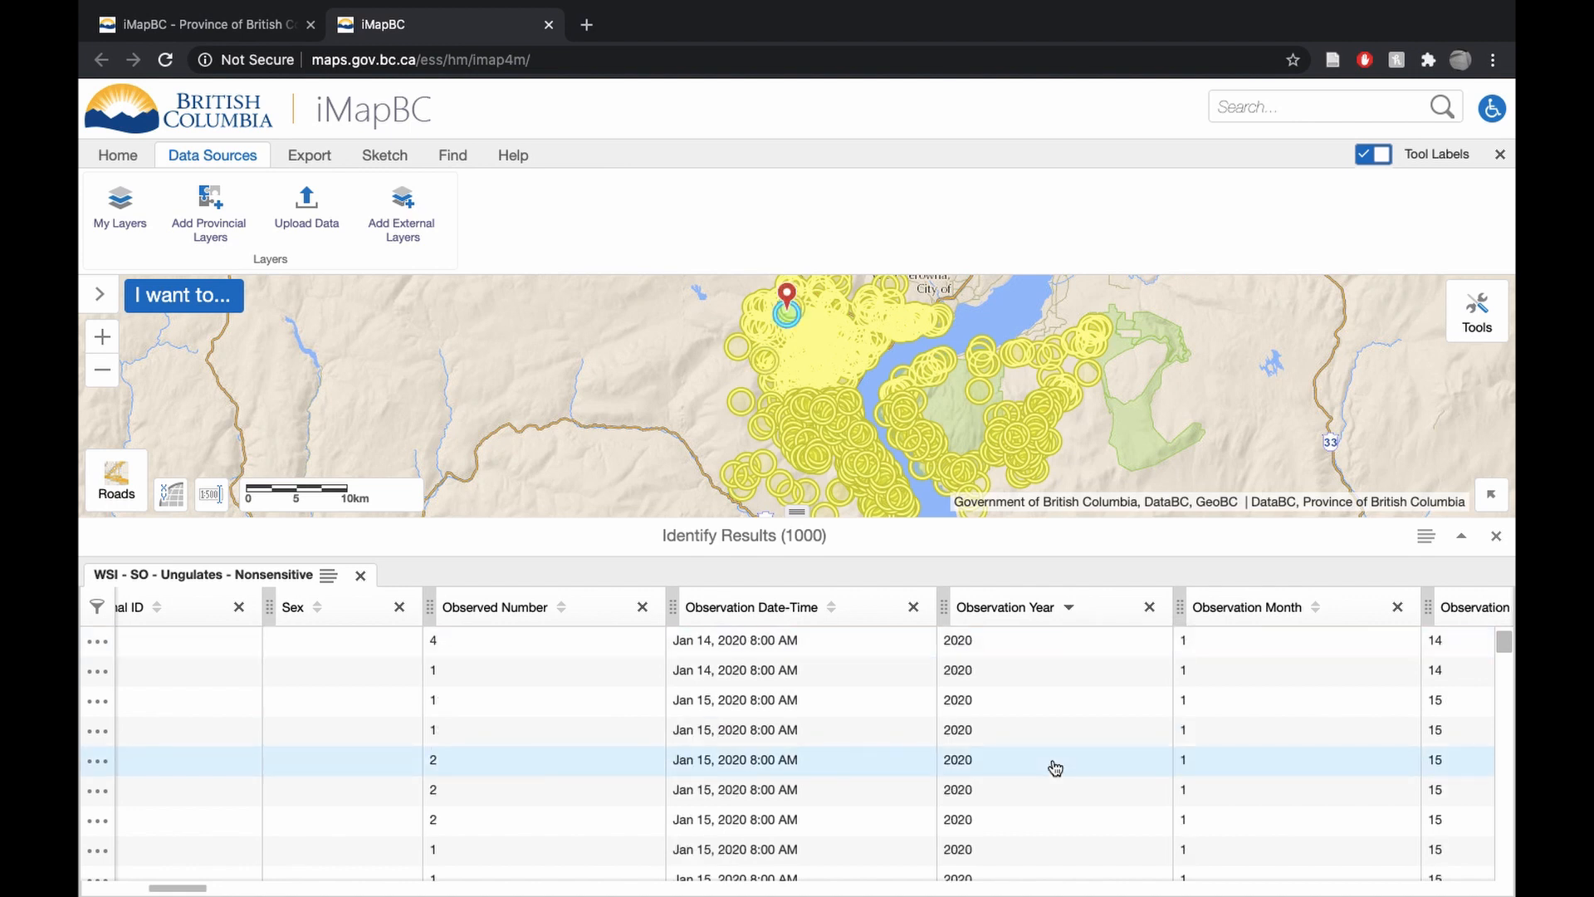
scroll("down", 3)
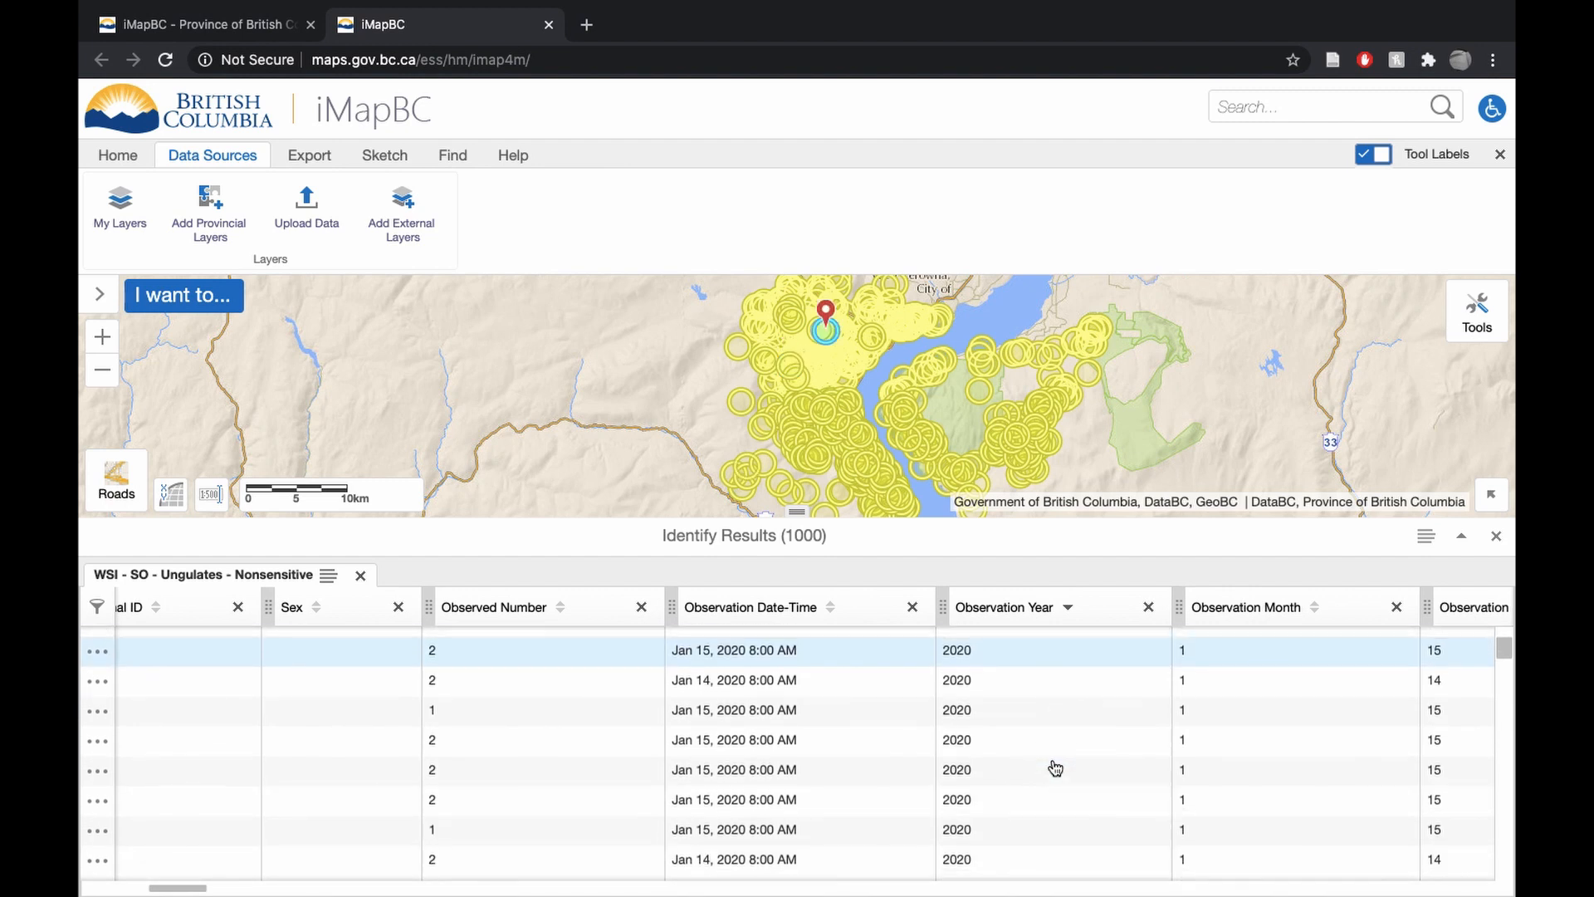
left_click(751, 607)
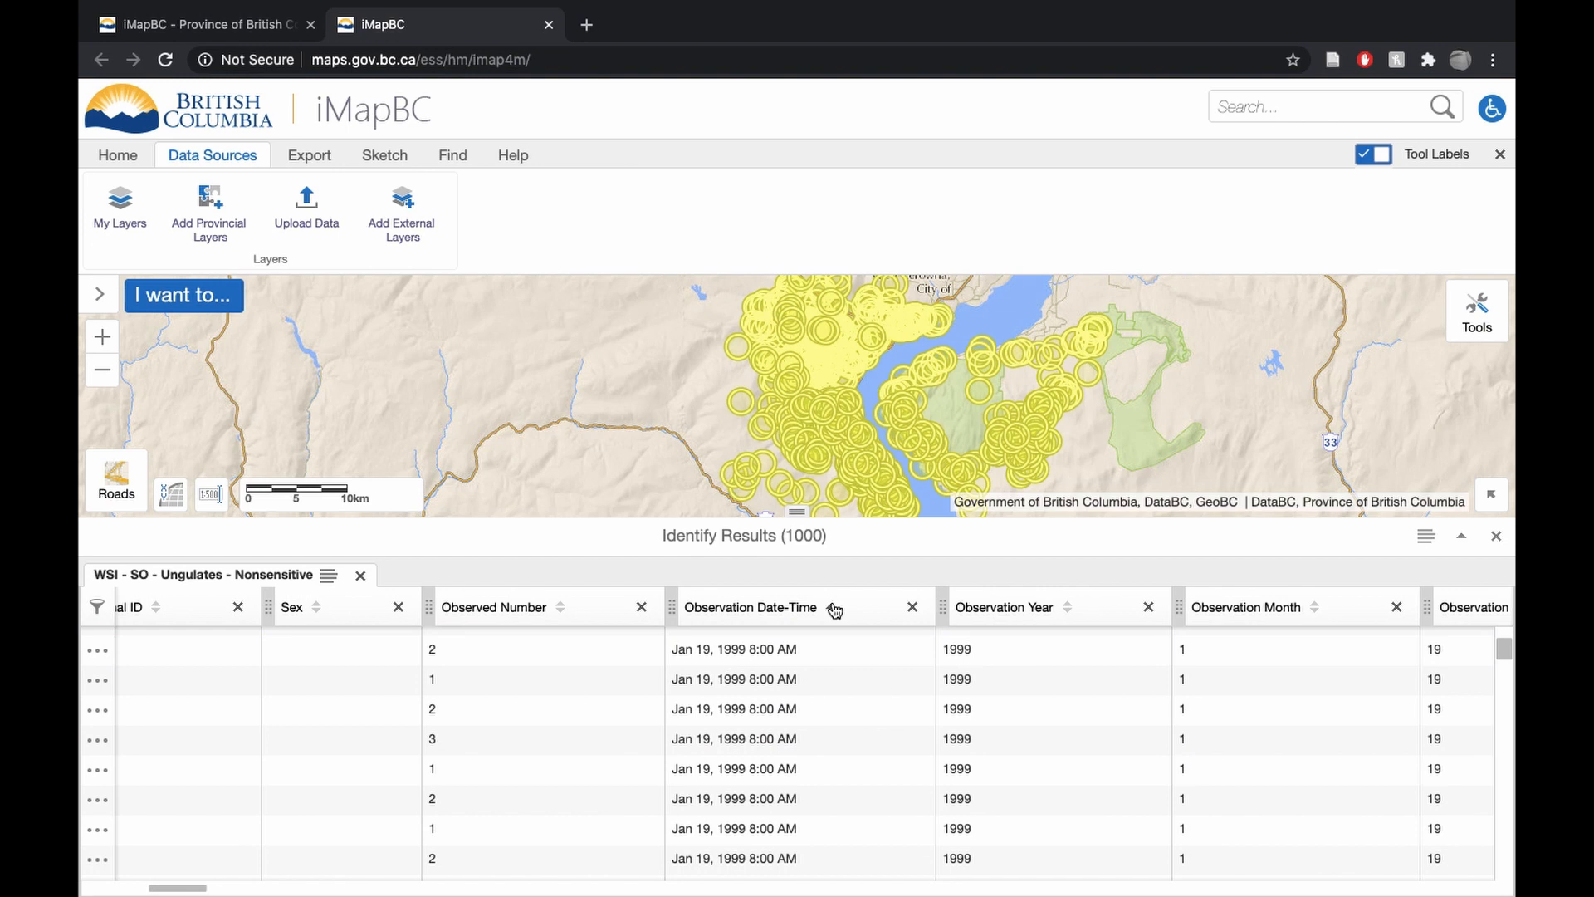
left_click(834, 607)
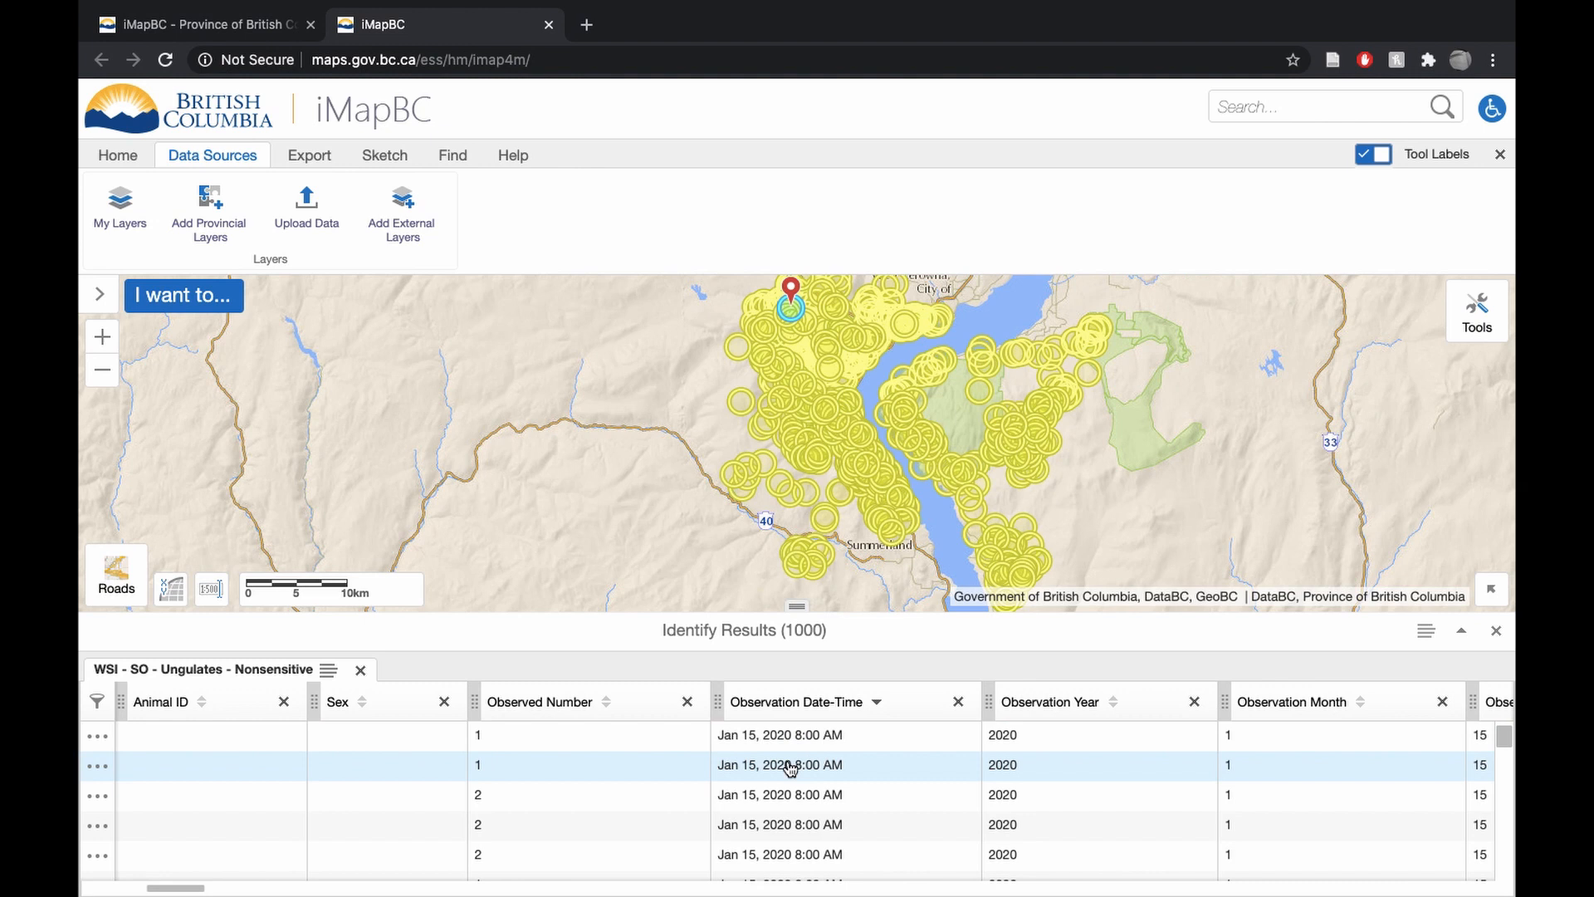
Locate several Jan 15, 2020 sightings, then zoom to the third one beside Peachland Creek
left_click(780, 824)
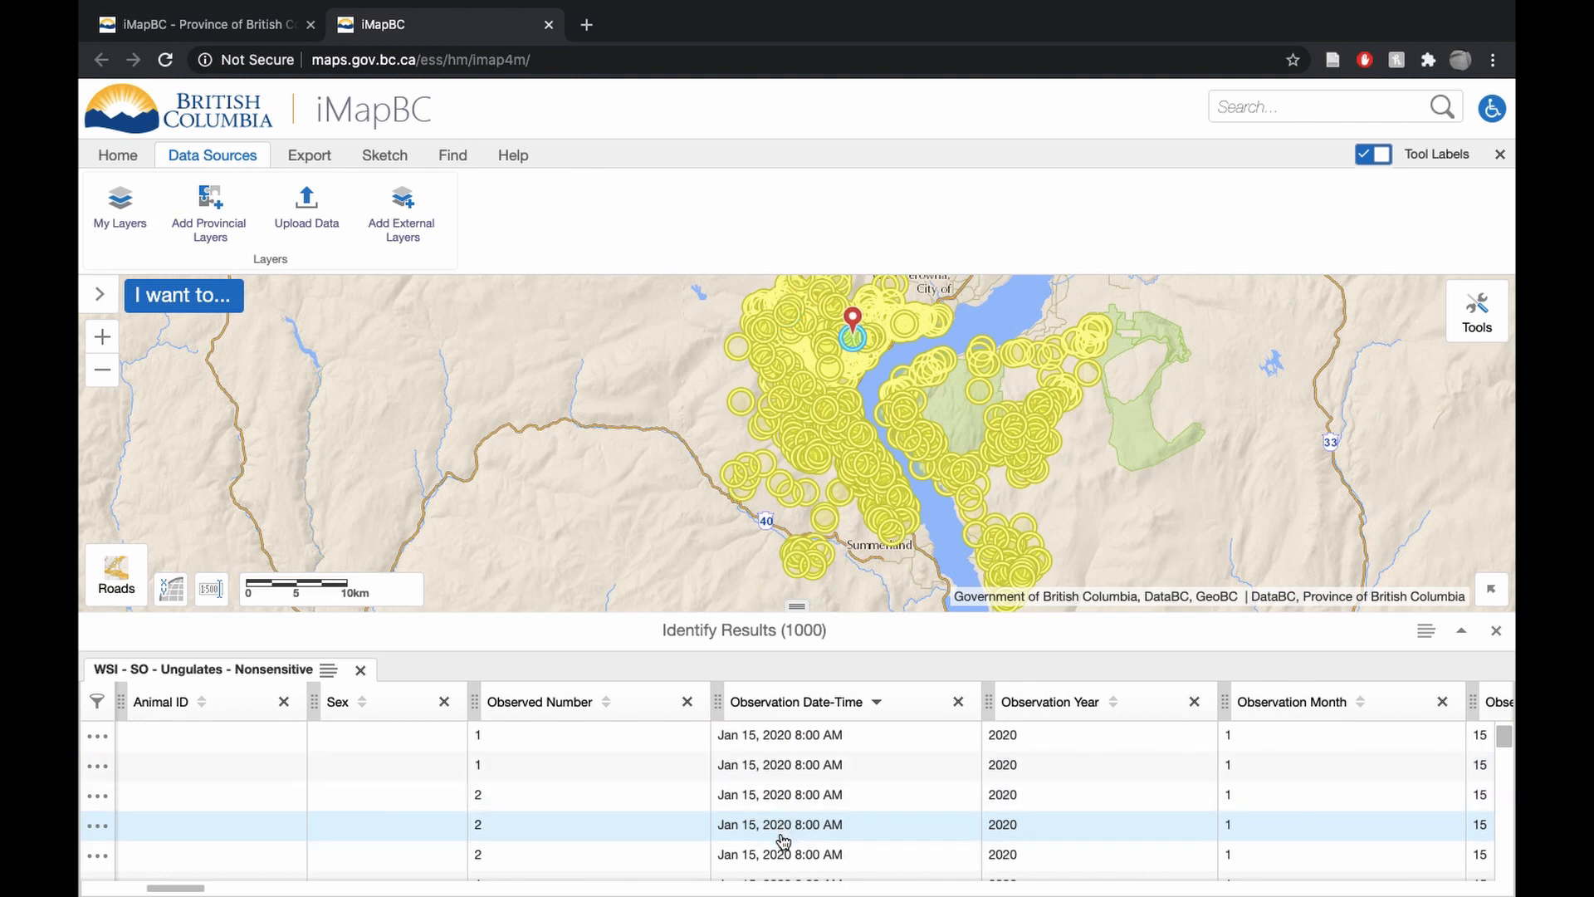
left_click(781, 852)
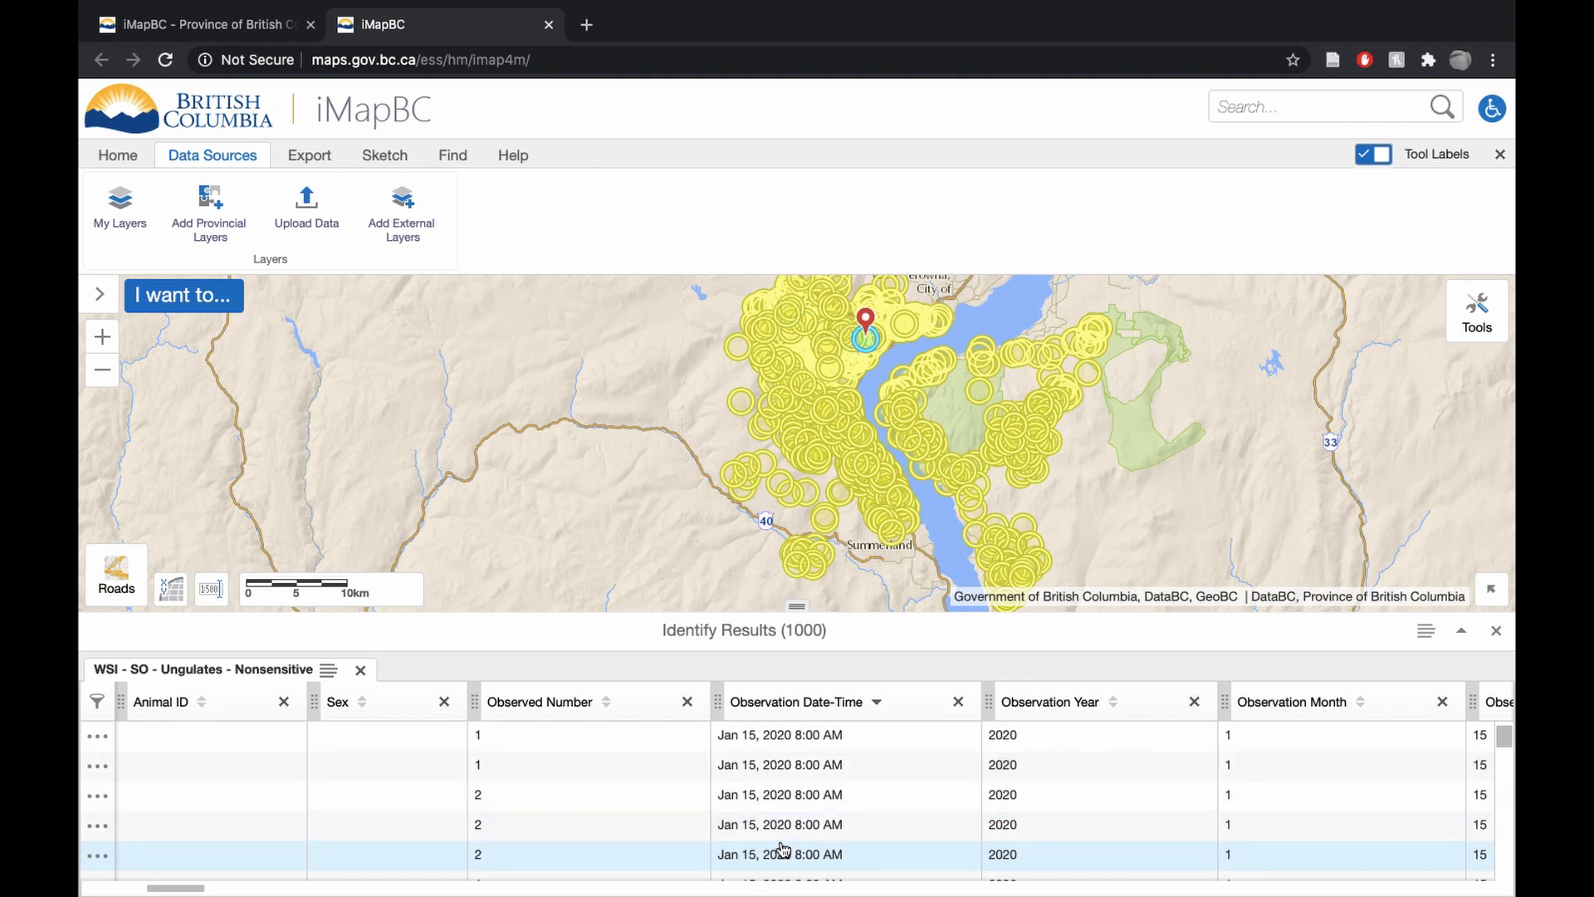
left_click(780, 734)
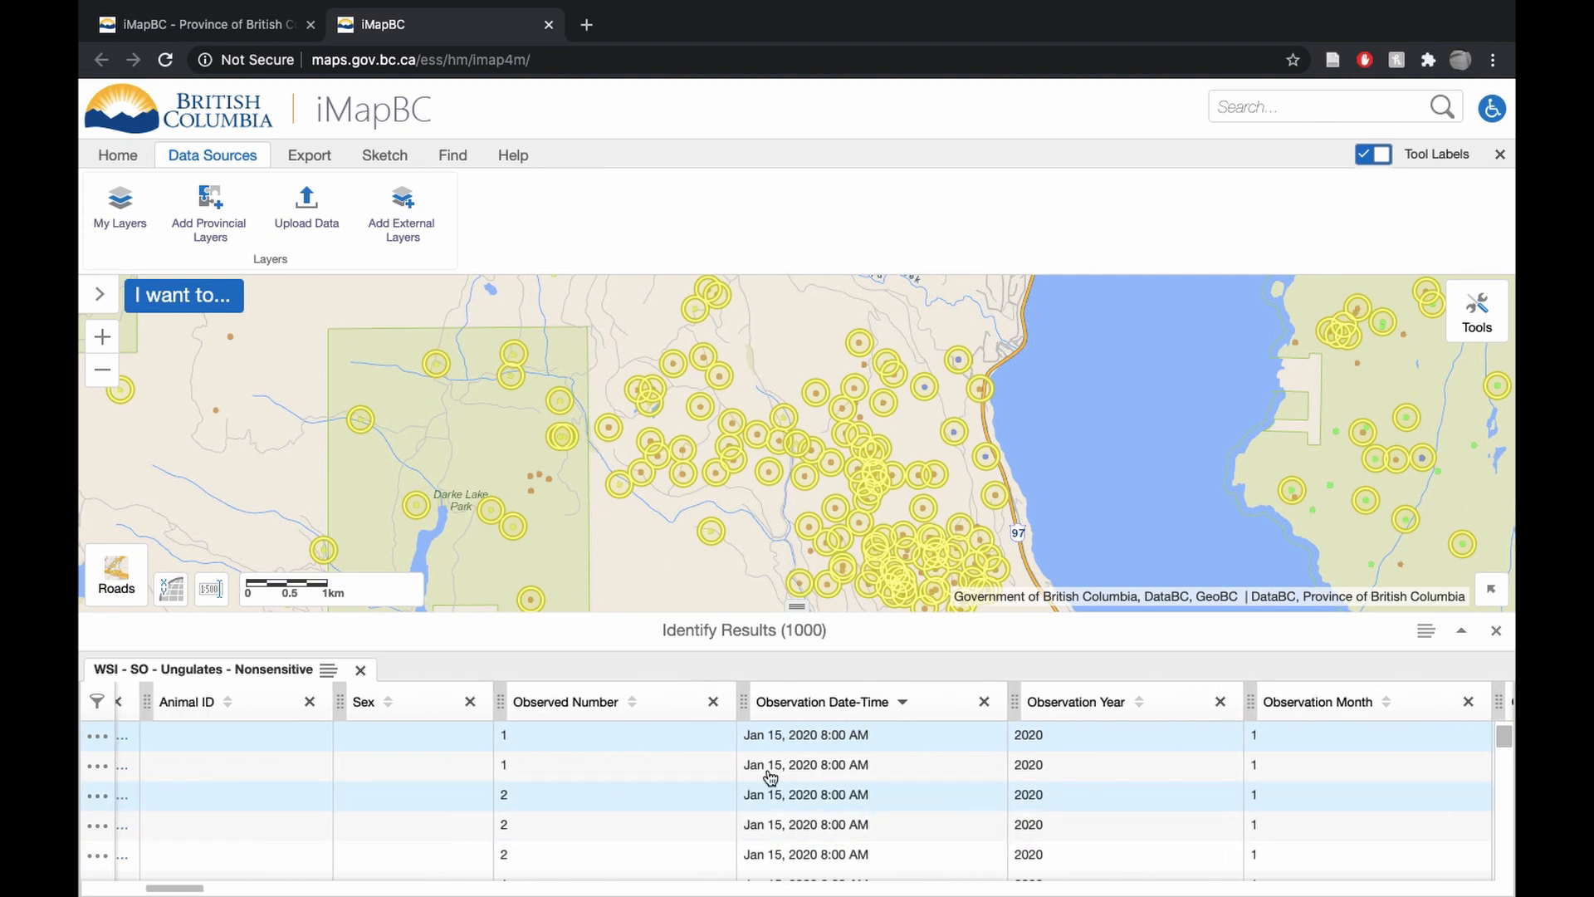
left_click(567, 747)
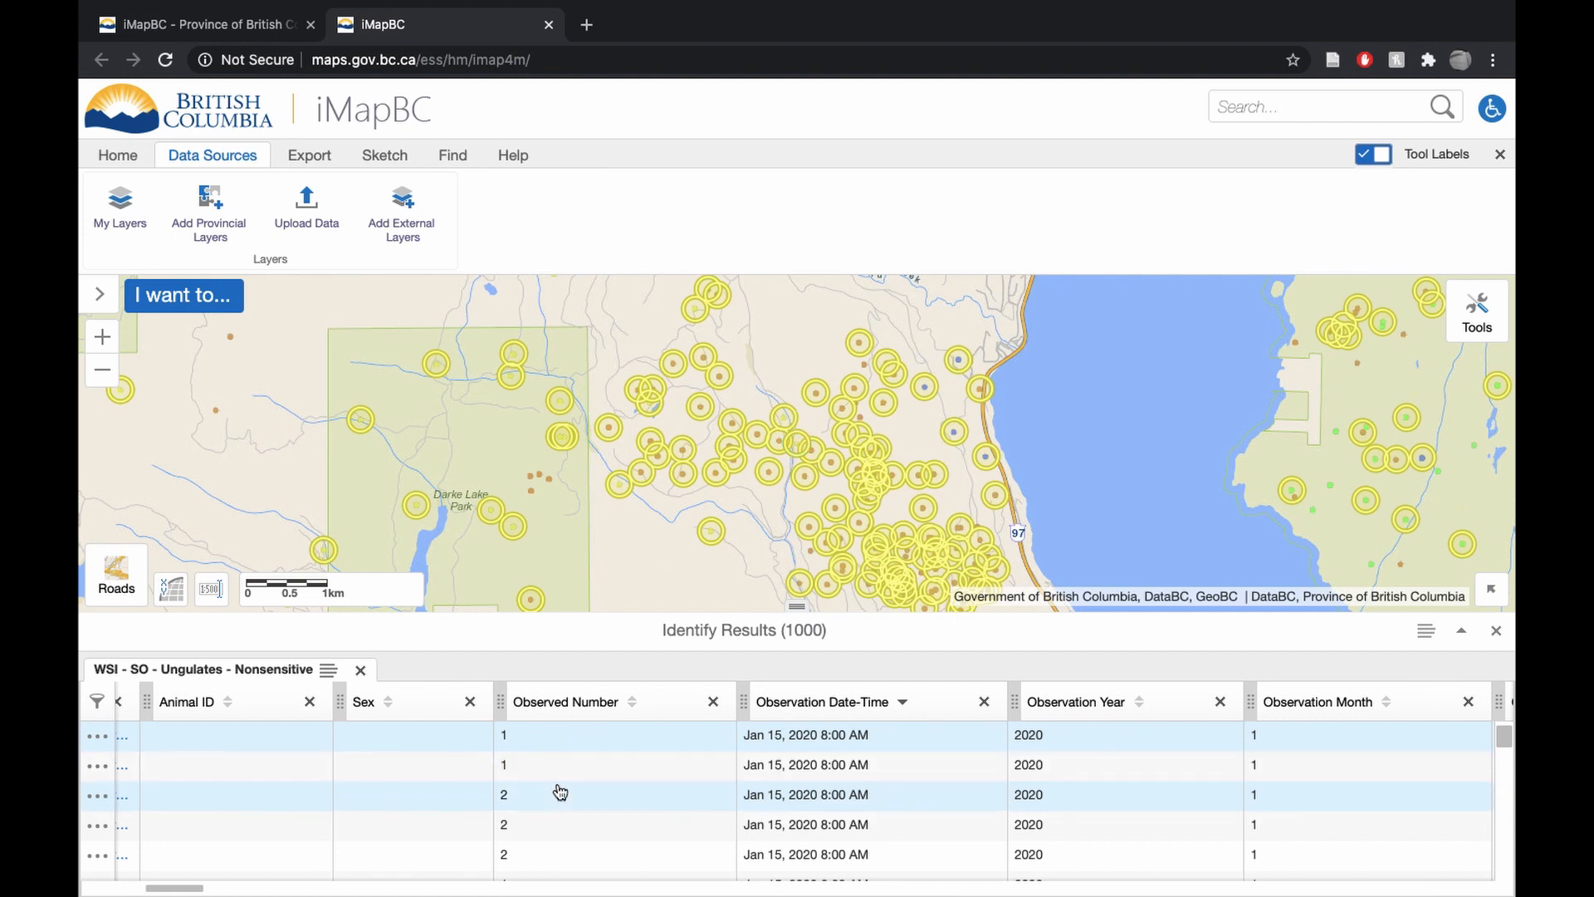
left_click(557, 794)
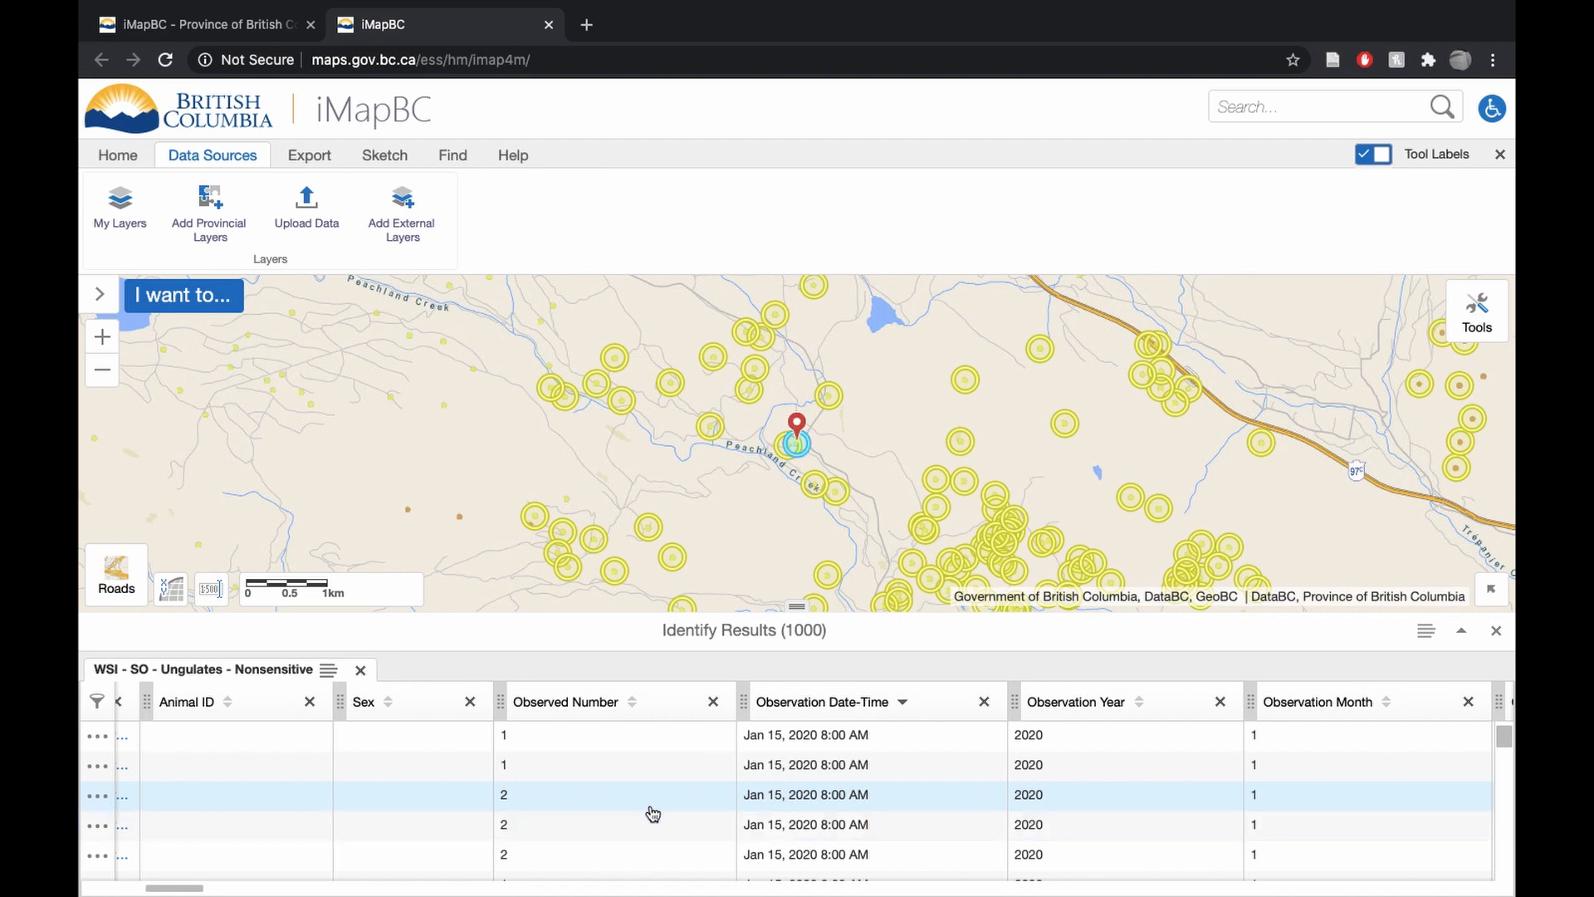
mouse_move(909, 804)
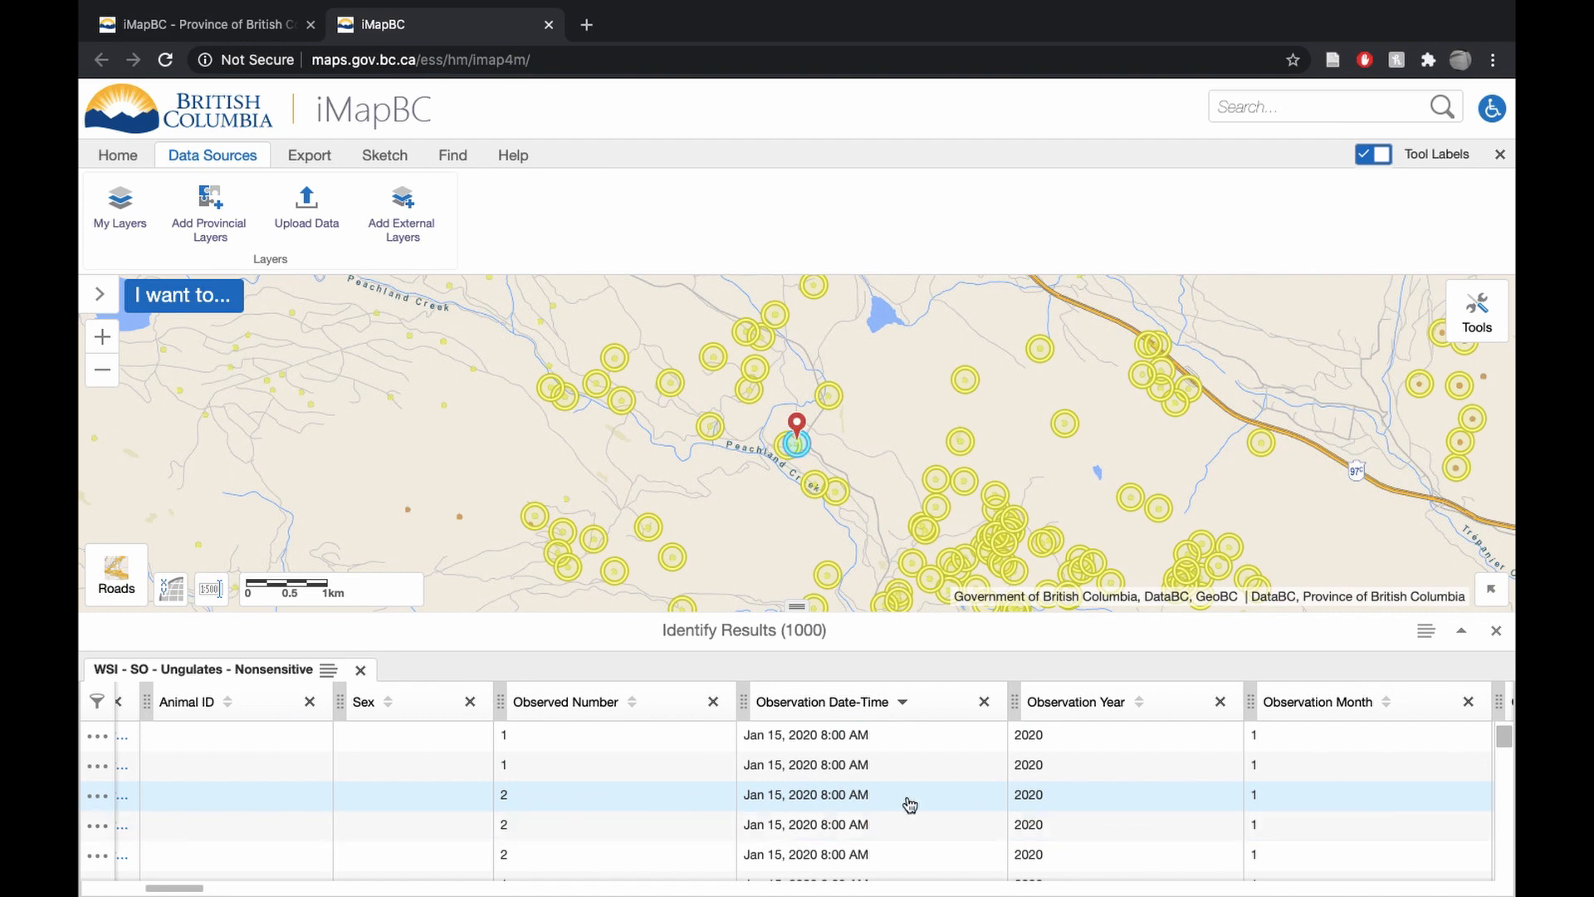
scroll("right", 3)
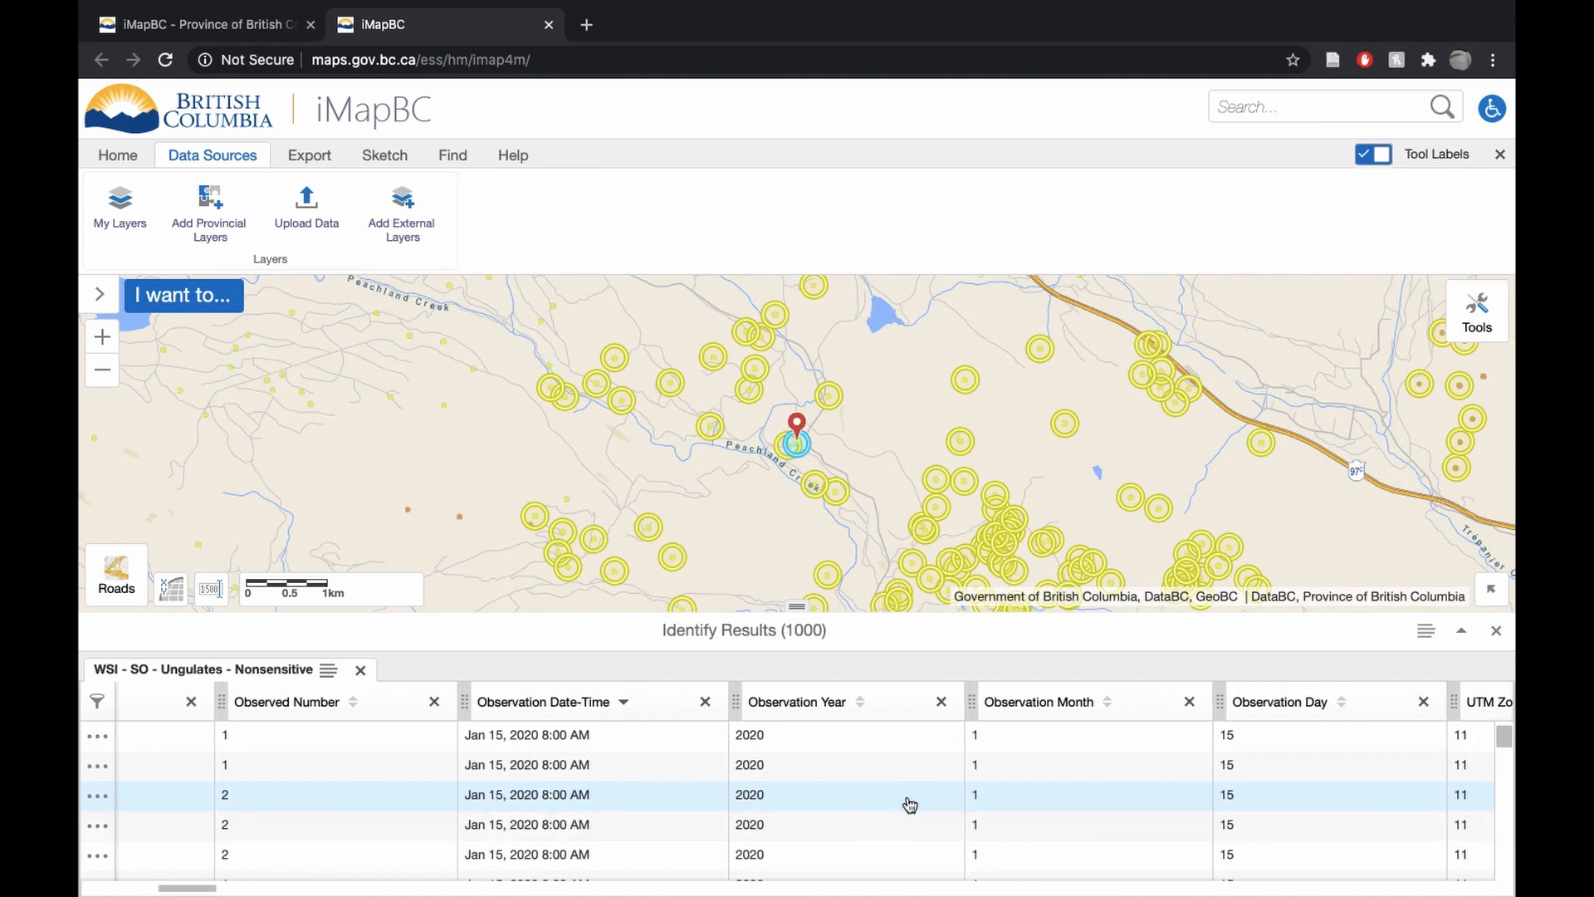
Scroll through the UTM, latitude, longitude and project columns, then back to species showing Moose (Alces americanus)
scroll("right", 3)
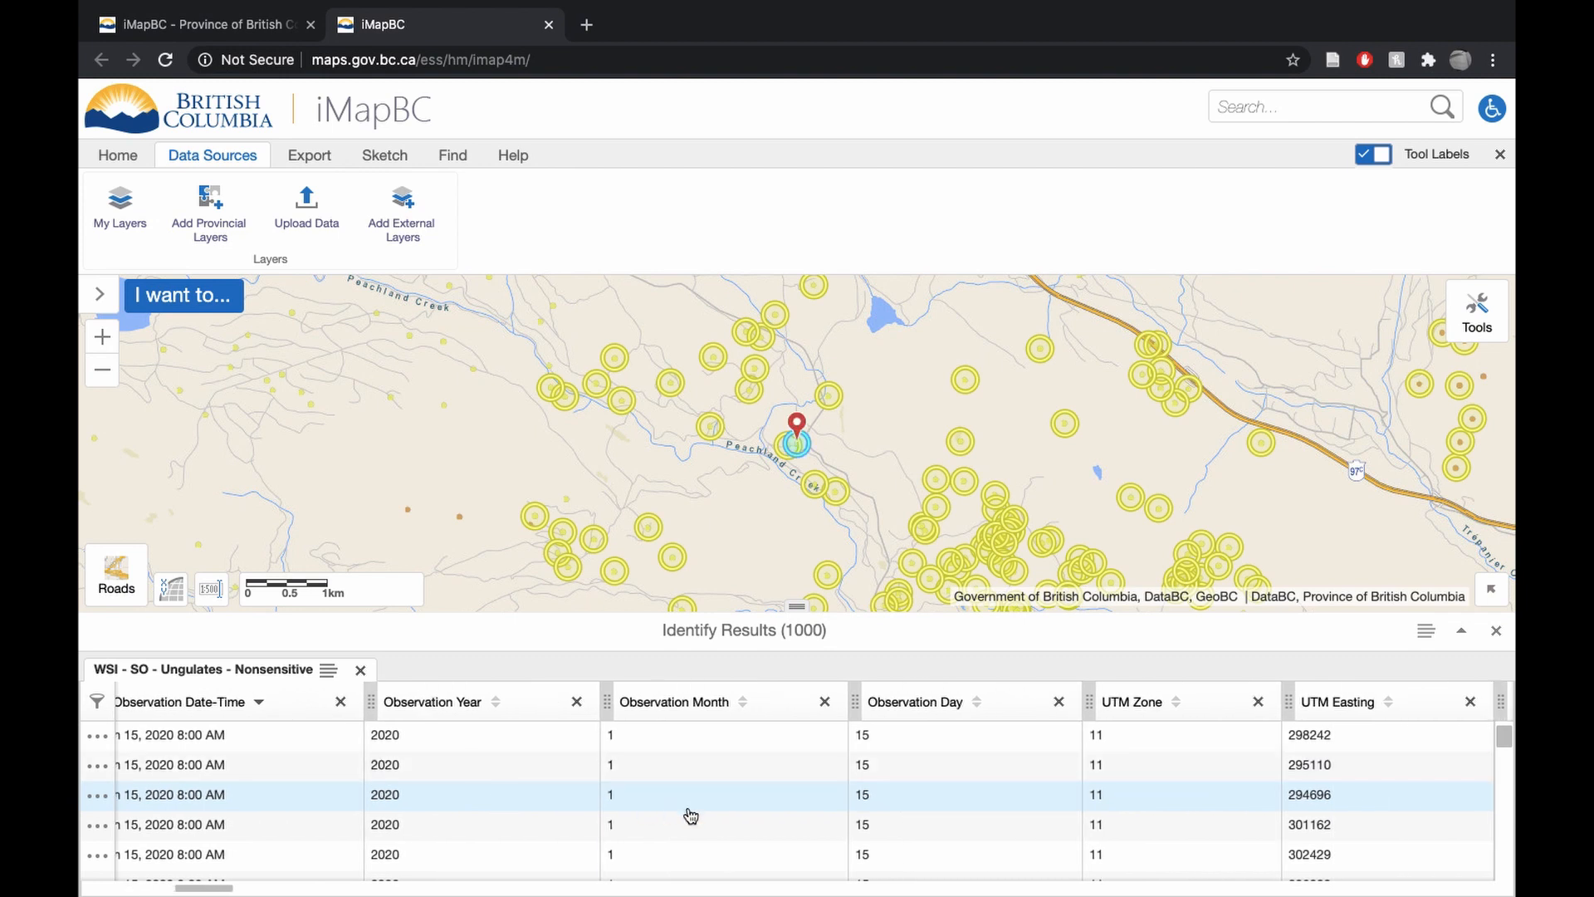
scroll("right", 3)
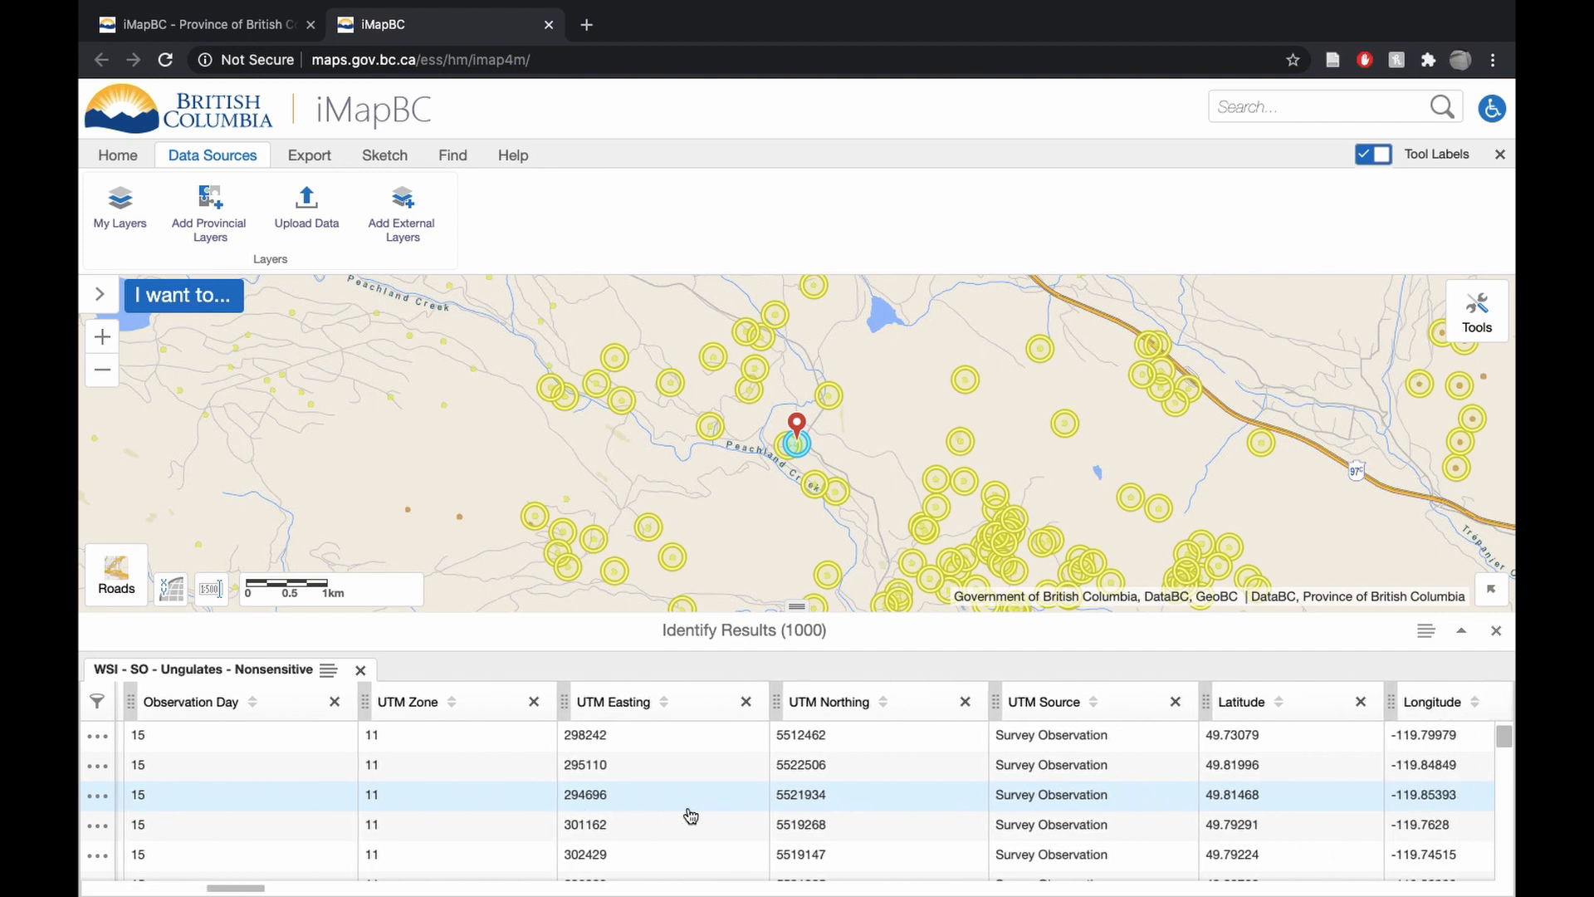
scroll("right", 3)
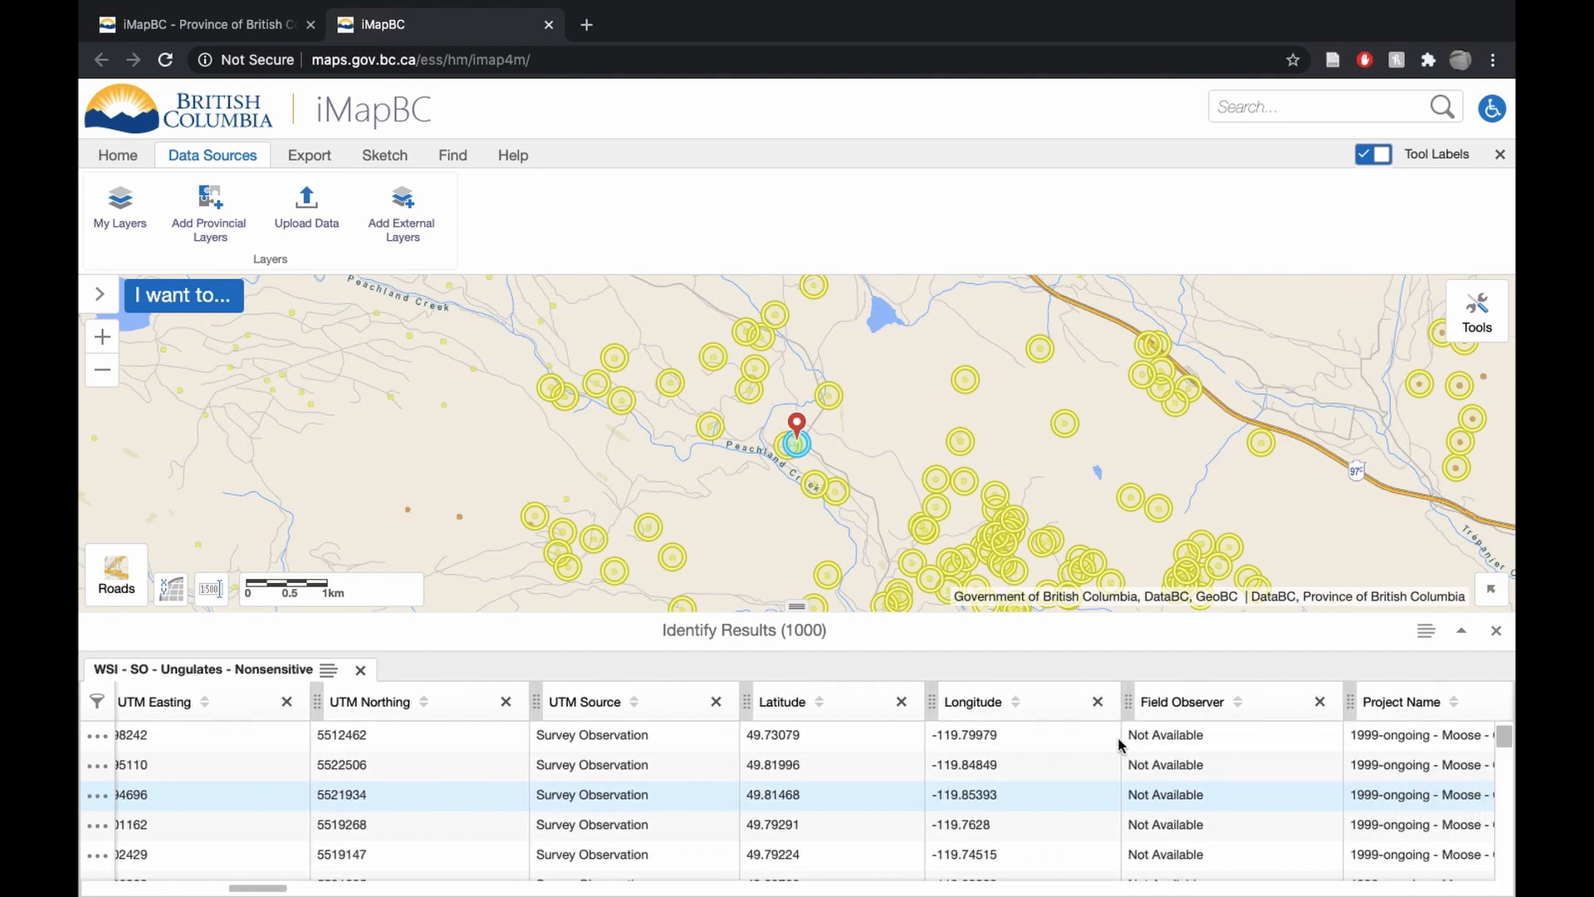
mouse_move(1162, 800)
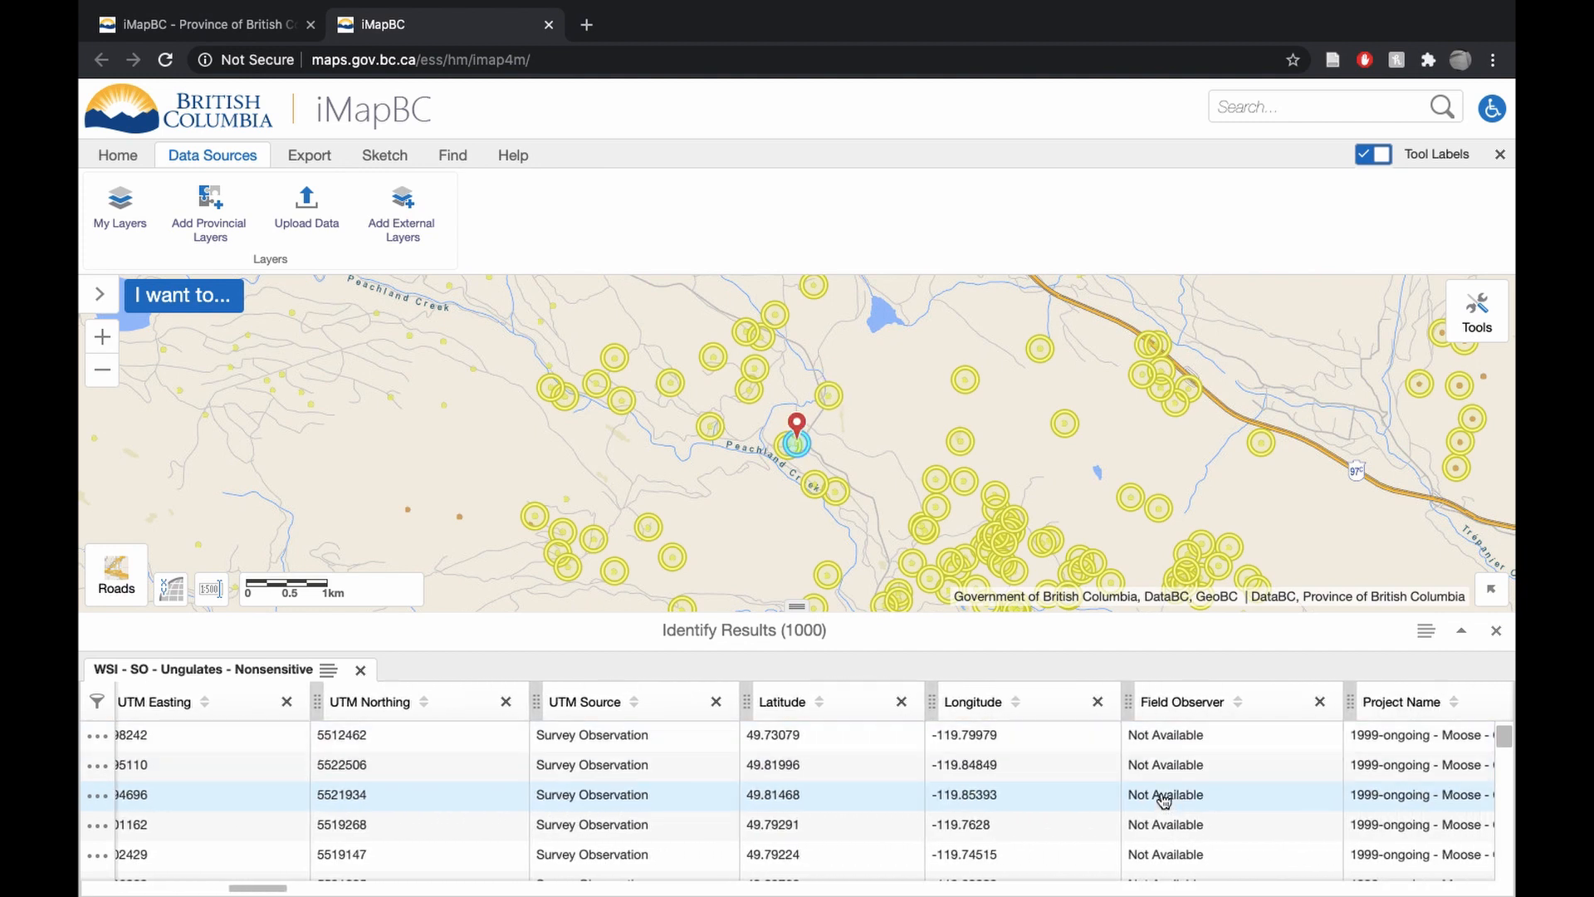
scroll("right", 3)
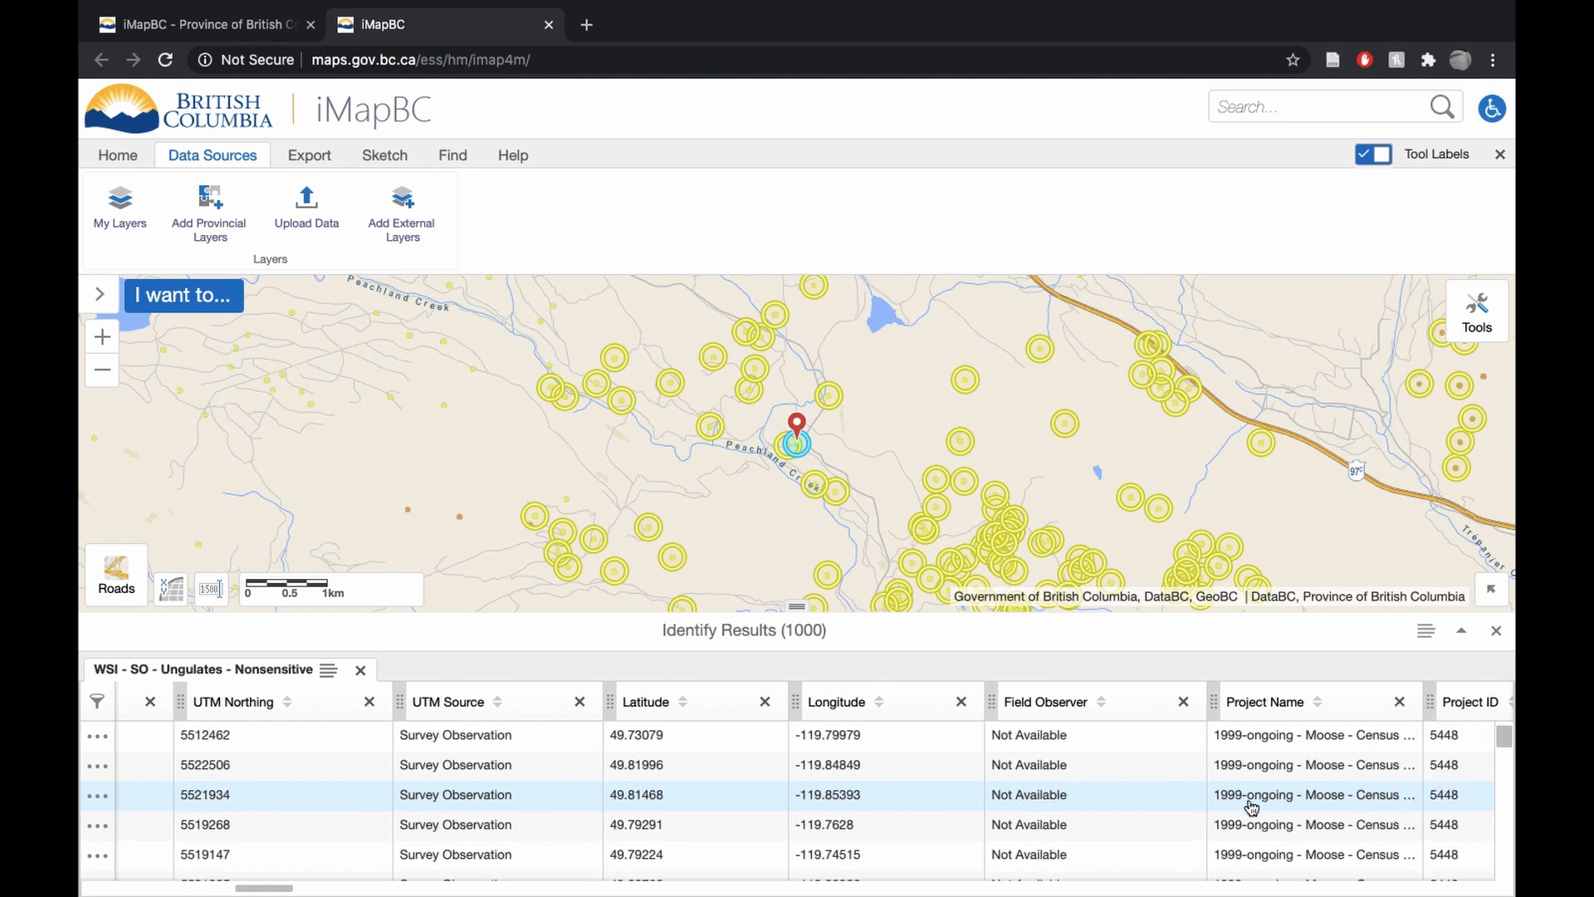
mouse_move(1285, 811)
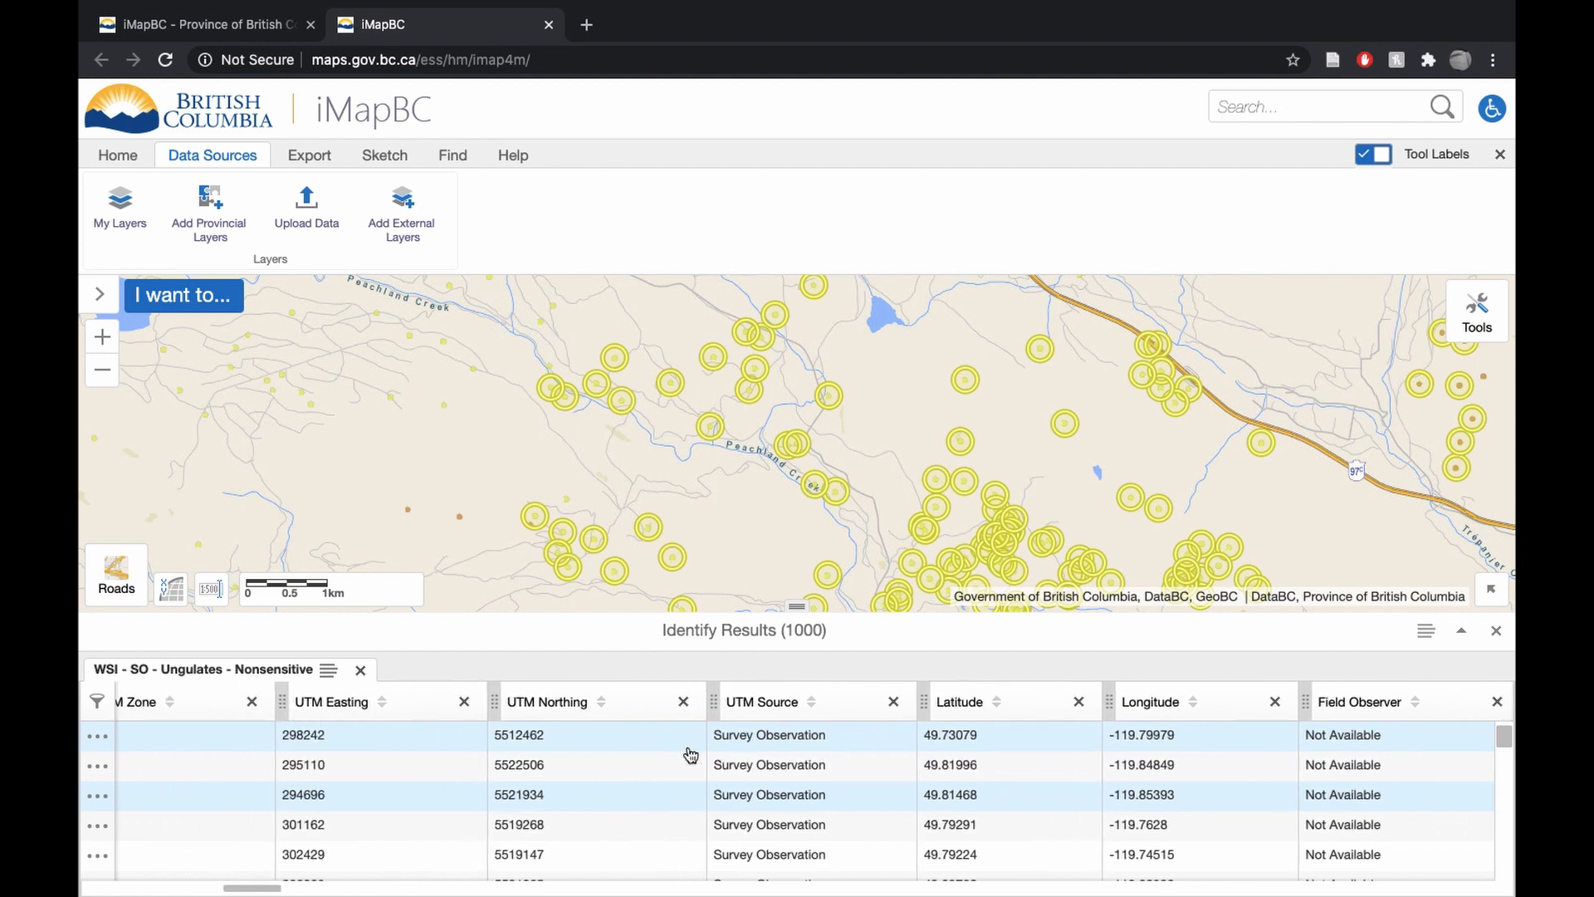
scroll("left", 3)
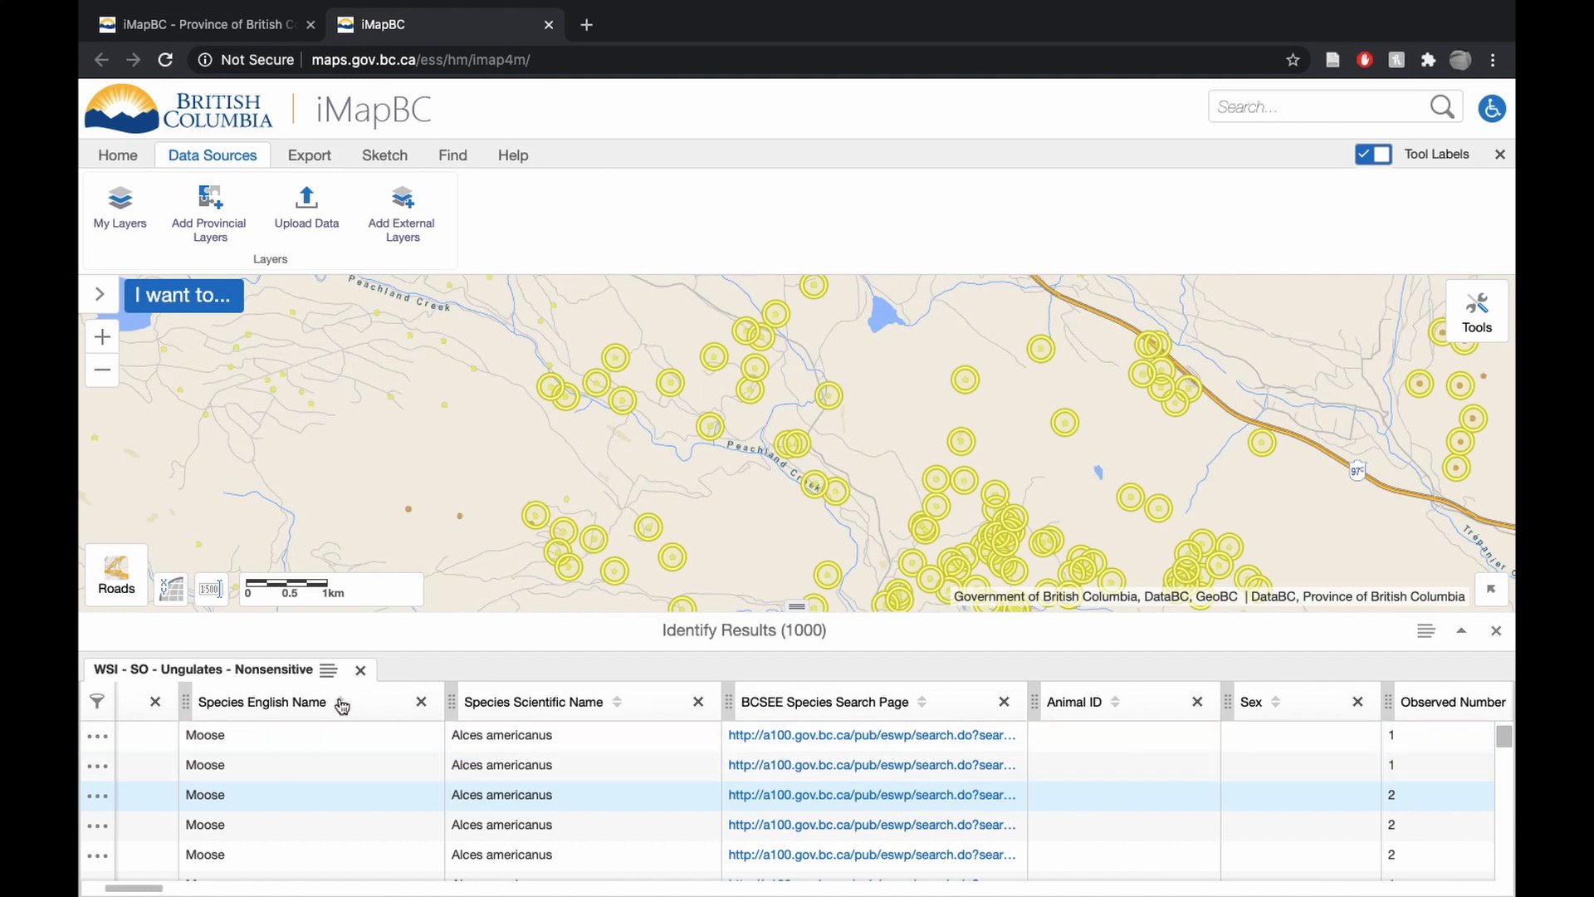
Sort the results table by Species English Name in descending order
left_click(341, 701)
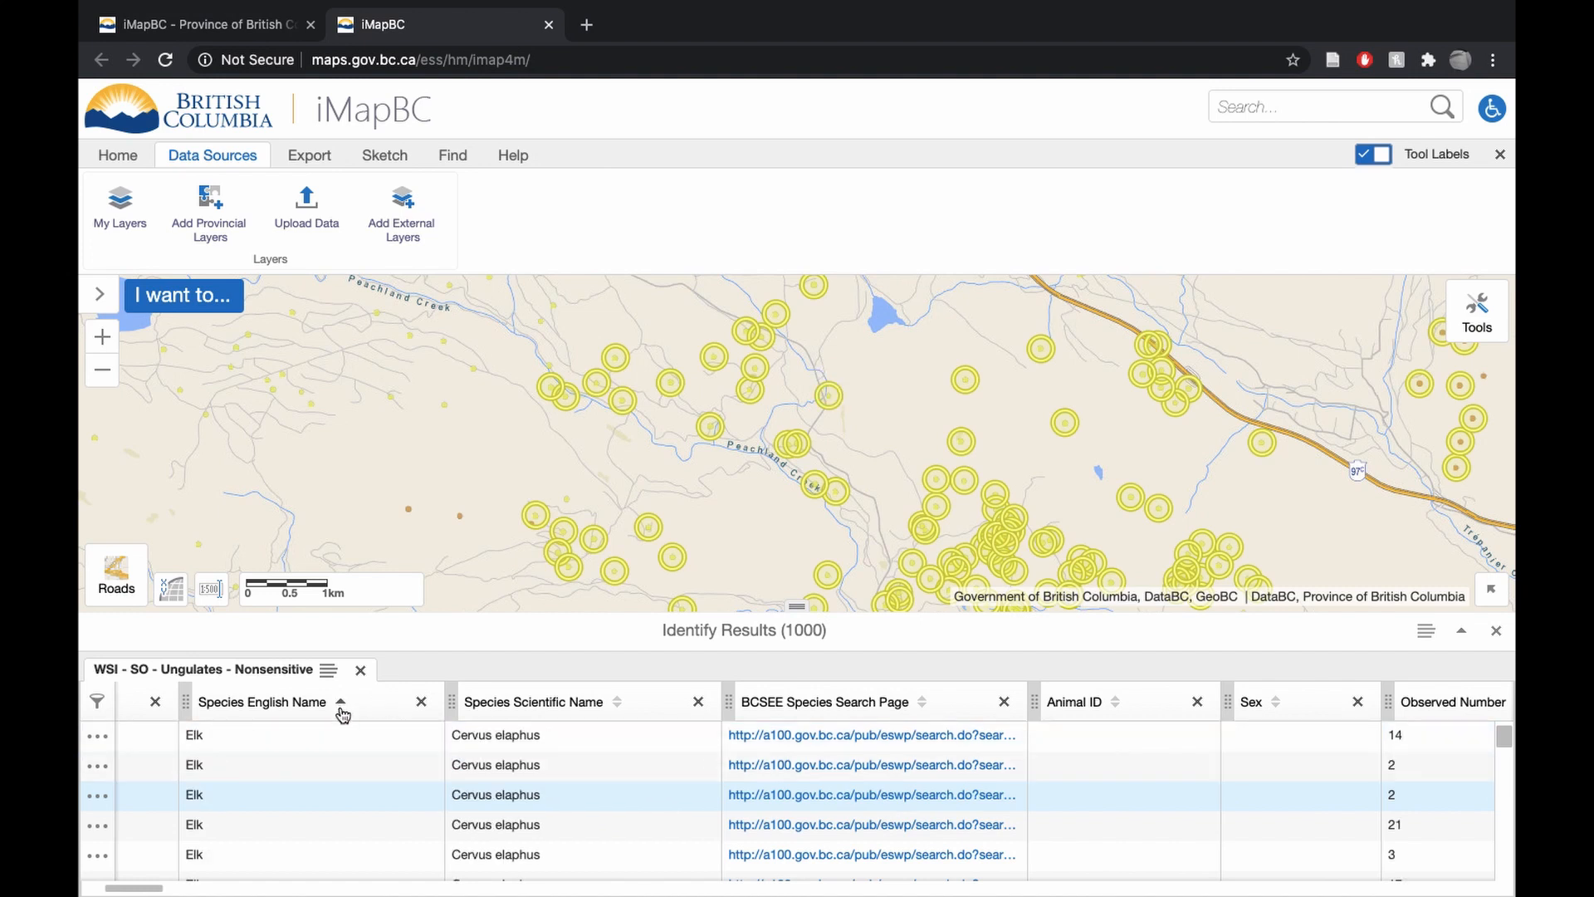
left_click(340, 701)
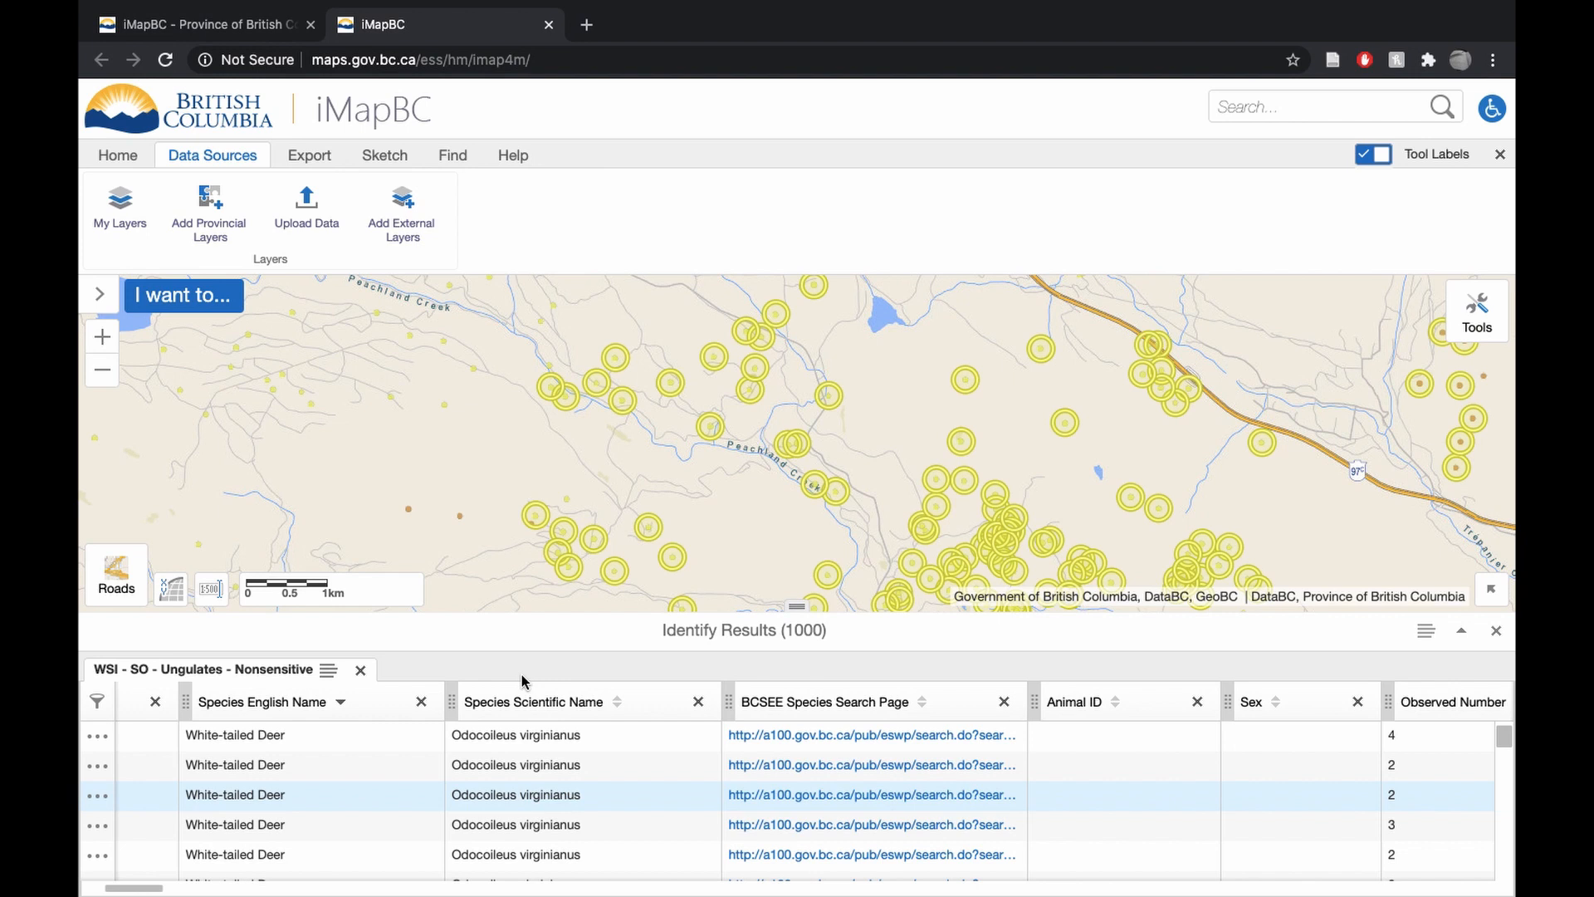
mouse_move(749, 583)
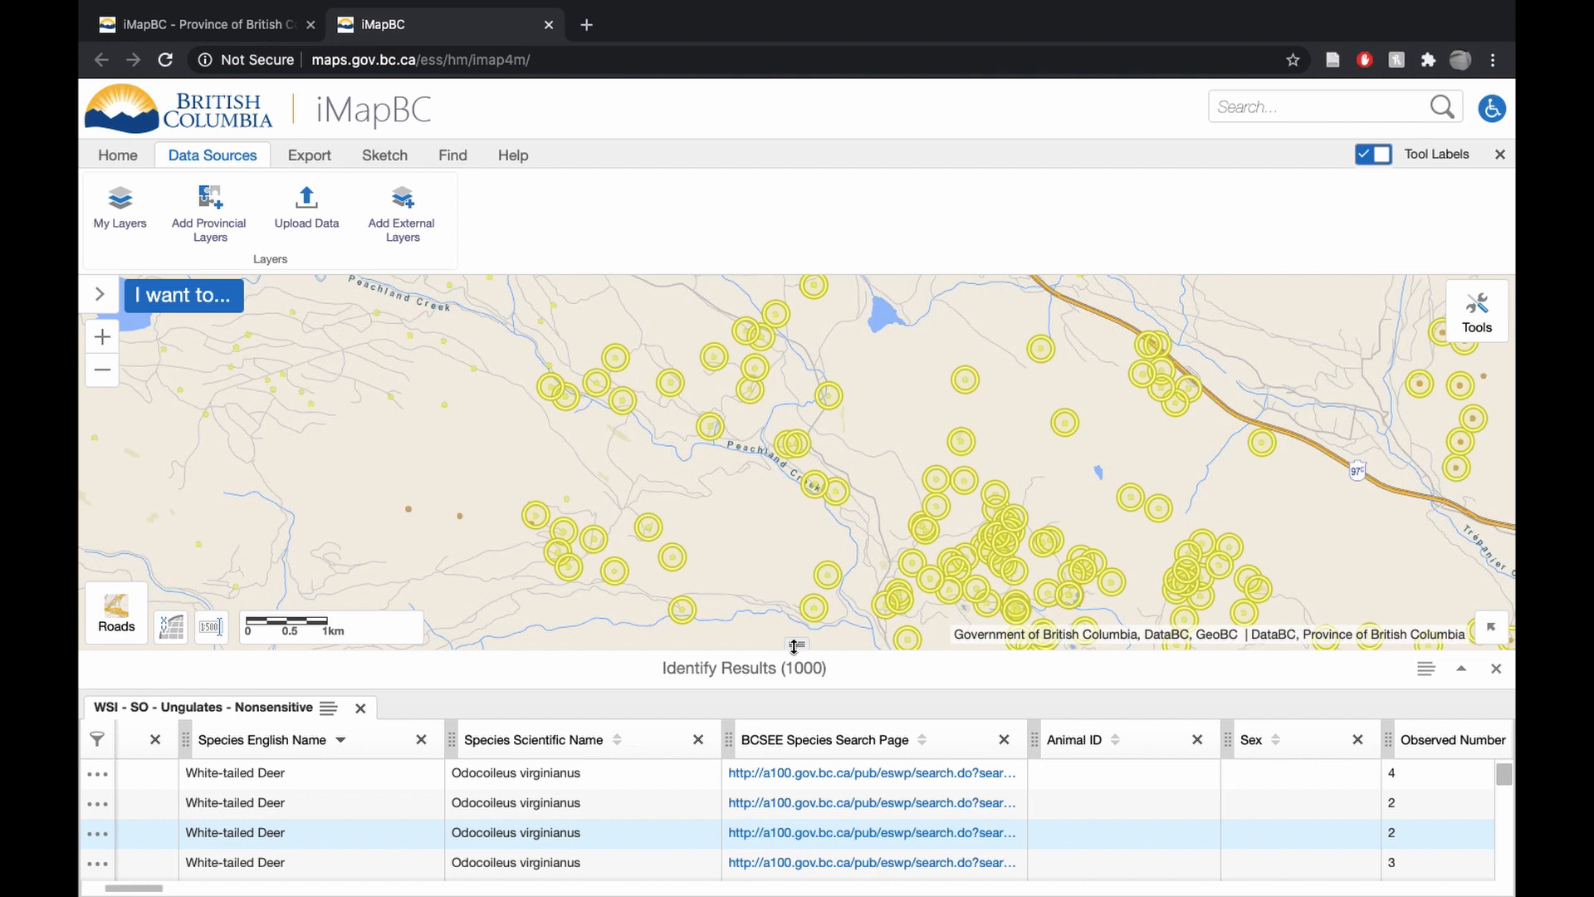
mouse_move(797, 646)
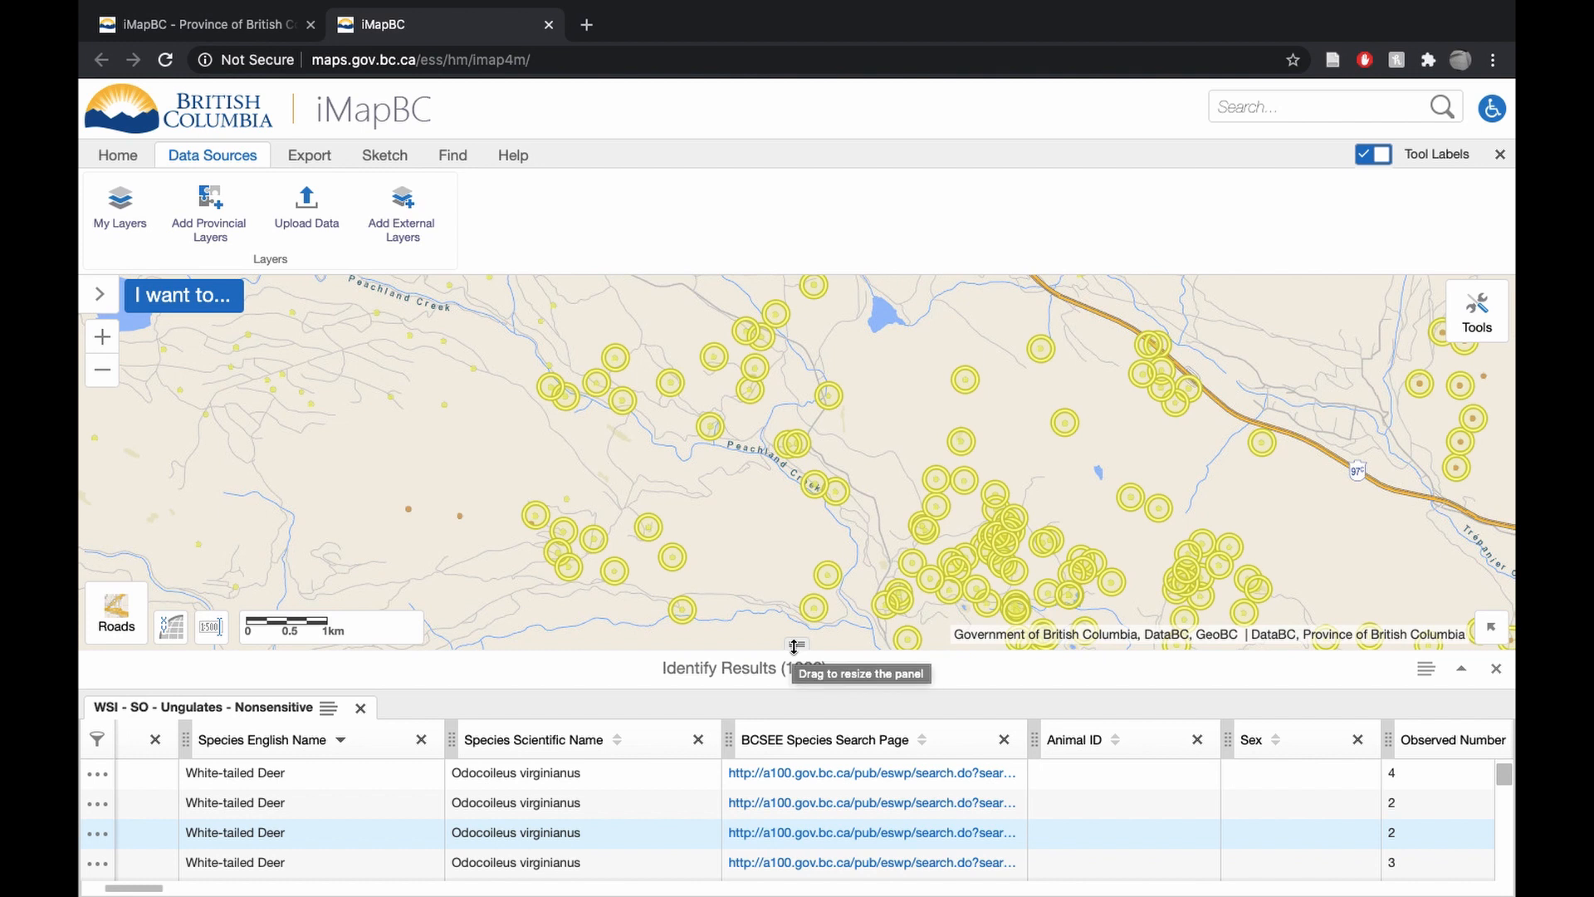